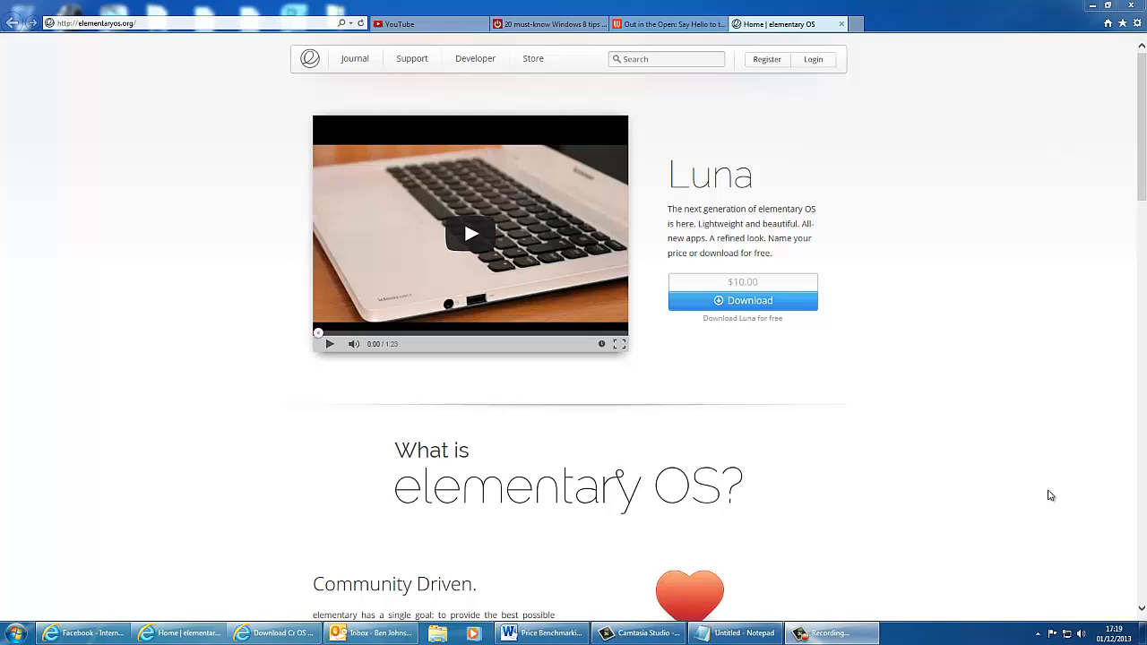
# Step: Start the free $0.00 Luna download as the 64-bit direct option
pyautogui.scroll(-3)
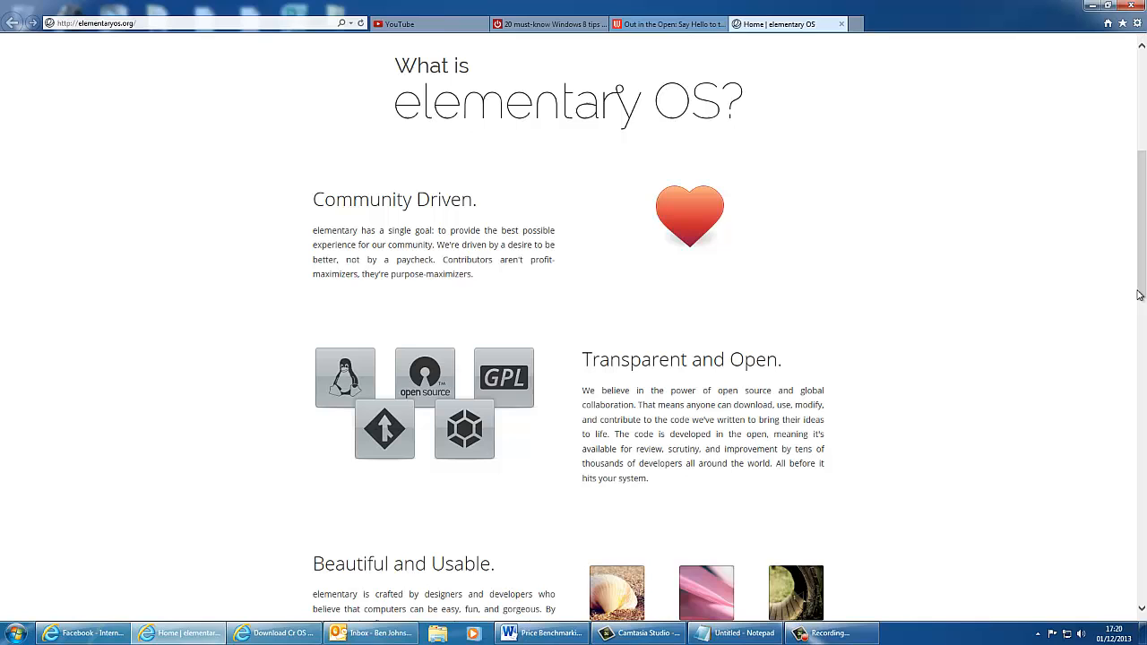
pyautogui.scroll(-3)
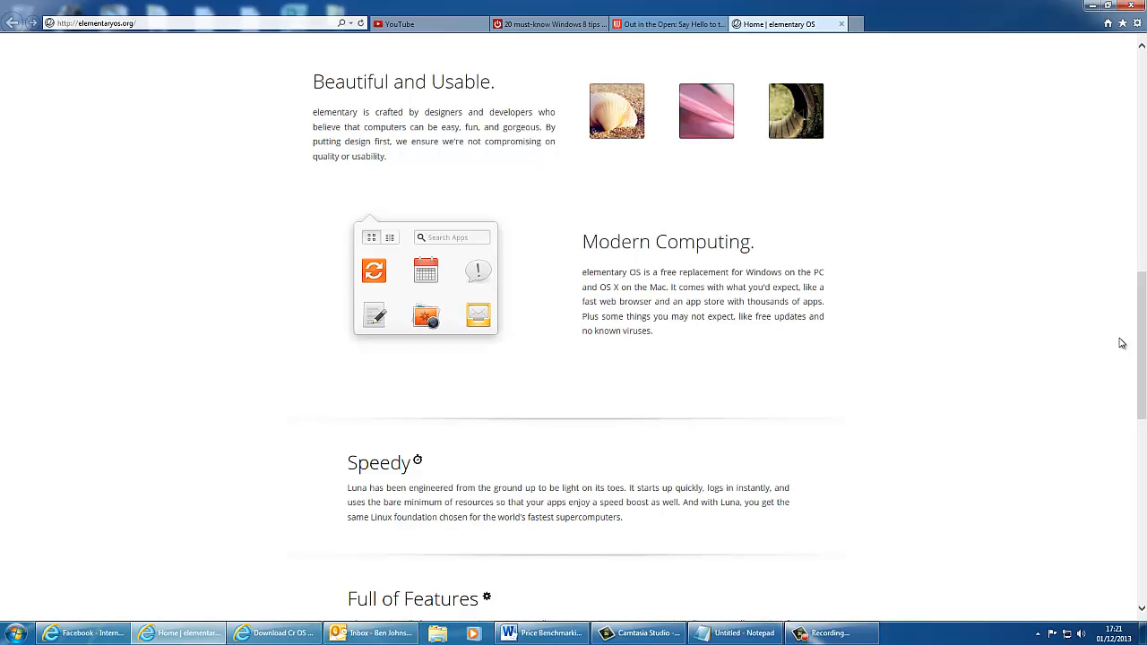
pyautogui.scroll(-3)
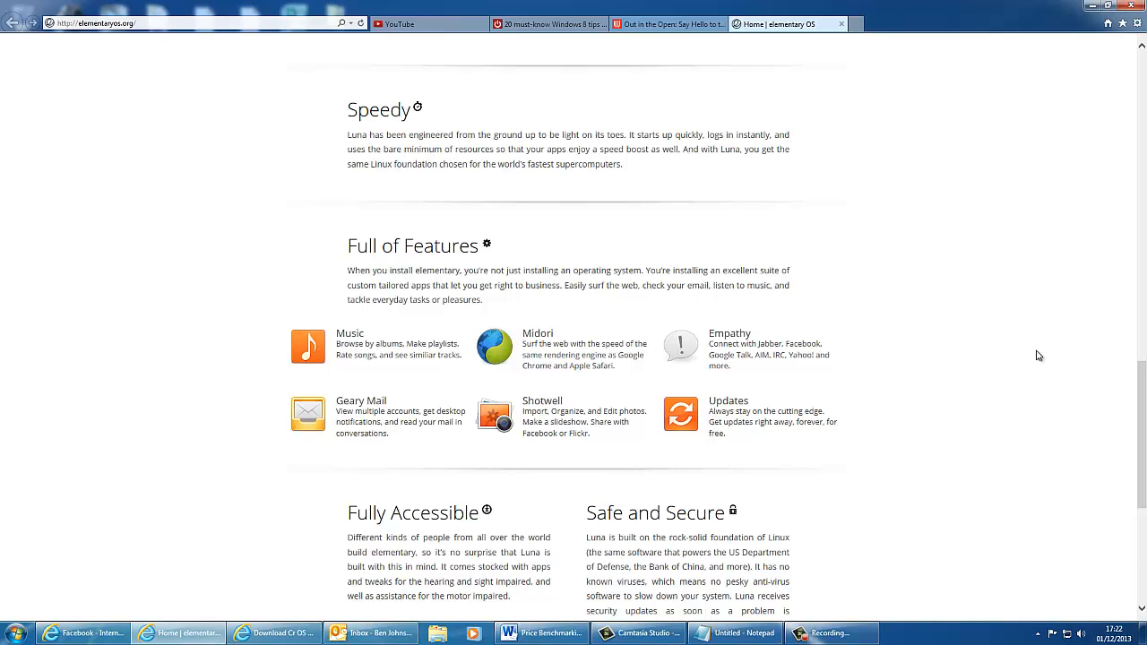
pyautogui.scroll(-3)
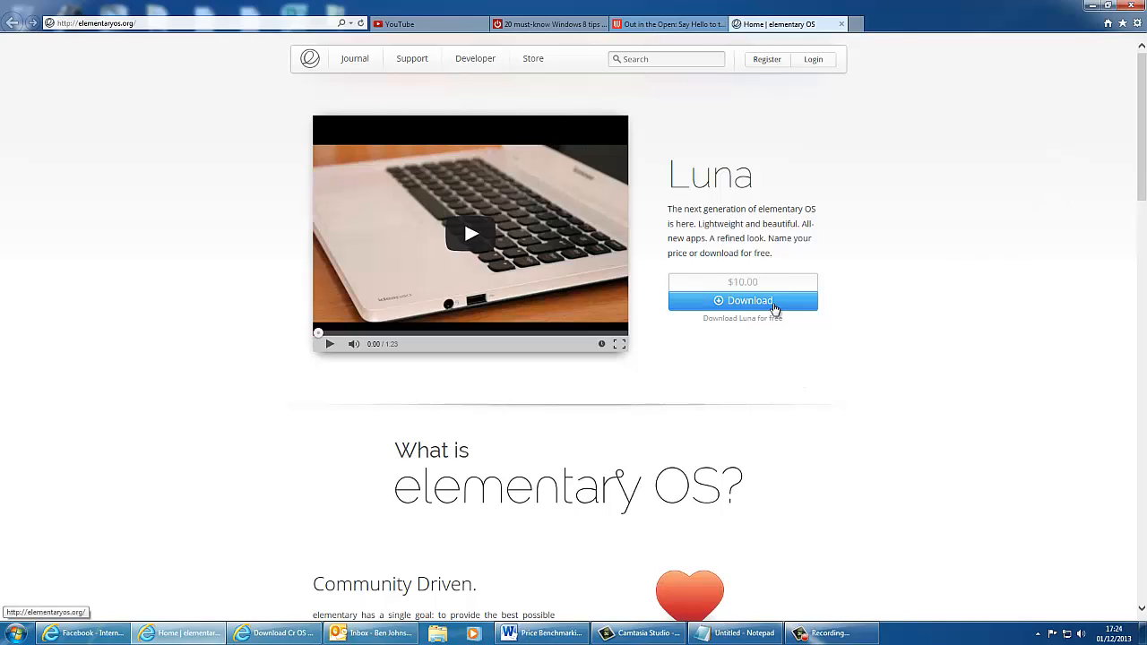
pyautogui.moveTo(754, 324)
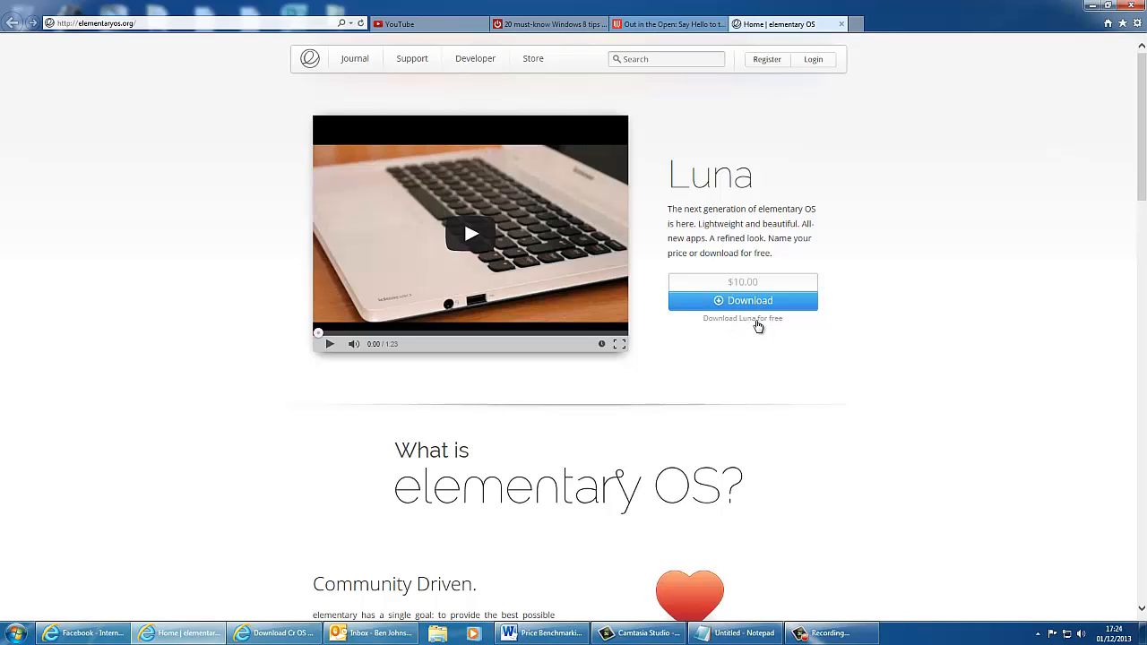
pyautogui.click(742, 300)
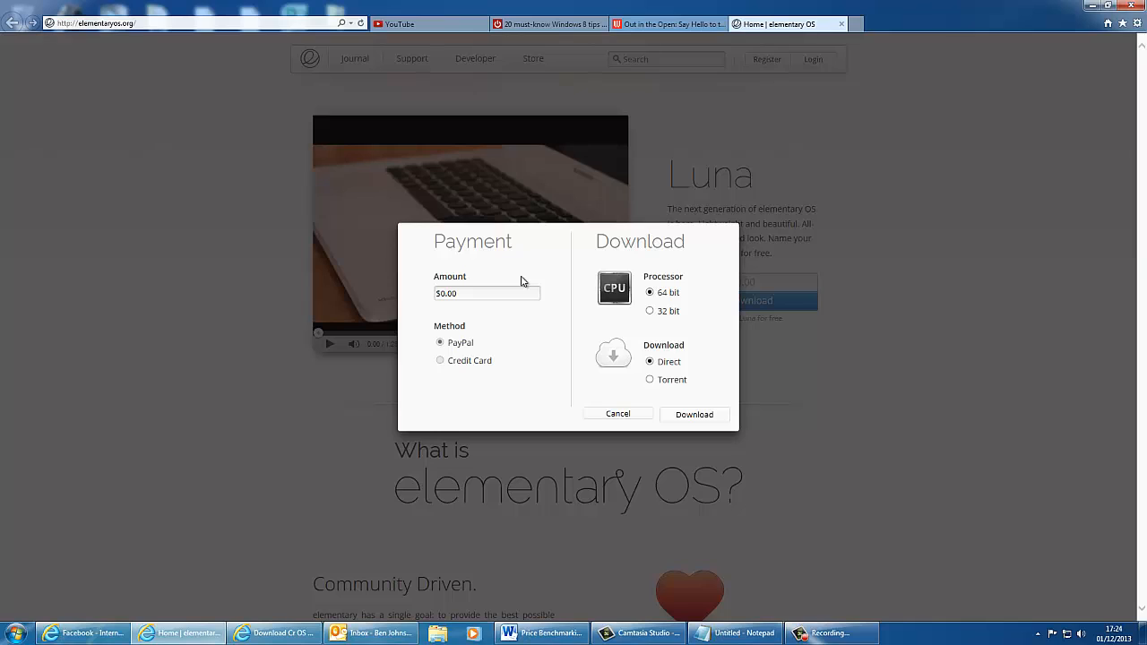
pyautogui.moveTo(648, 278)
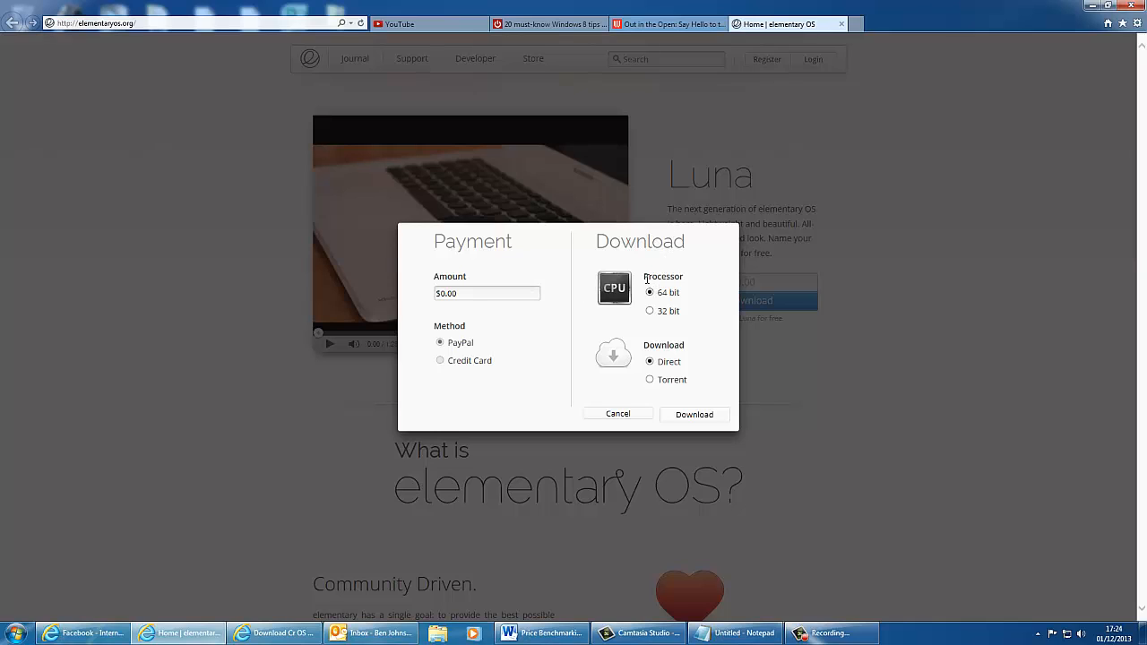
pyautogui.moveTo(652, 308)
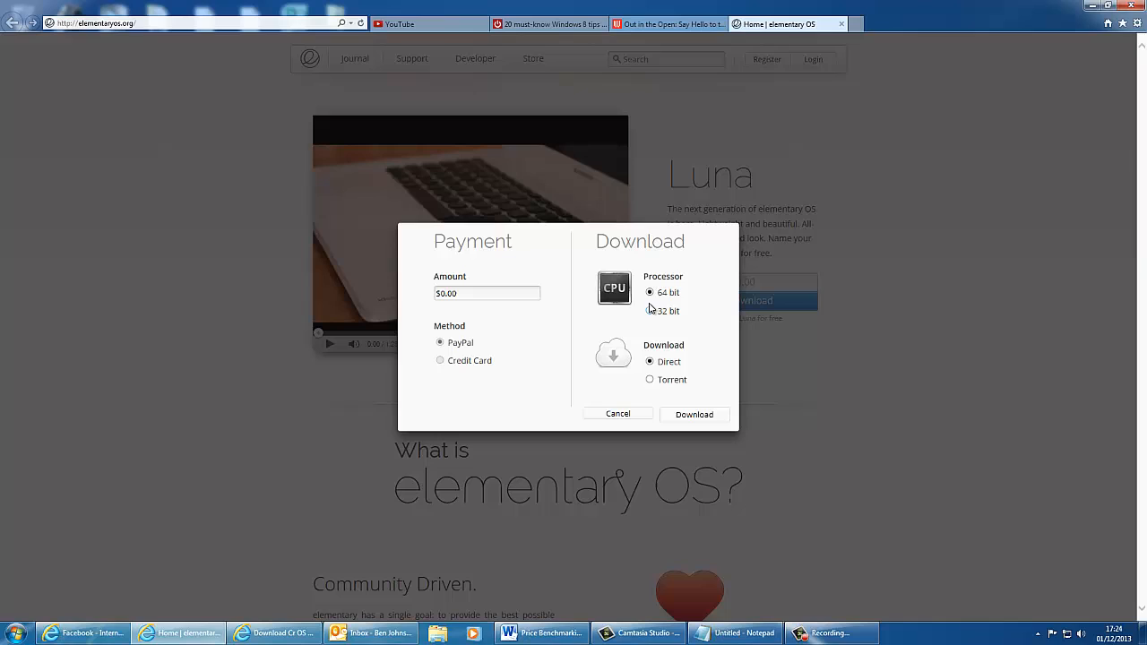
pyautogui.moveTo(639, 371)
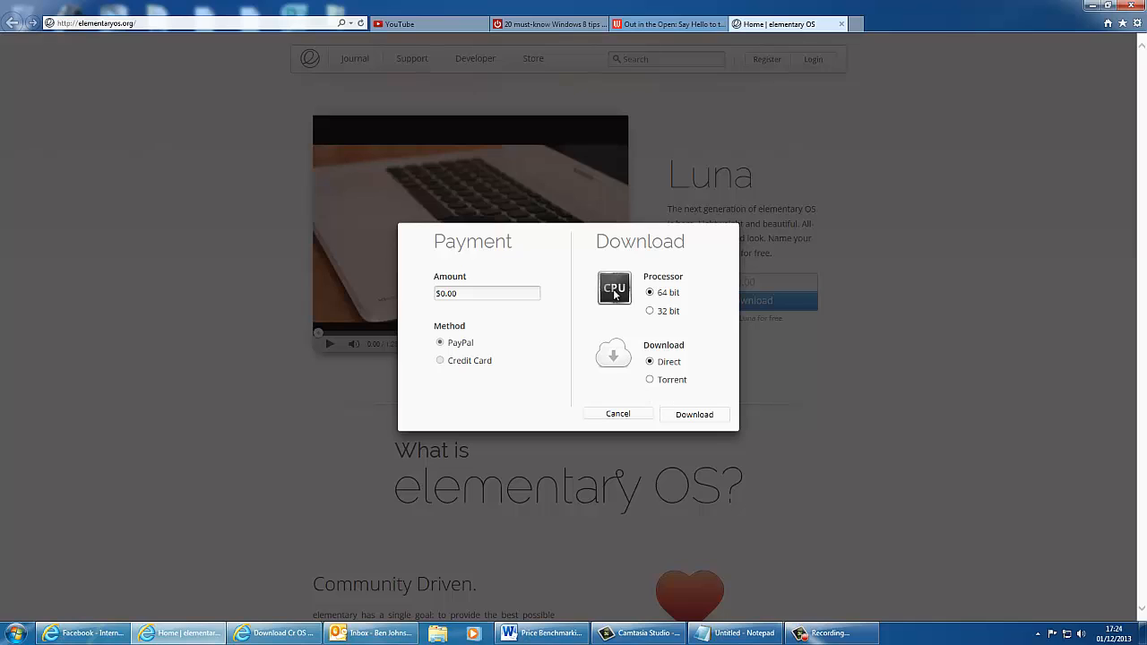
pyautogui.moveTo(649, 372)
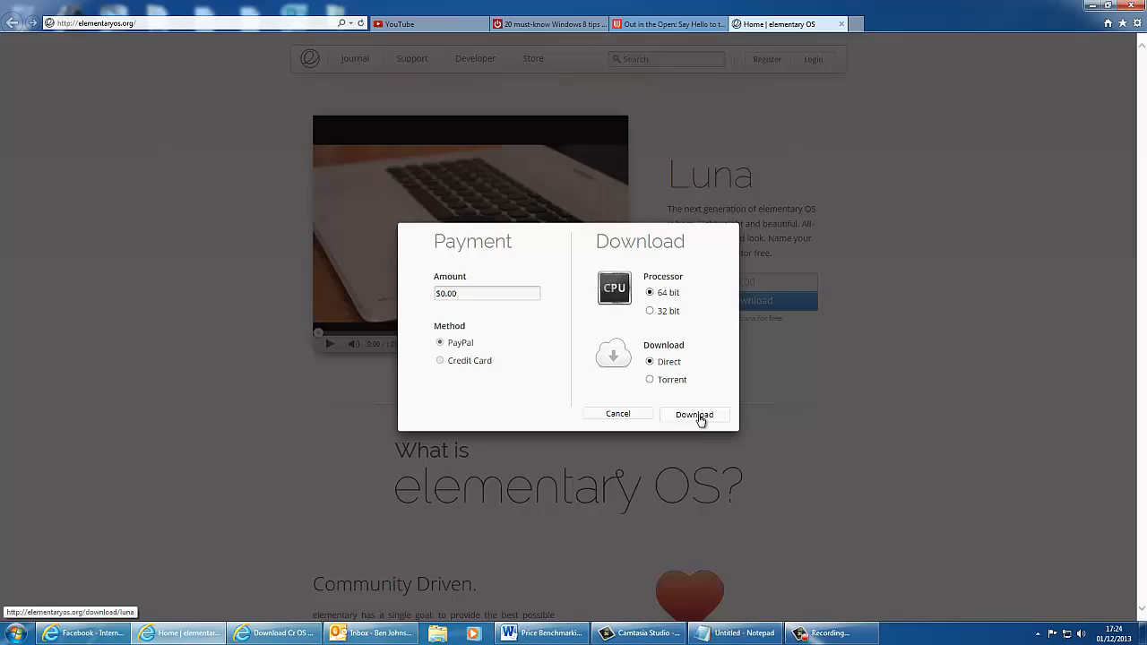
pyautogui.click(693, 414)
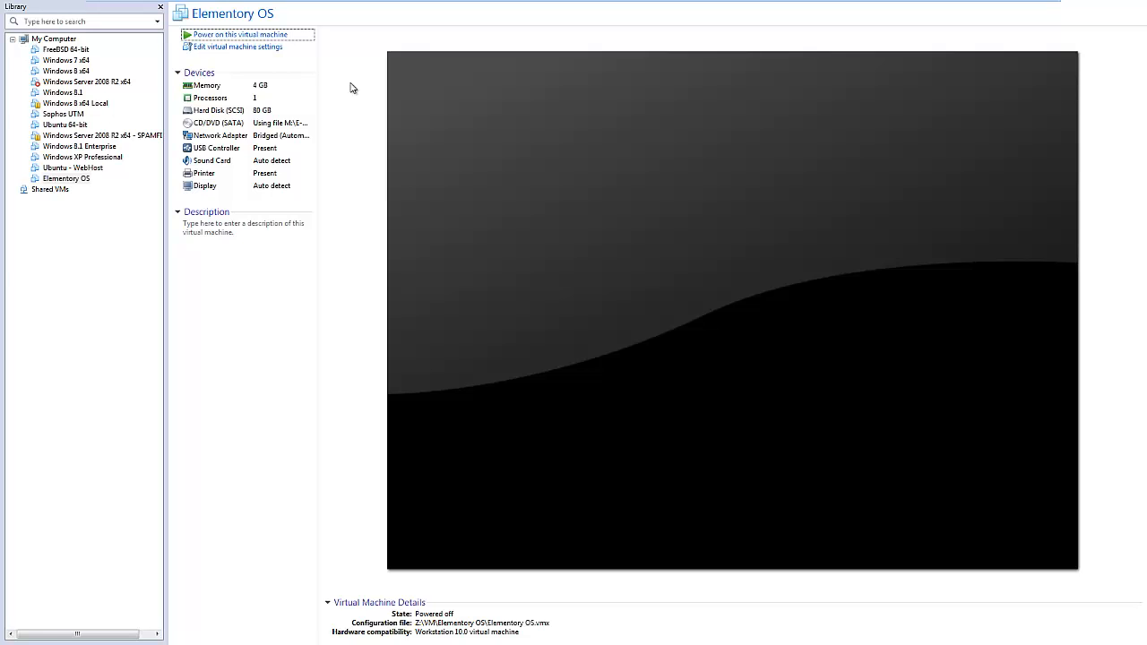
pyautogui.moveTo(341, 57)
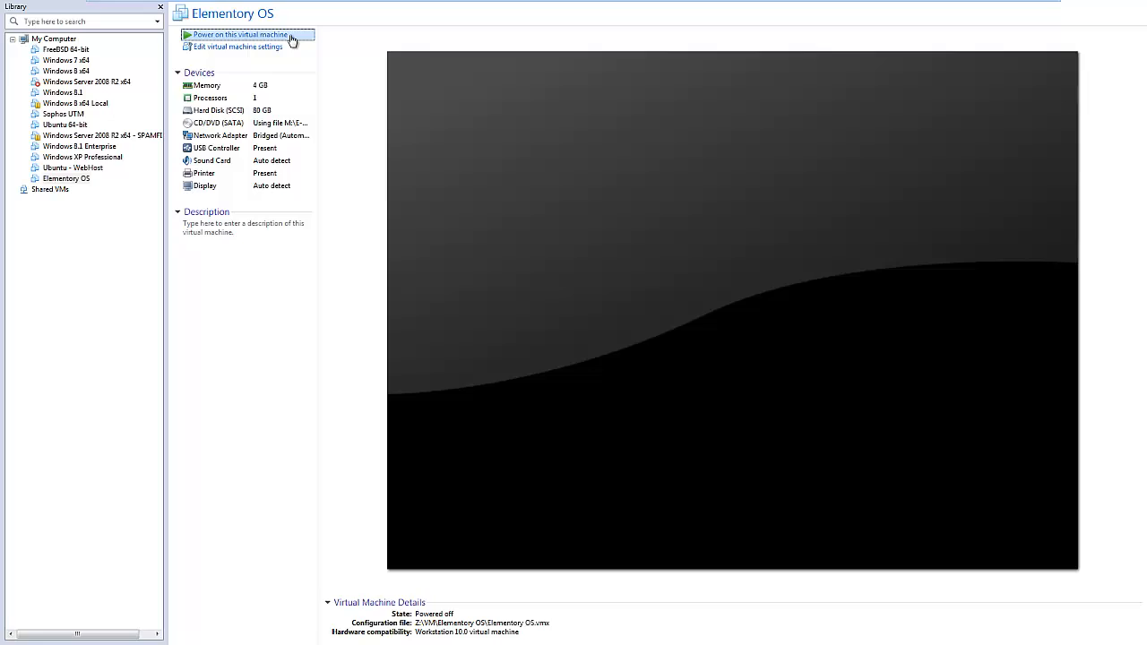
# Step: Power on the Elementory OS virtual machine from the Library
pyautogui.click(240, 34)
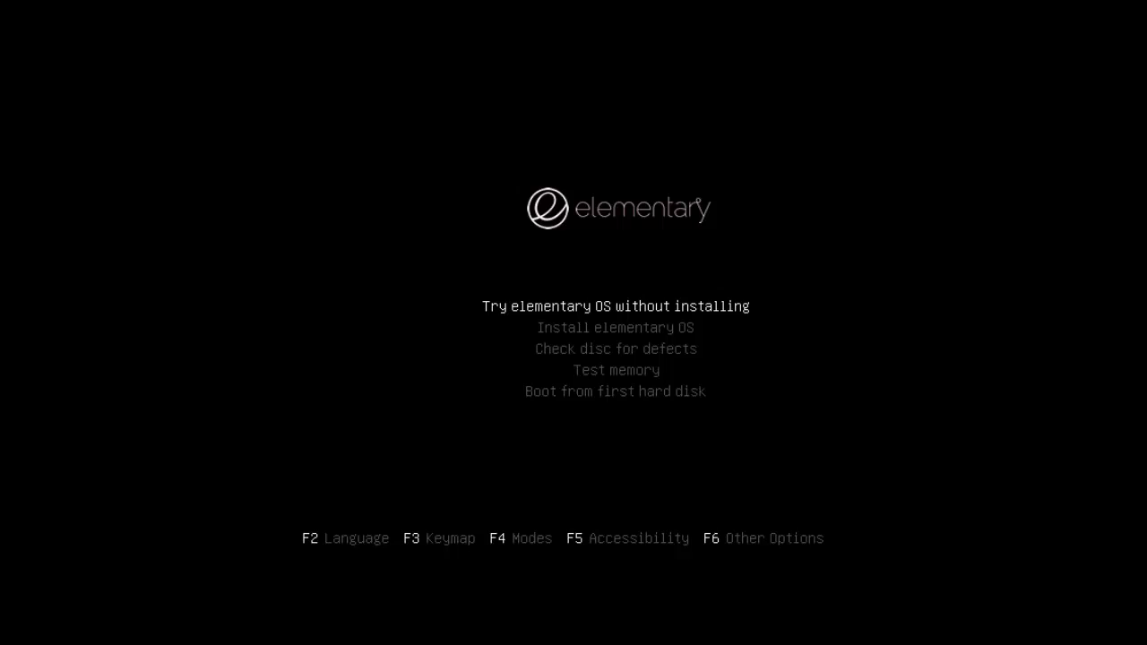
# Step: Choose Install elementary OS at the boot menu to reach the installer
pyautogui.press('Down')
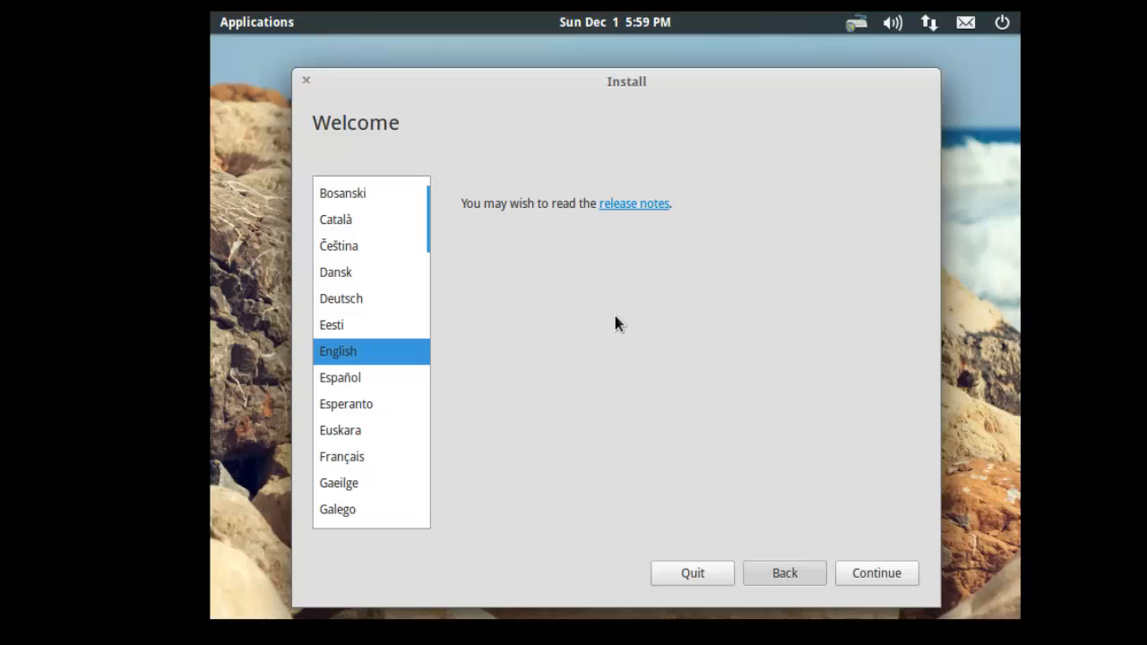
pyautogui.moveTo(620, 320)
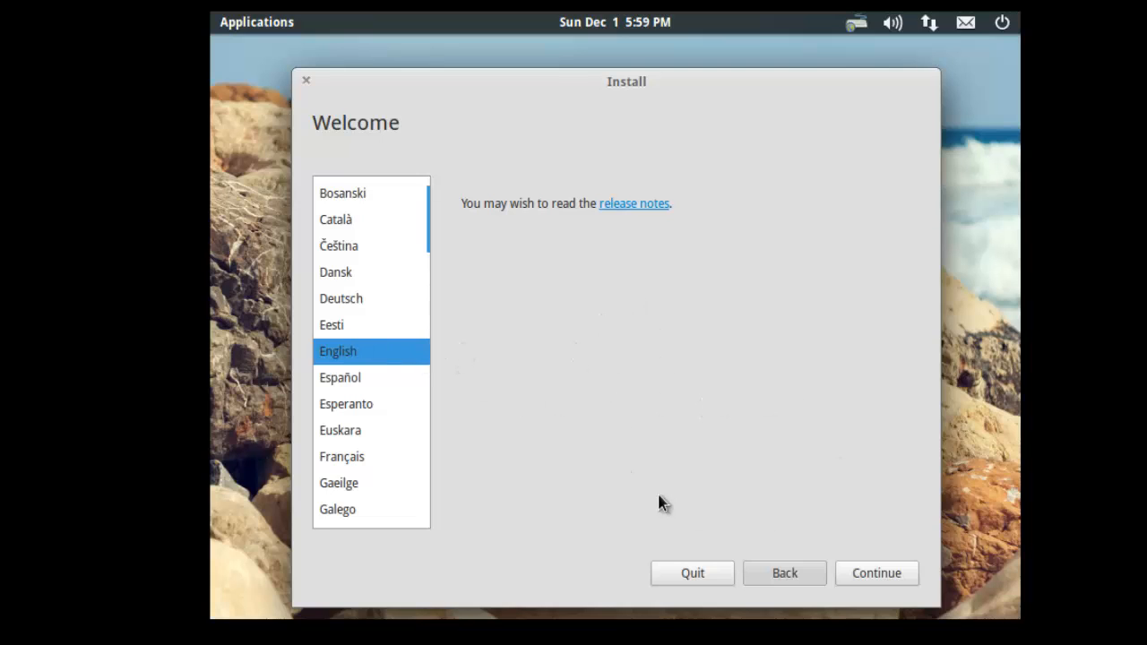
# Step: Keep English and pass the preparation checks with updates and third-party software unticked
pyautogui.click(876, 573)
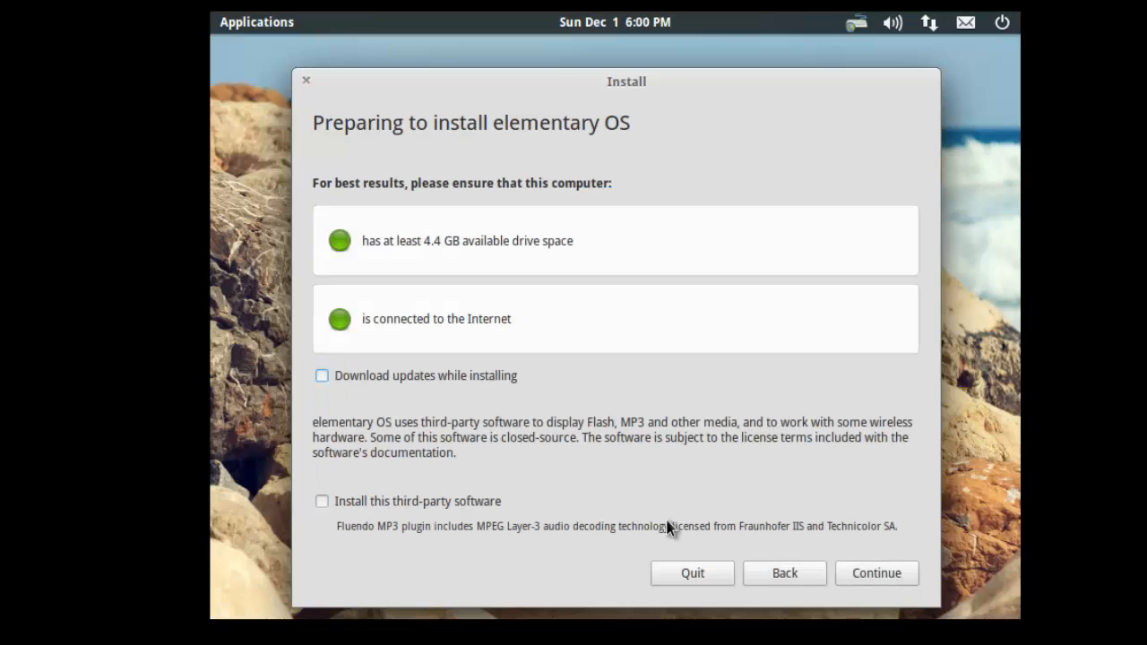
pyautogui.moveTo(609, 220)
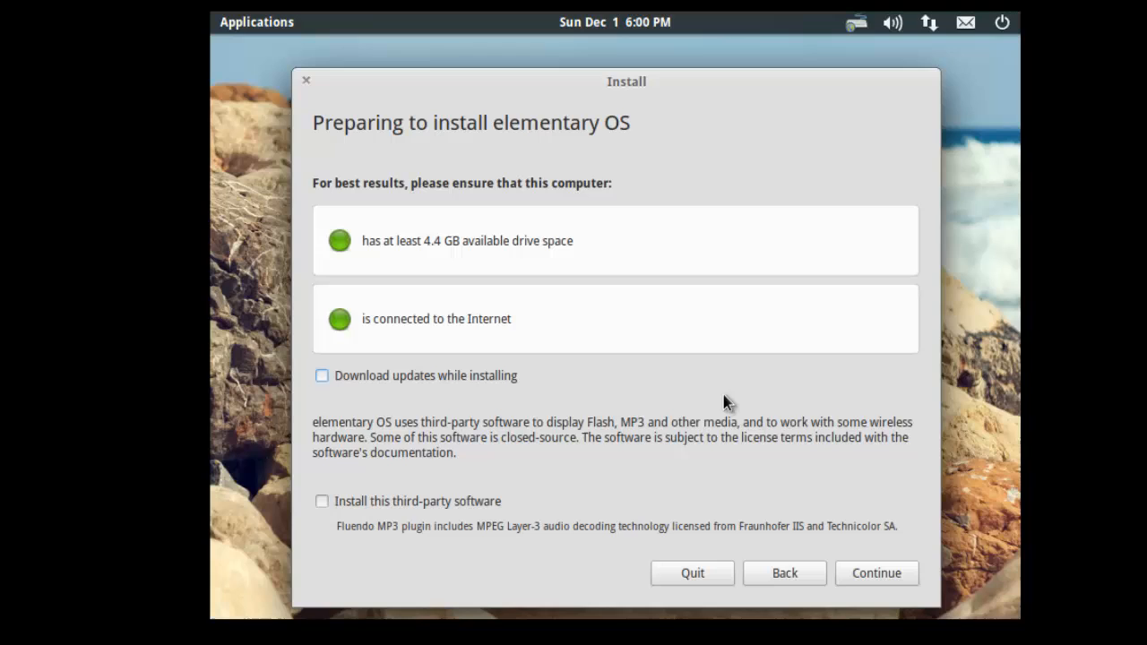
pyautogui.moveTo(385, 260)
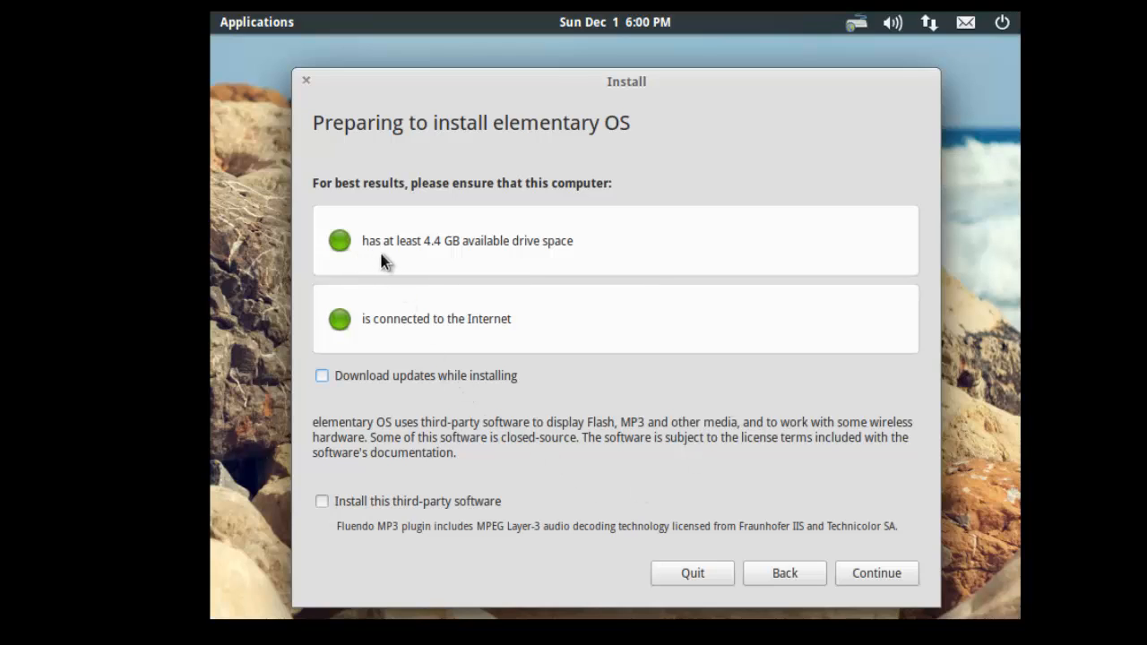
pyautogui.moveTo(587, 273)
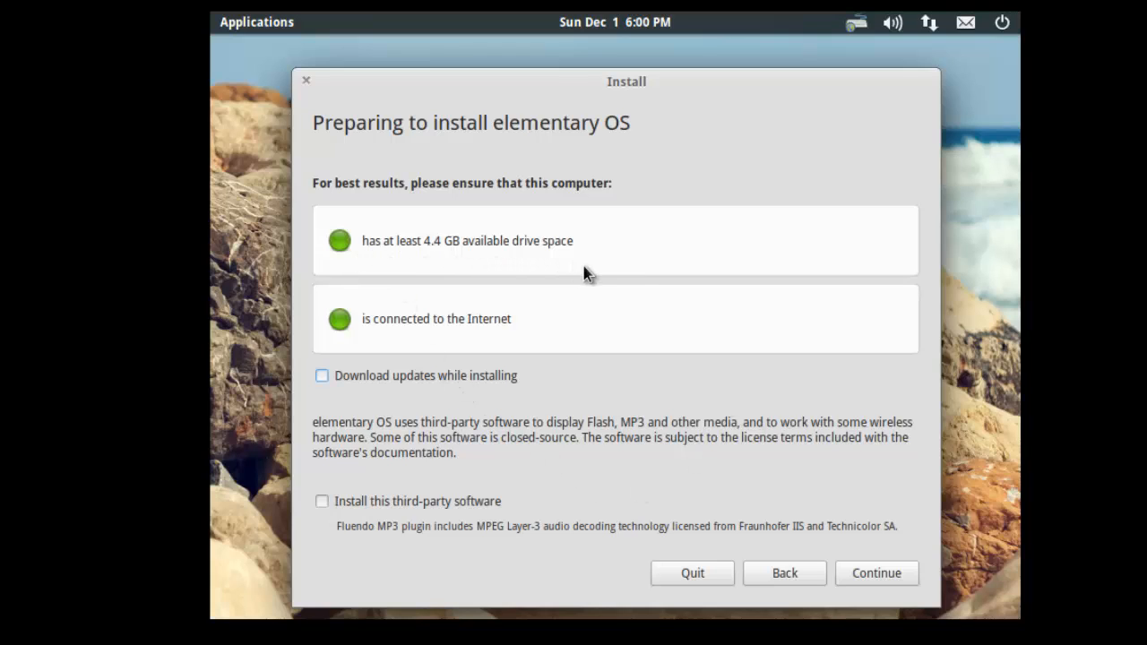
pyautogui.moveTo(350, 239)
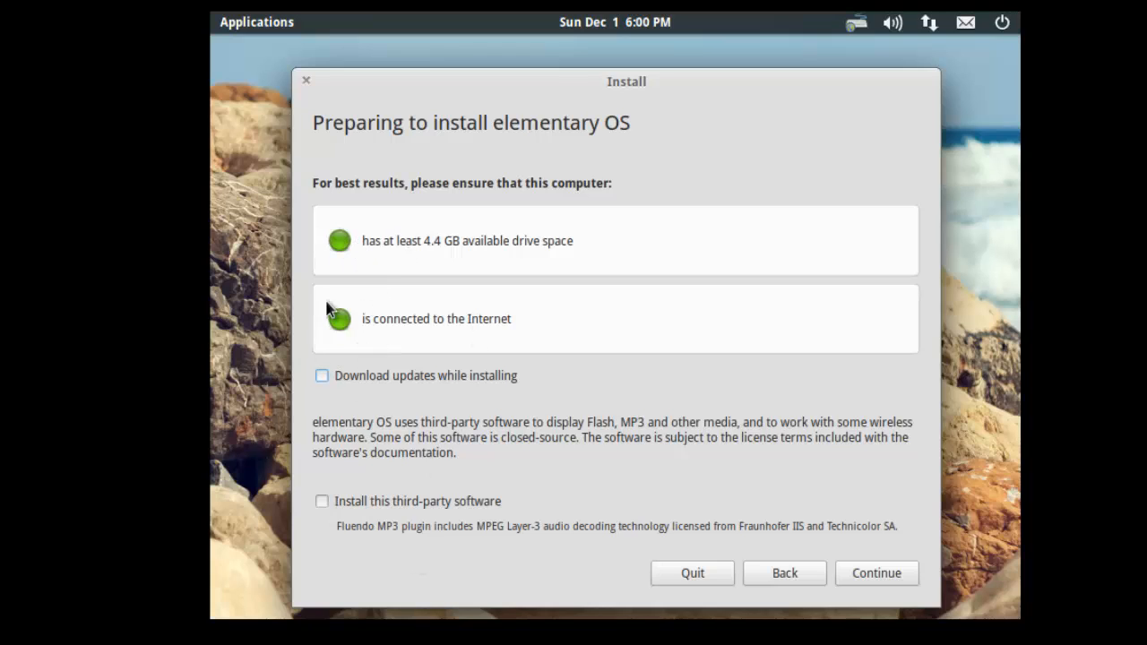
pyautogui.moveTo(339, 318)
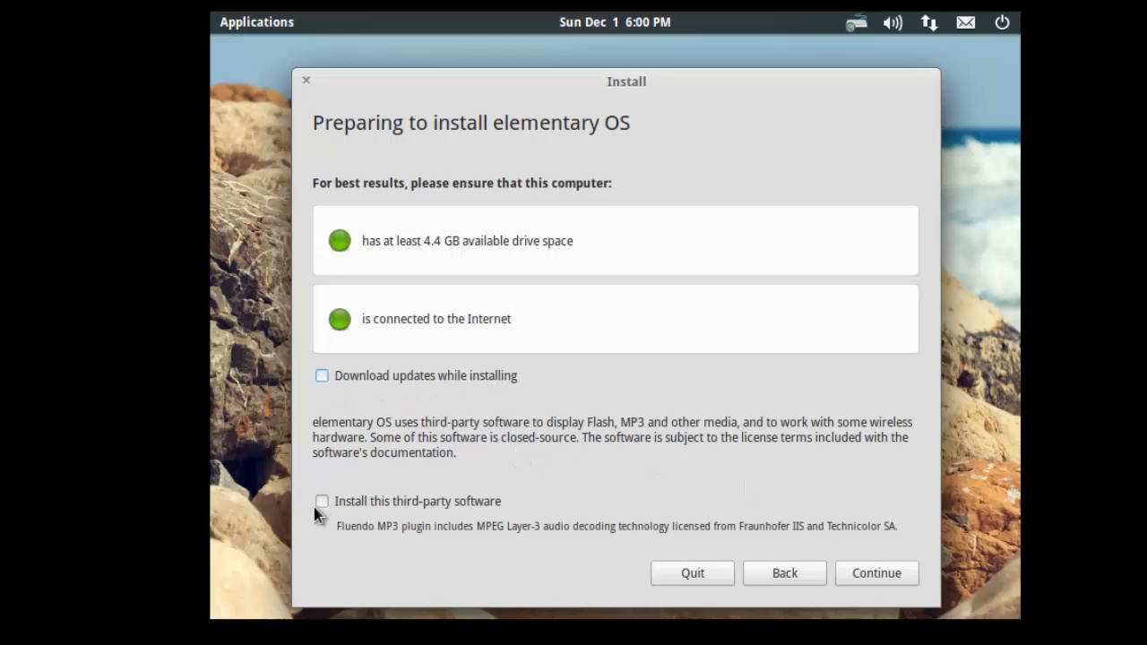
pyautogui.moveTo(367, 512)
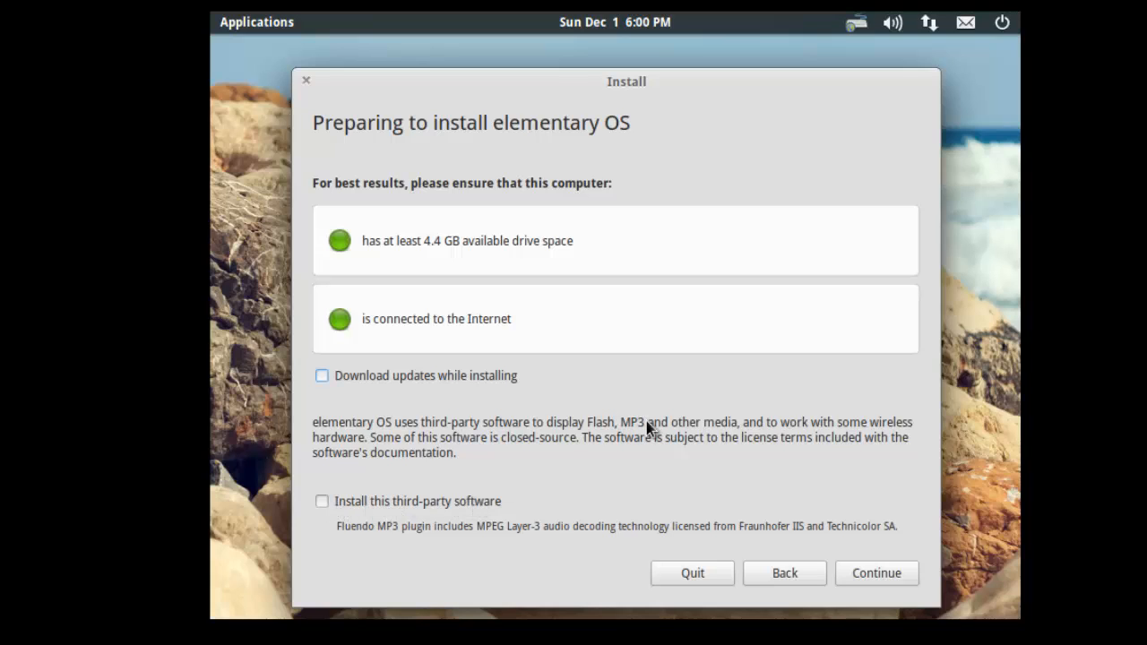
pyautogui.moveTo(887, 563)
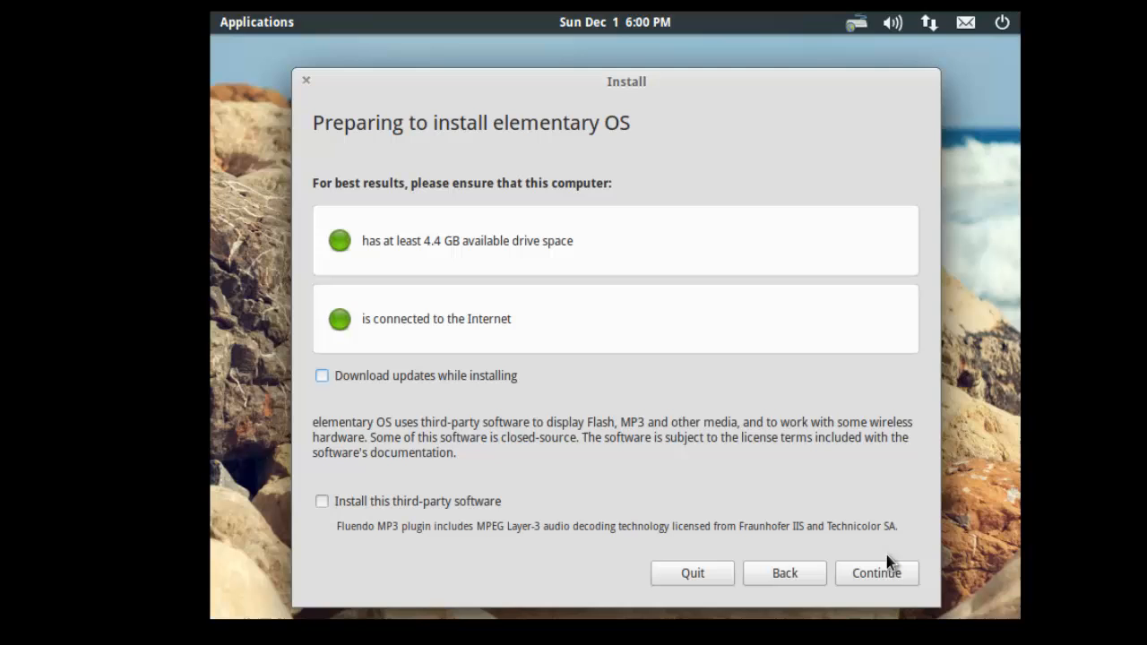
pyautogui.click(875, 573)
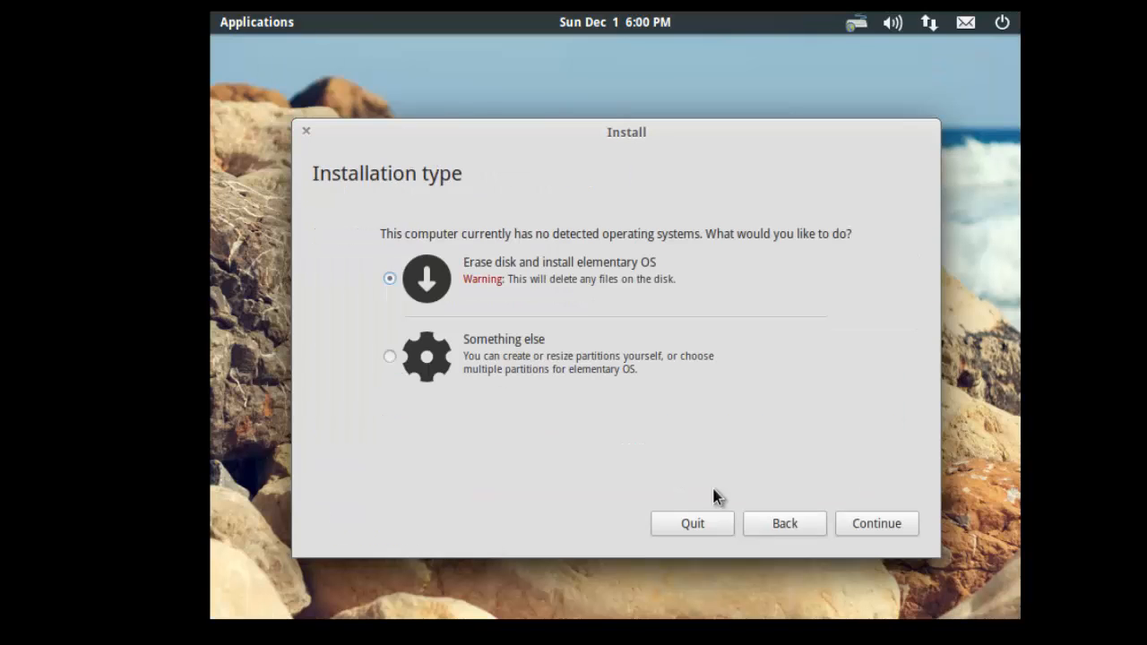
pyautogui.moveTo(423, 161)
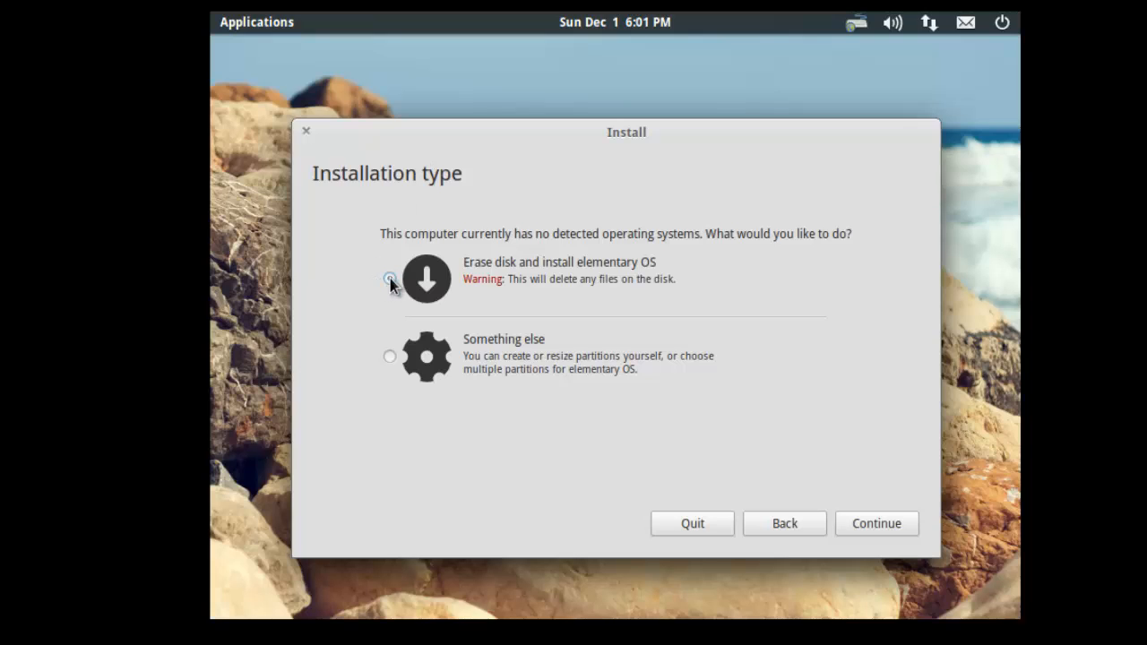
# Step: Choose Erase disk and install, confirm the 85.9 GB drive, and start Install Now
pyautogui.click(390, 277)
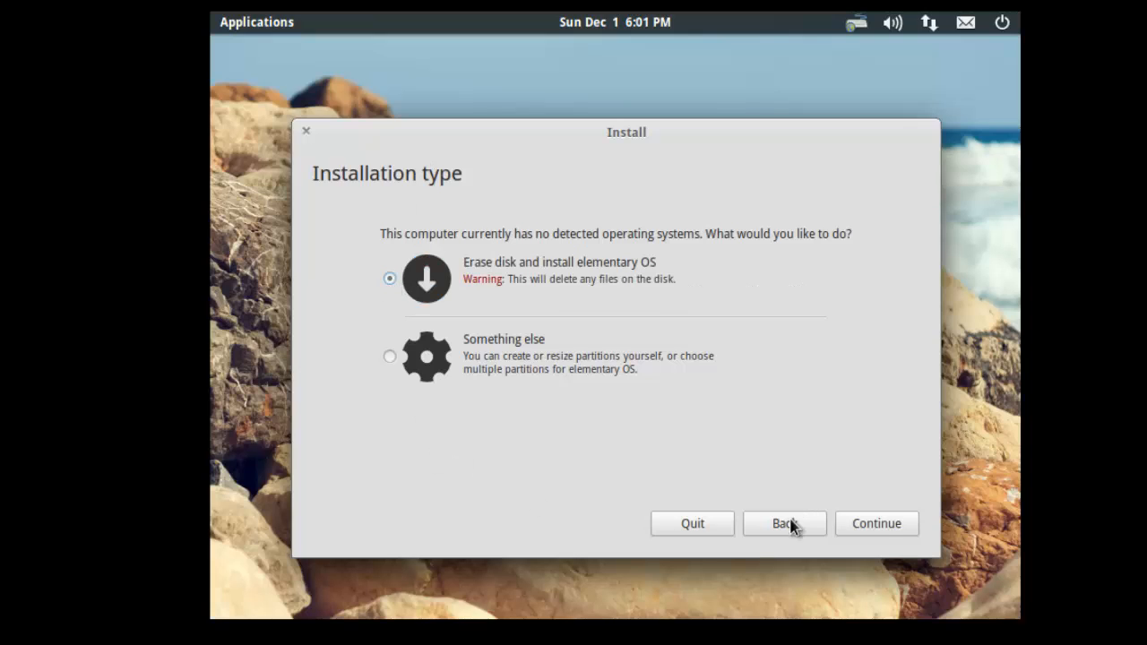
pyautogui.click(876, 524)
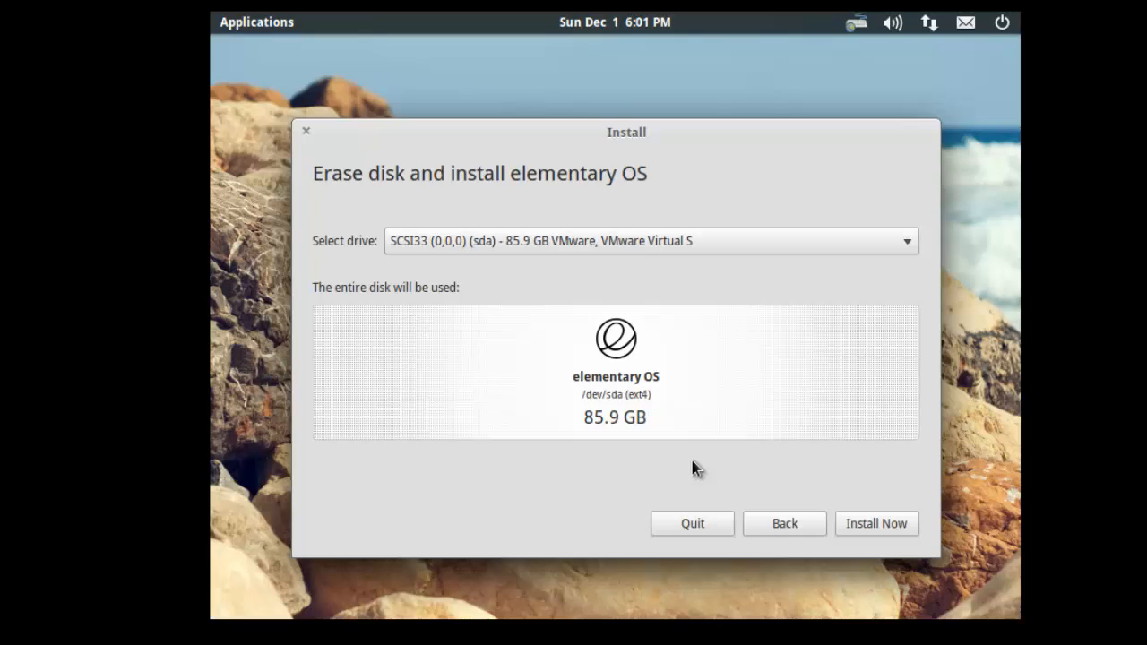
pyautogui.moveTo(555, 347)
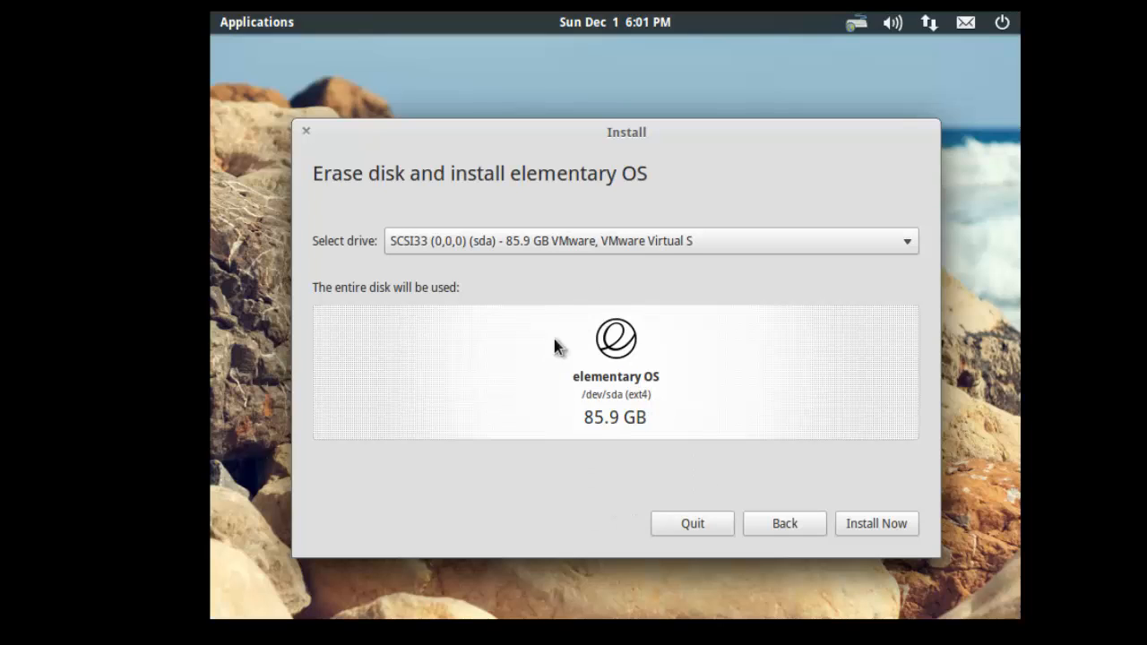
pyautogui.click(649, 240)
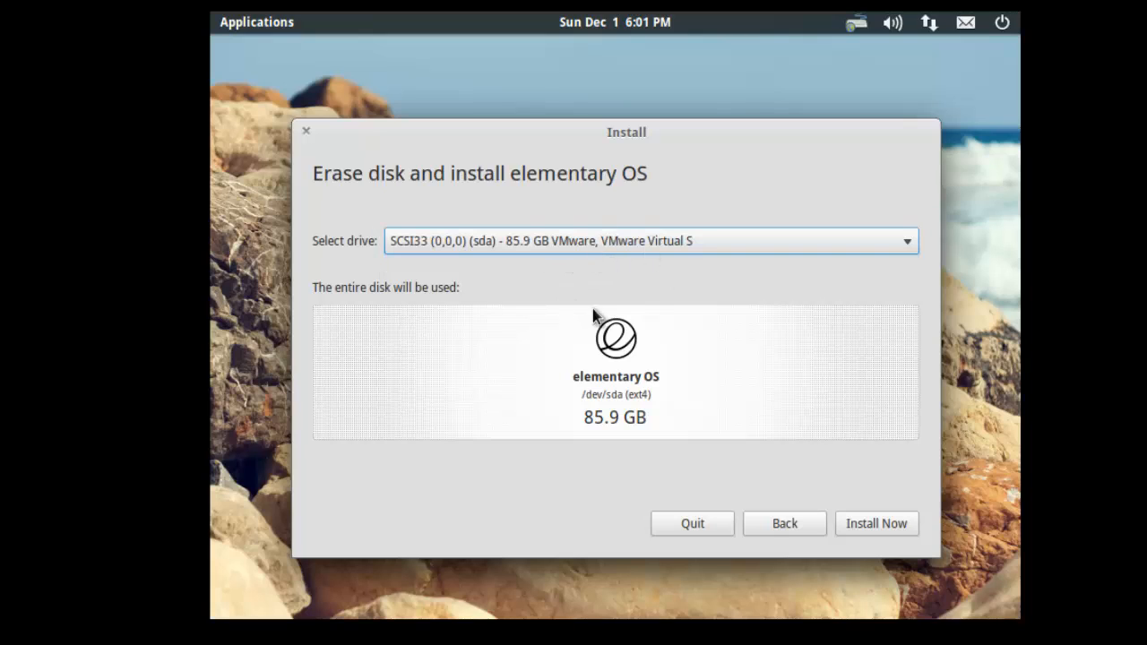
pyautogui.moveTo(899, 521)
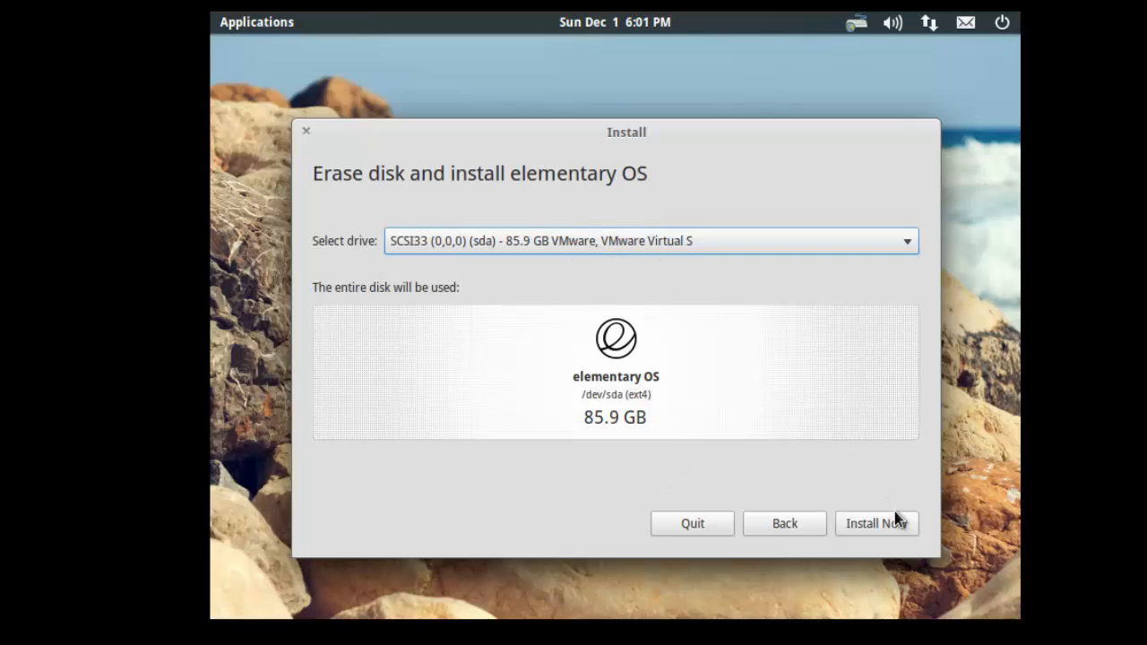
pyautogui.click(875, 523)
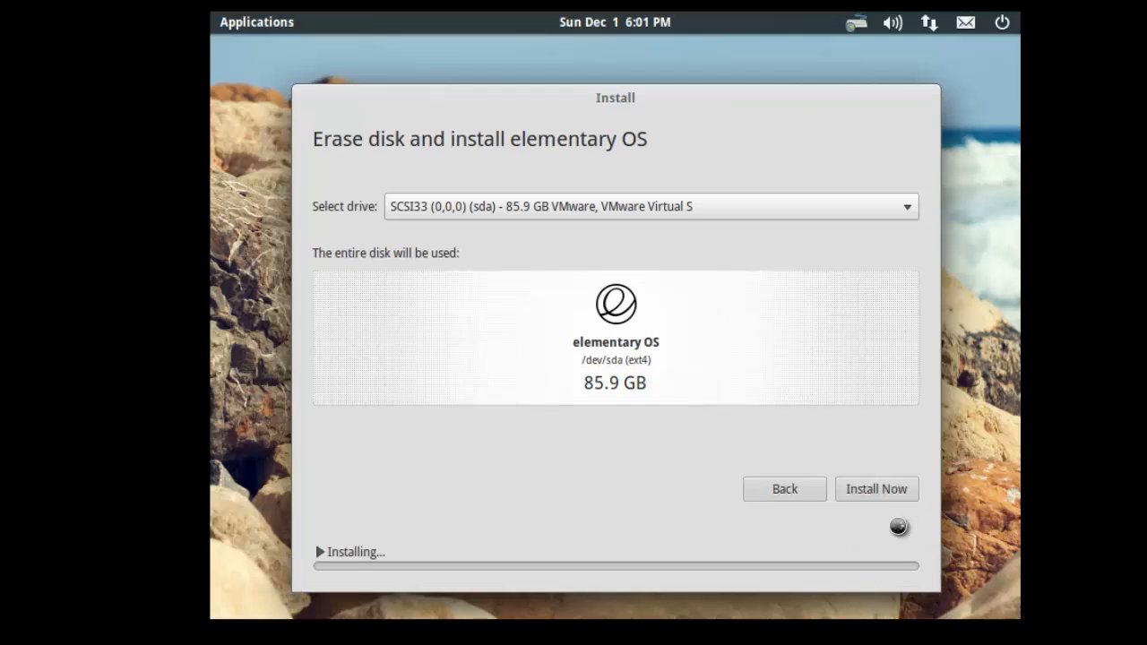
# Step: Accept London as the location and reach the keyboard layout step
pyautogui.click(876, 489)
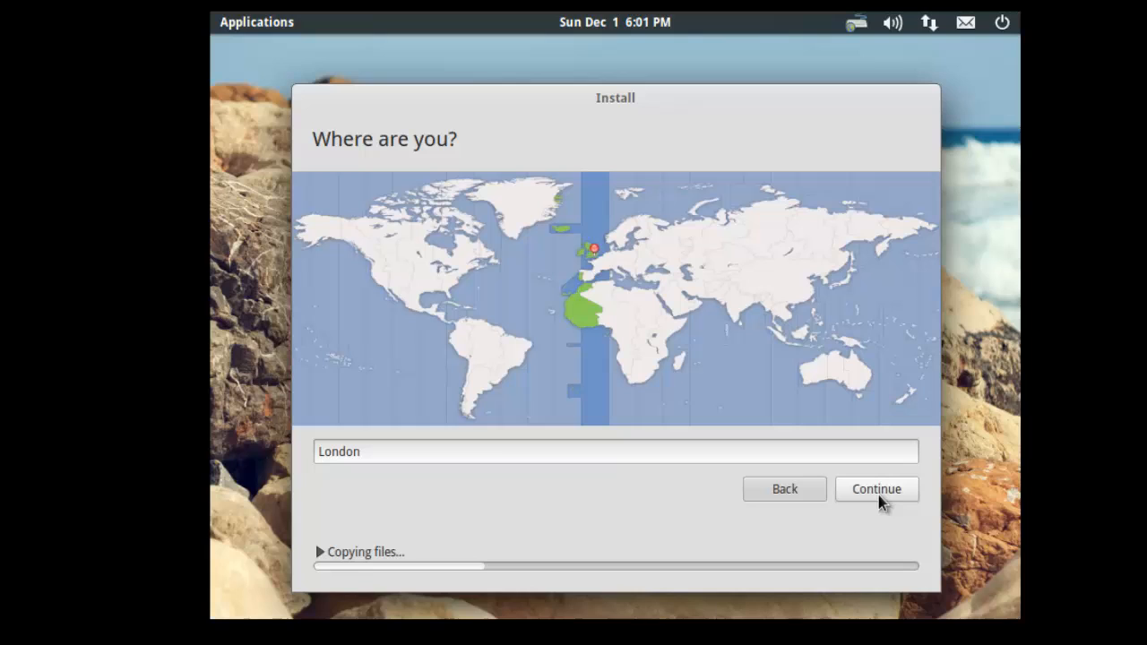
pyautogui.moveTo(858, 527)
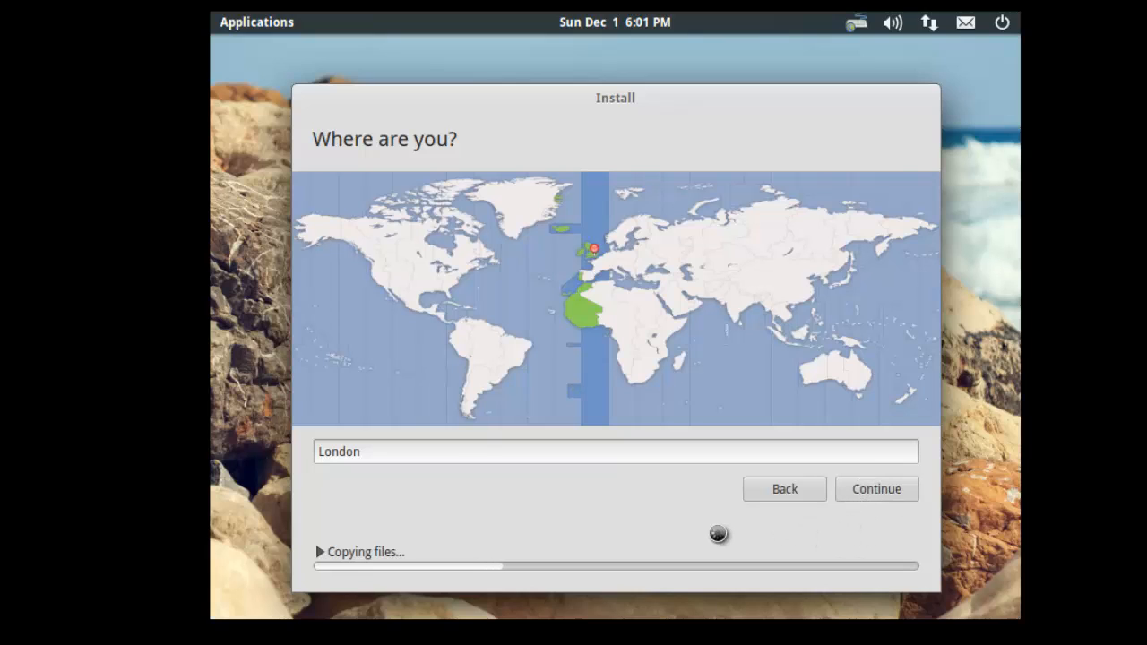
pyautogui.click(875, 488)
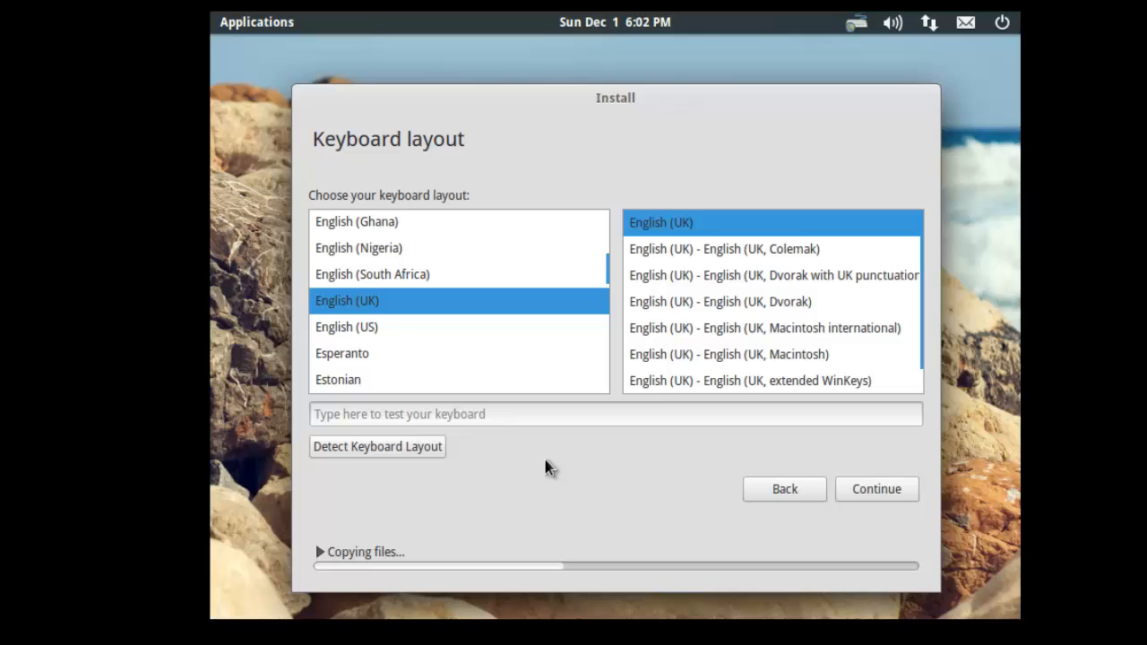
pyautogui.moveTo(384, 325)
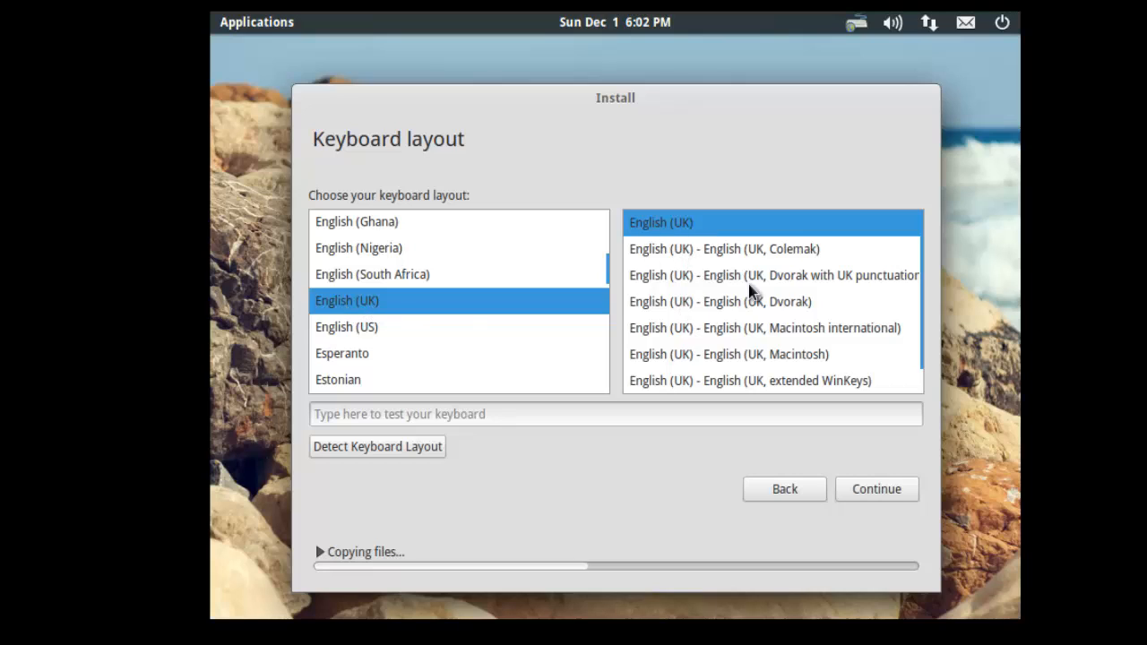
pyautogui.moveTo(462, 347)
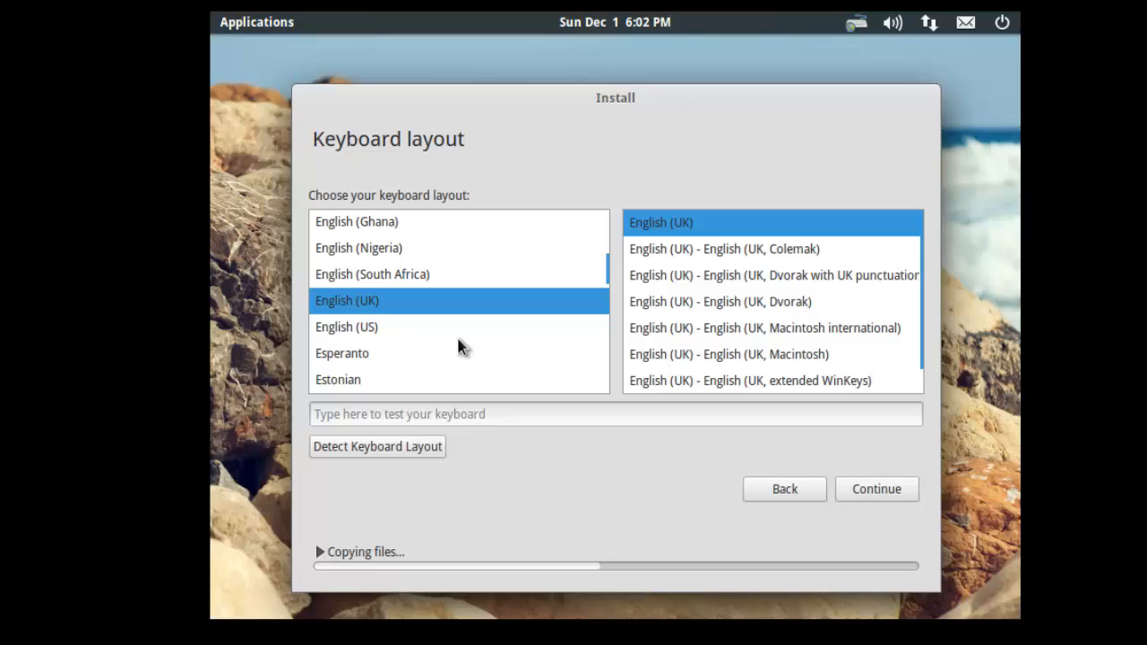
pyautogui.moveTo(298, 276)
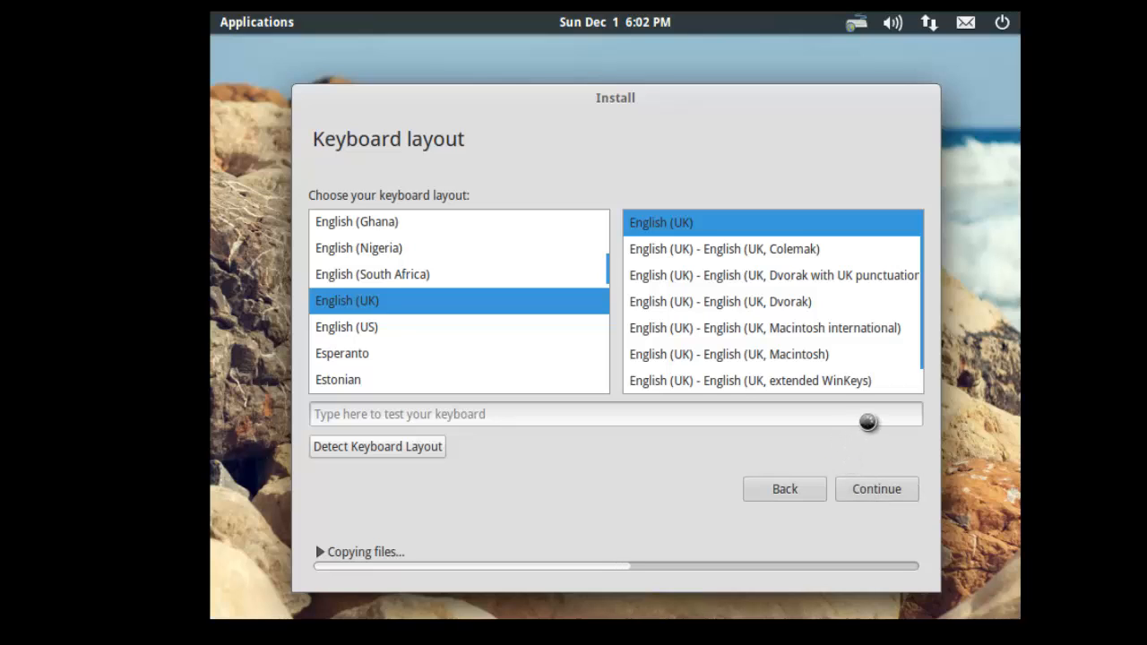
# Step: Accept English (UK) layout and create user BensTechTips with a confirmed password required for login
pyautogui.click(875, 489)
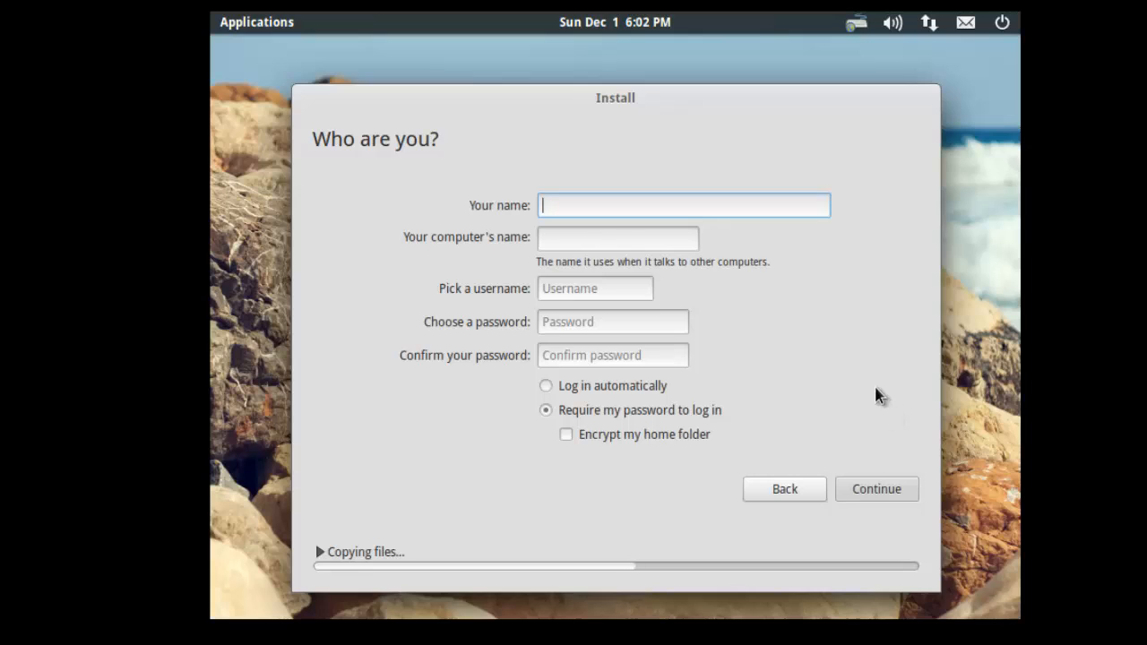
pyautogui.moveTo(339, 155)
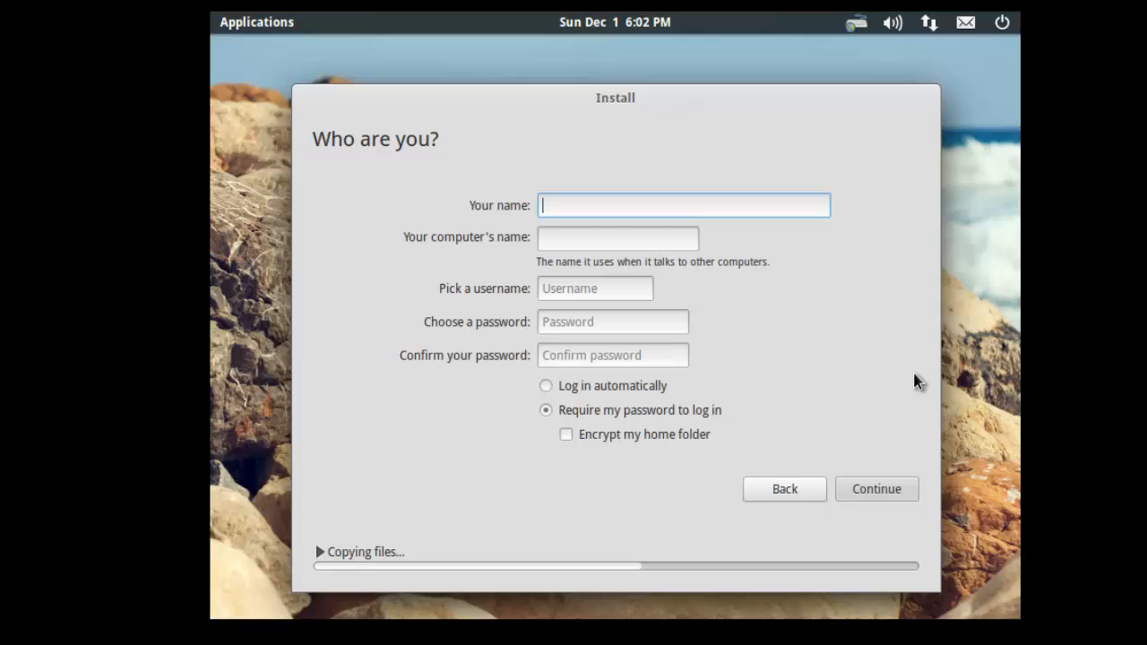
pyautogui.write('BensTechTips')
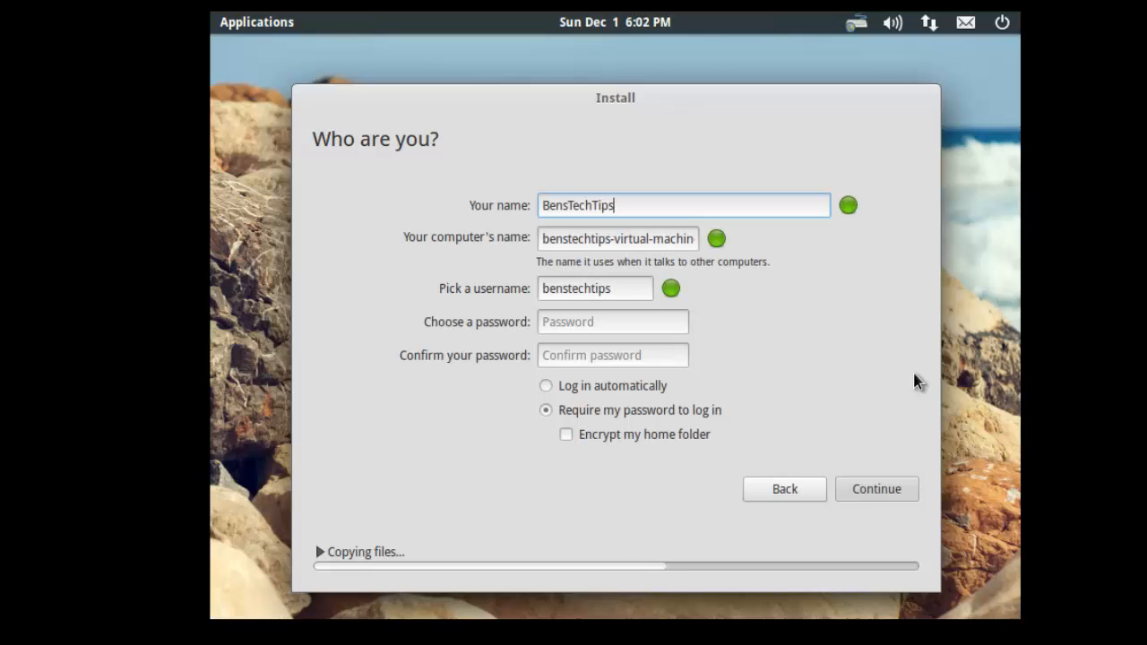
pyautogui.moveTo(684, 239)
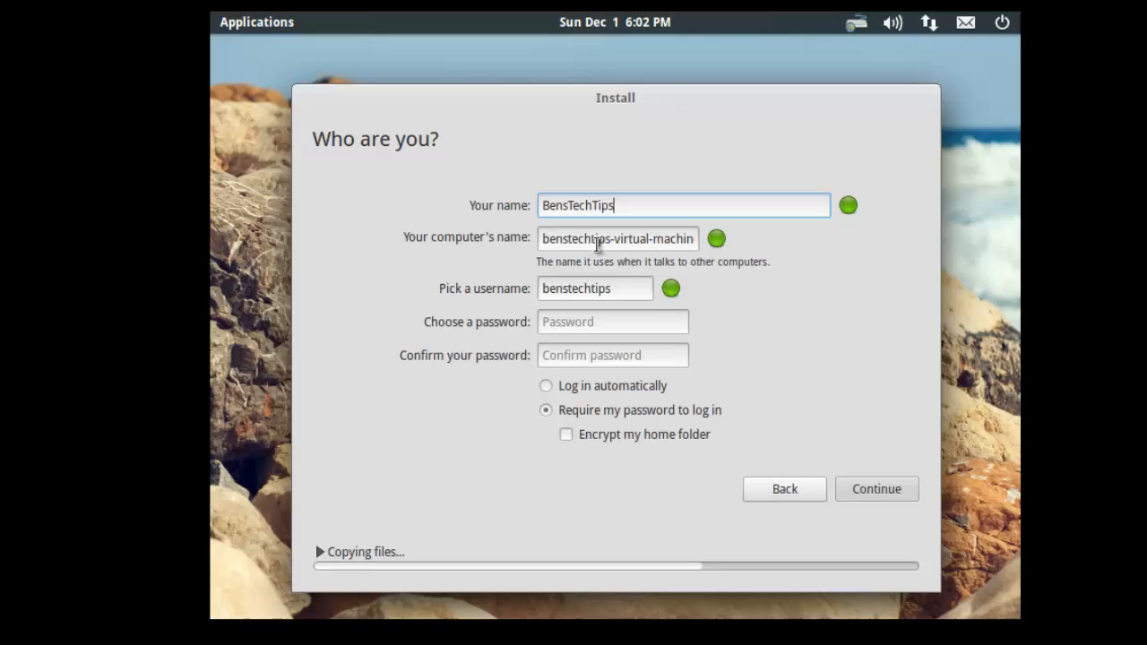
pyautogui.moveTo(602, 293)
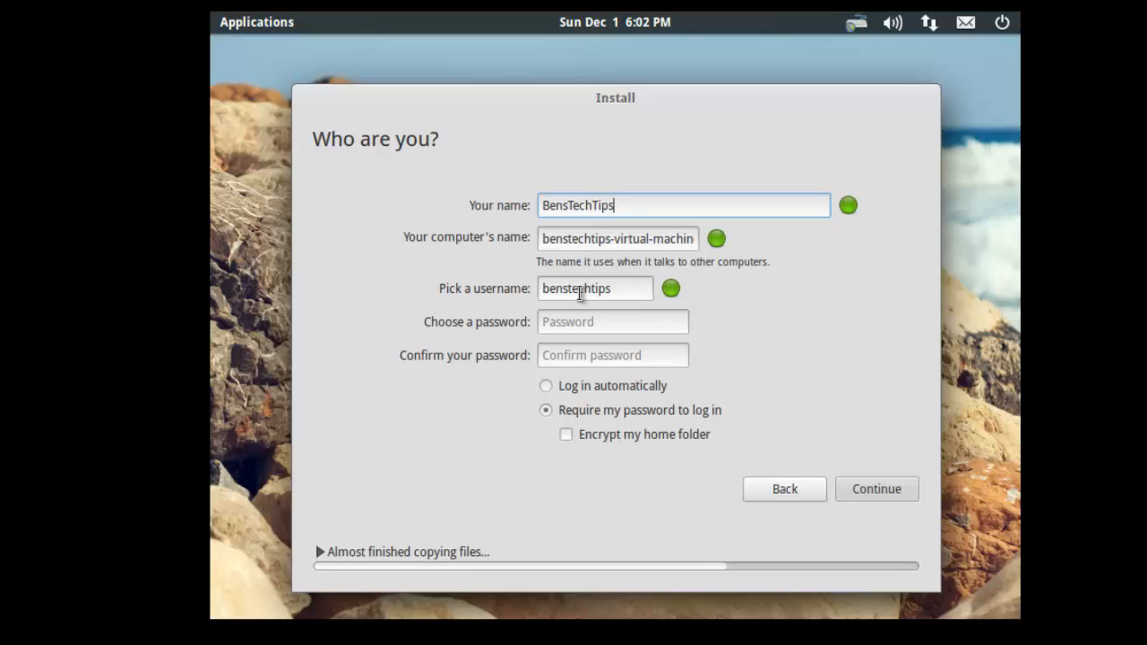
pyautogui.click(613, 322)
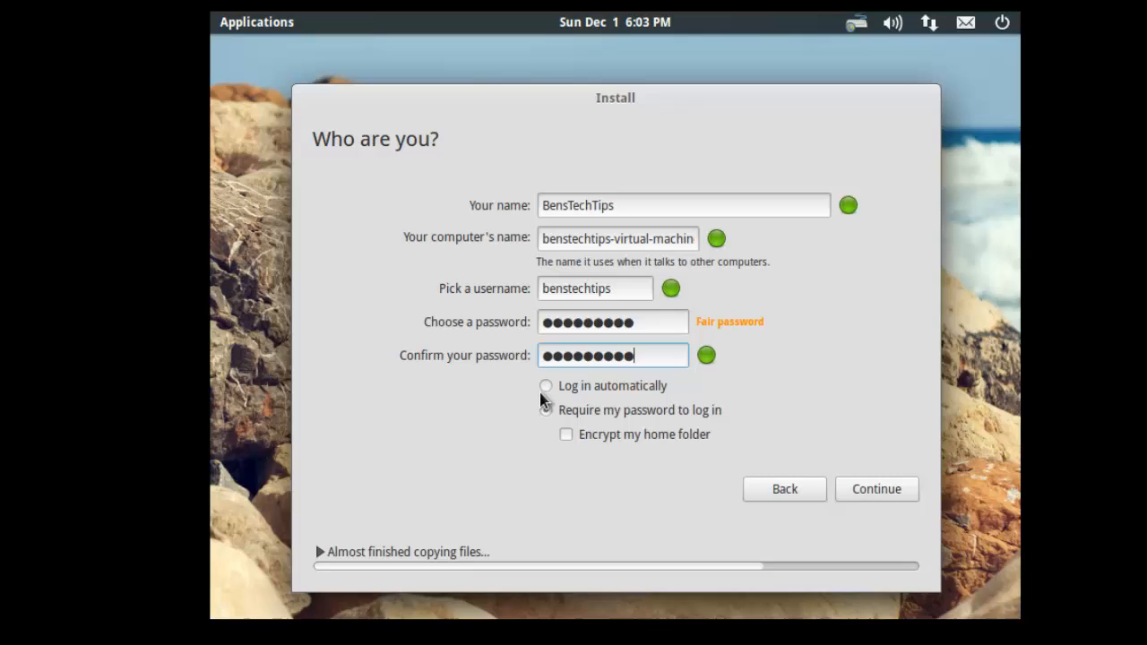
pyautogui.click(546, 409)
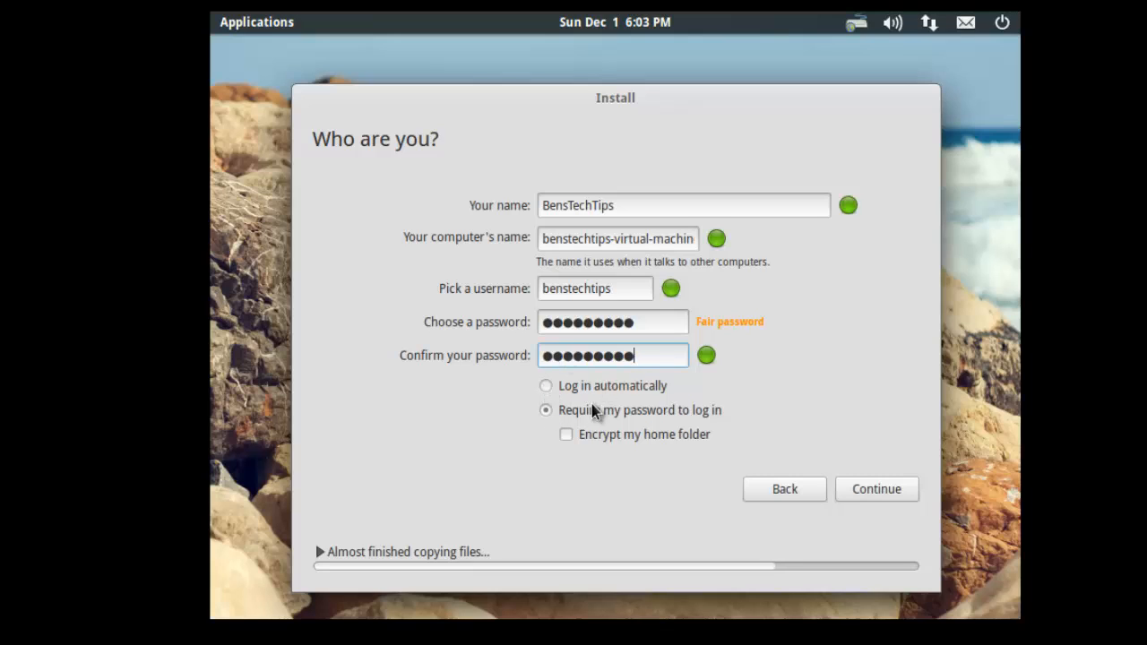
pyautogui.moveTo(611, 436)
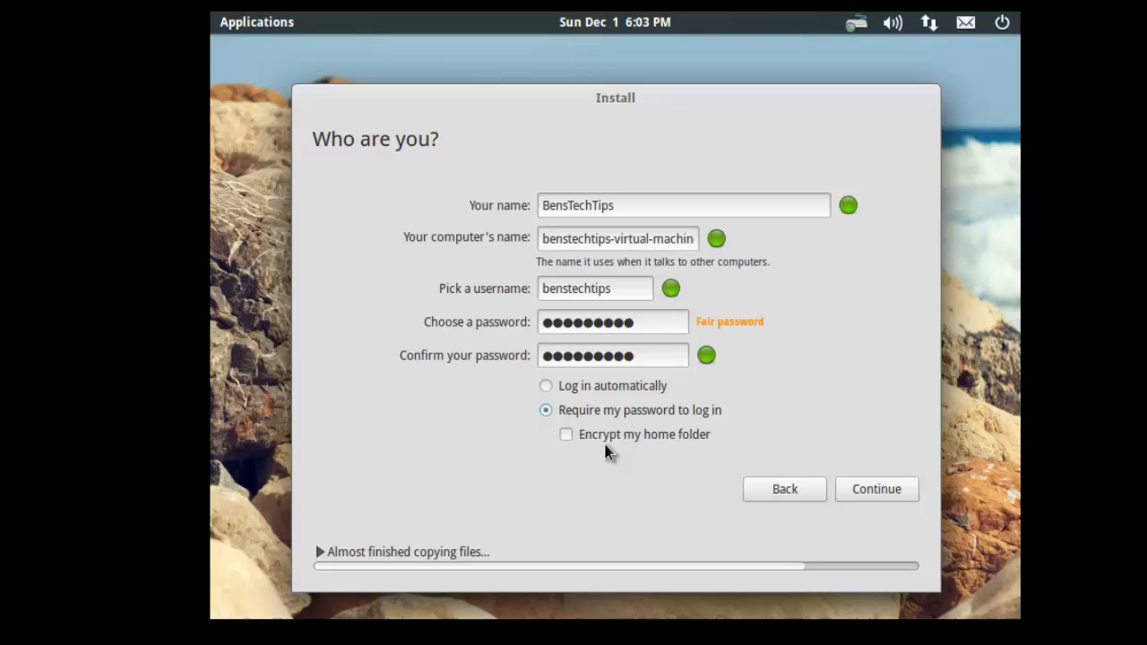
pyautogui.moveTo(688, 439)
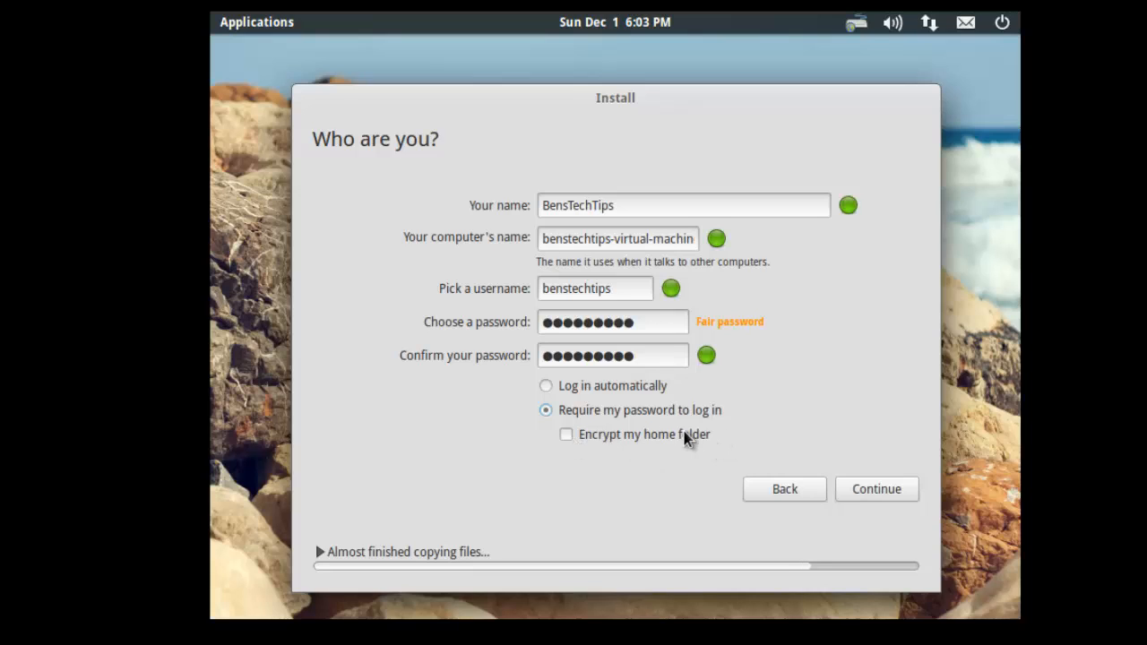
pyautogui.click(876, 488)
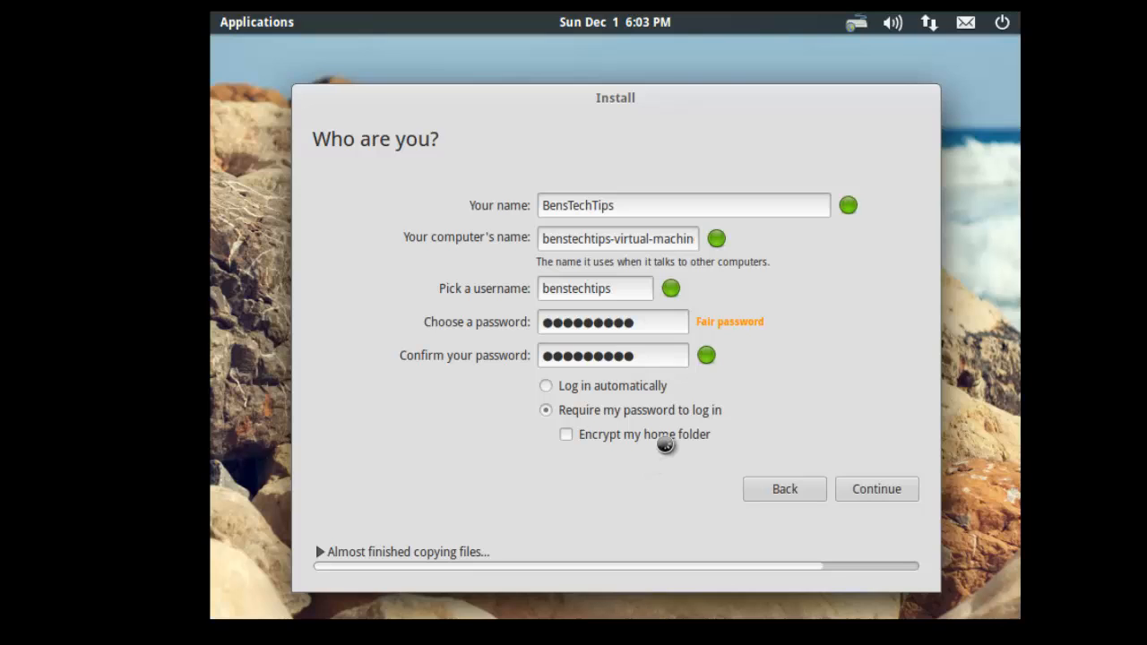
pyautogui.click(875, 489)
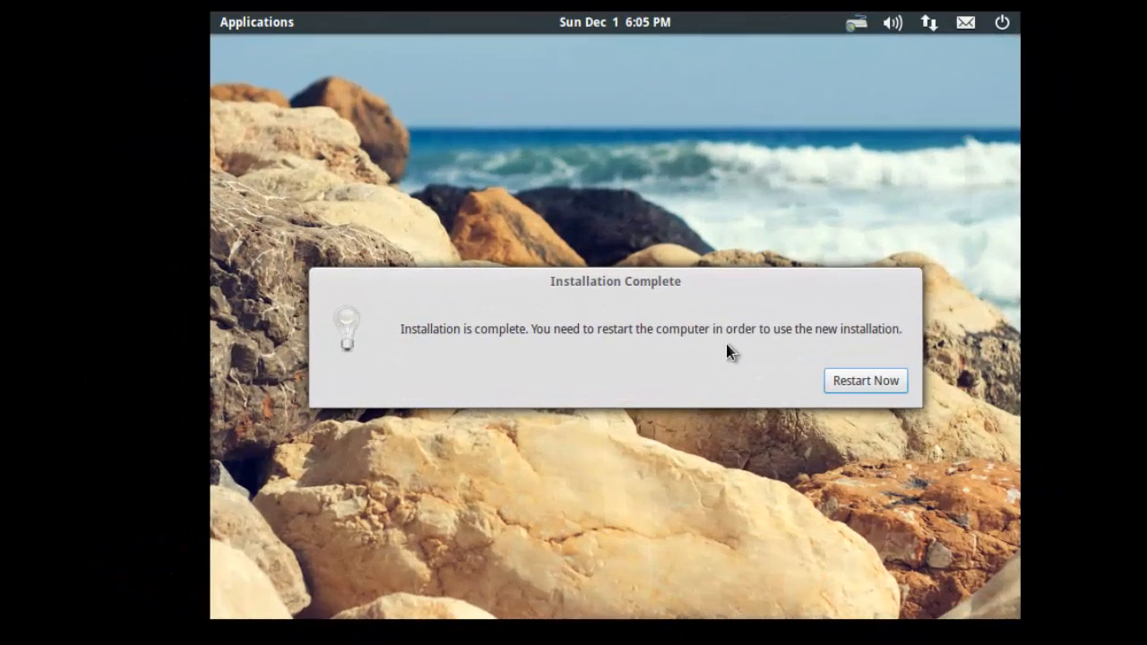
pyautogui.moveTo(709, 503)
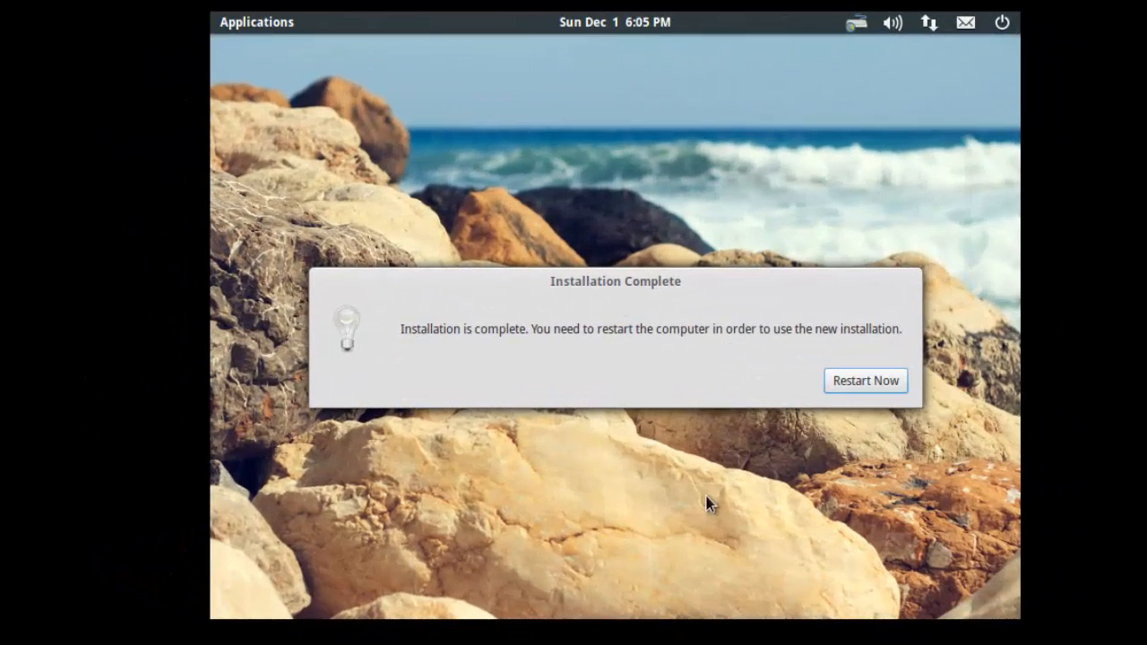
pyautogui.moveTo(950, 406)
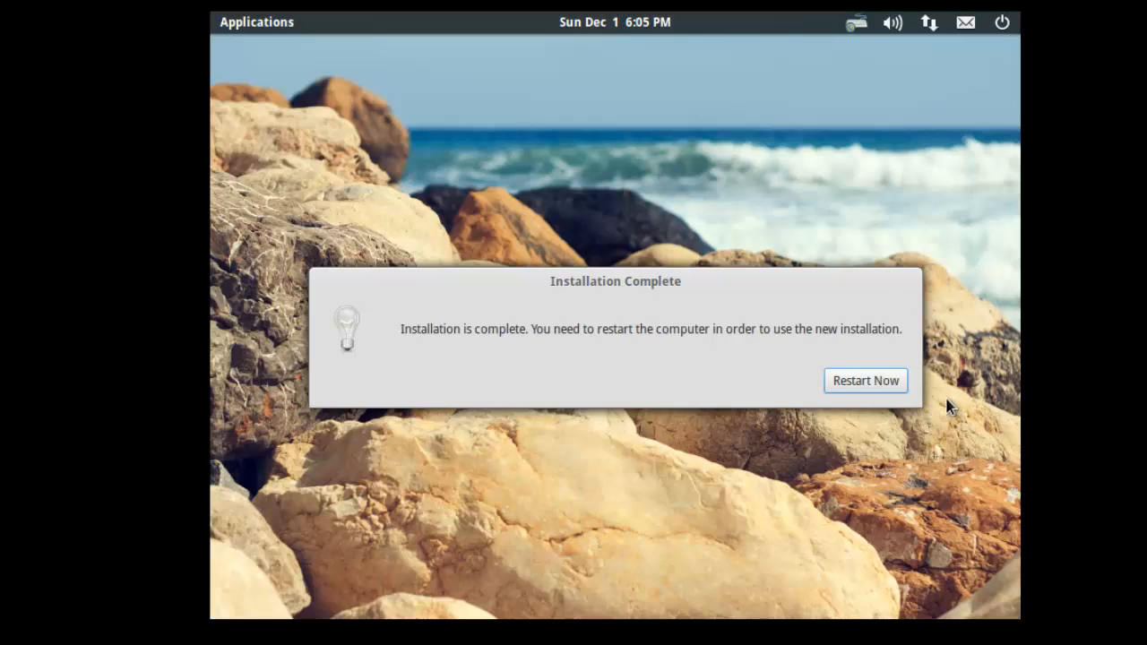
# Step: Restart now so the VM boots into the newly installed system
pyautogui.click(865, 380)
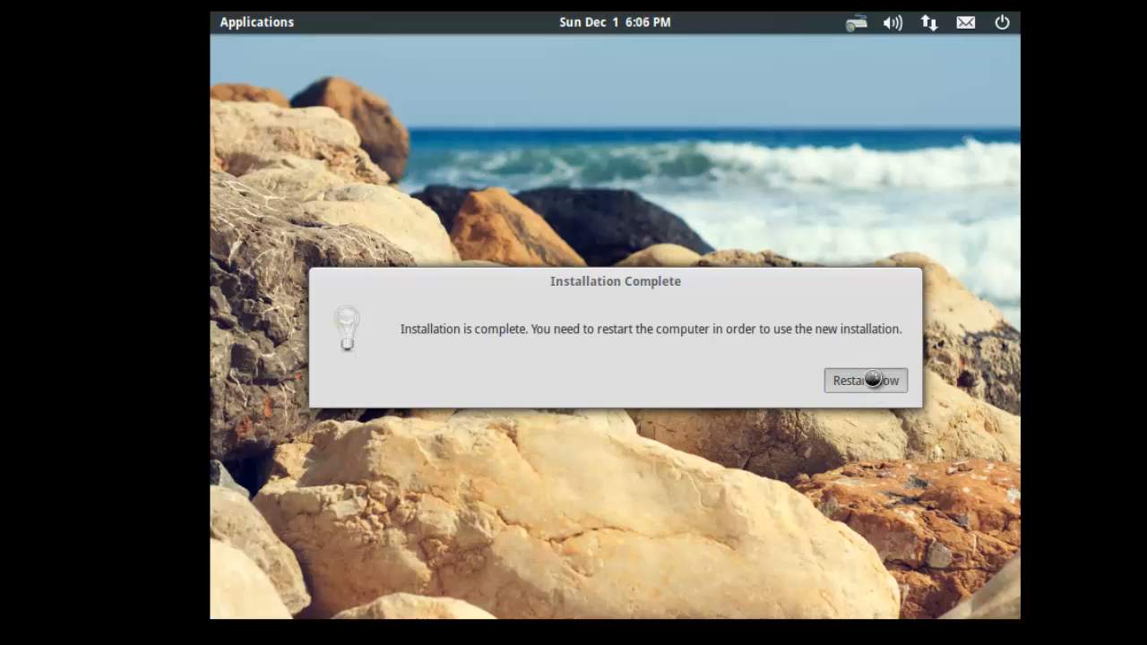
pyautogui.moveTo(1101, 432)
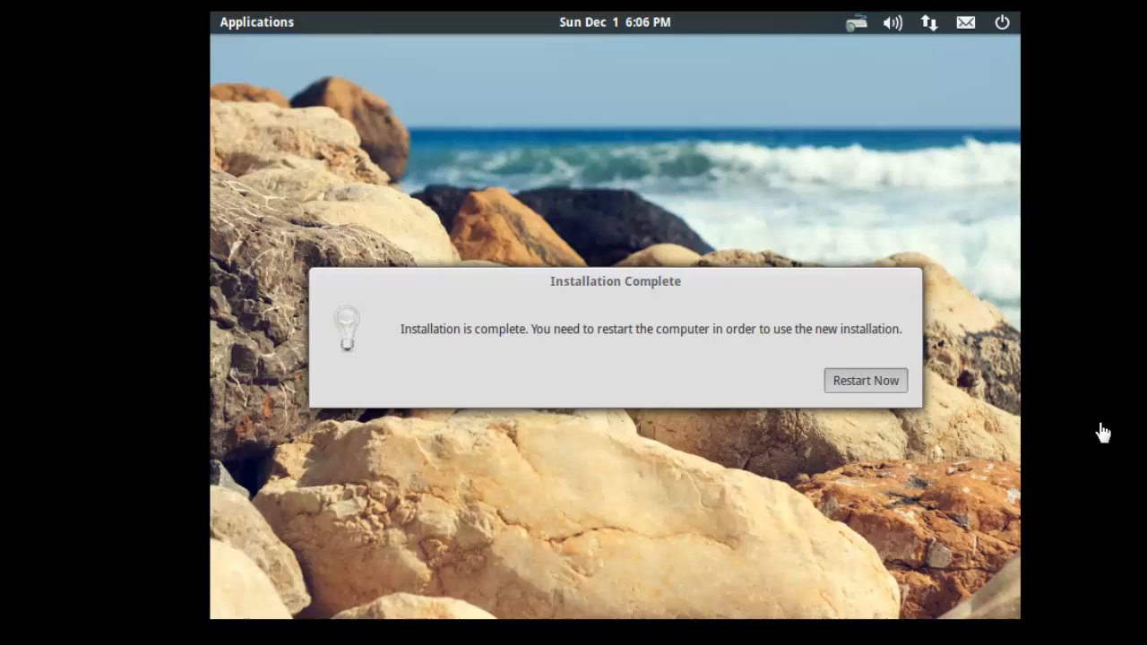
pyautogui.click(865, 380)
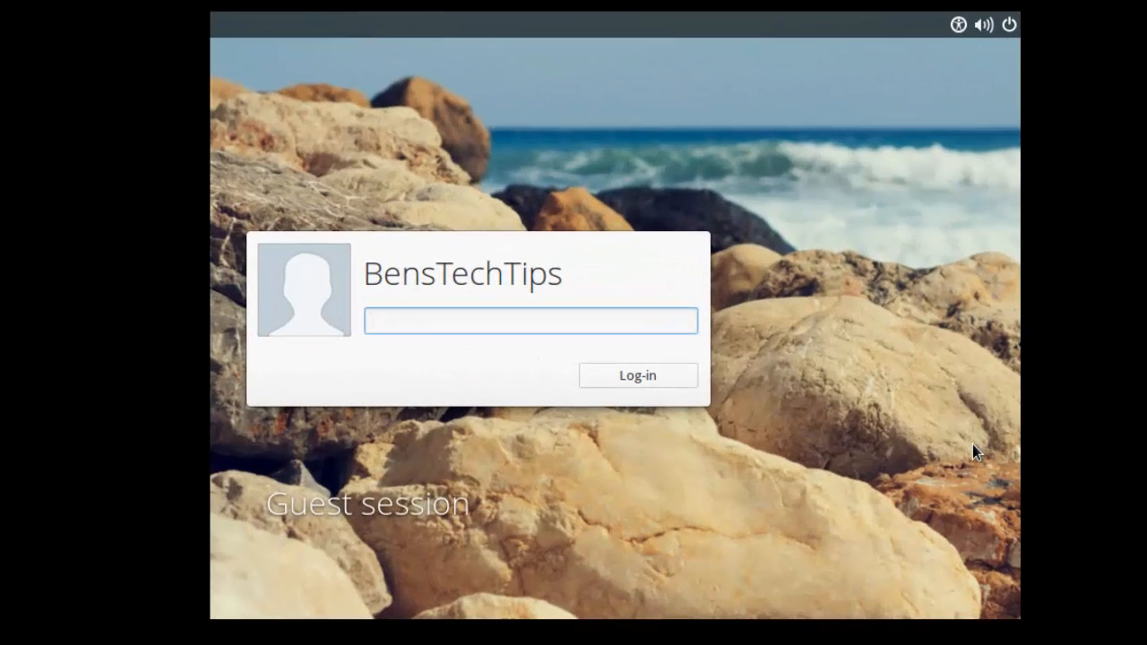
# Step: Log in as BensTechTips with the account password
pyautogui.click(529, 320)
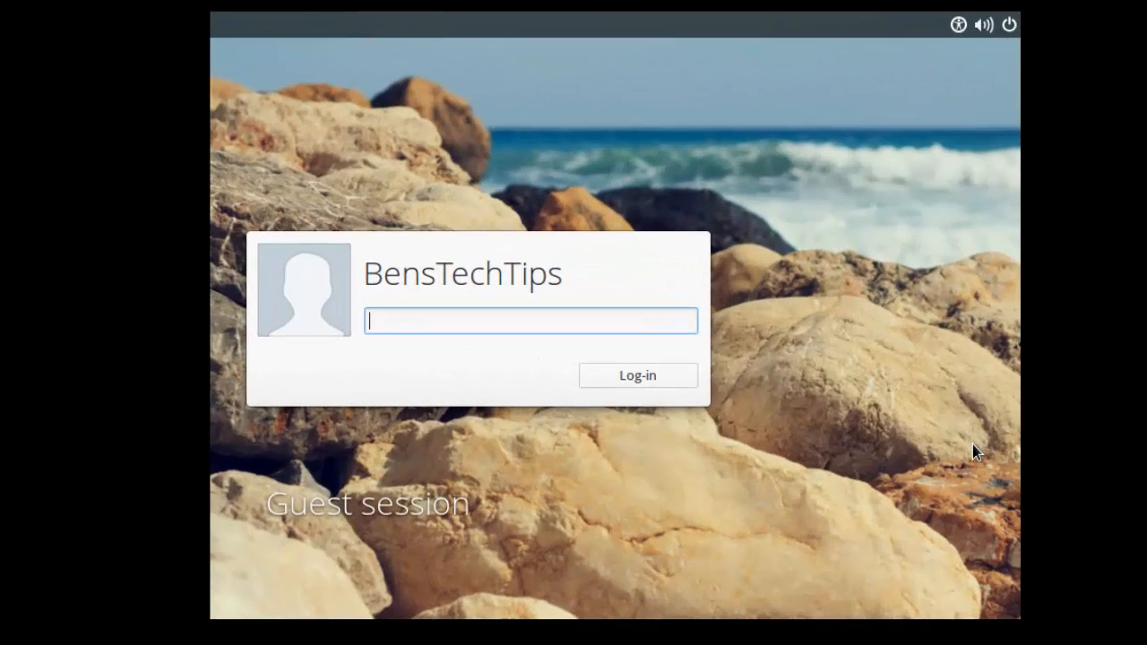
pyautogui.moveTo(530, 312)
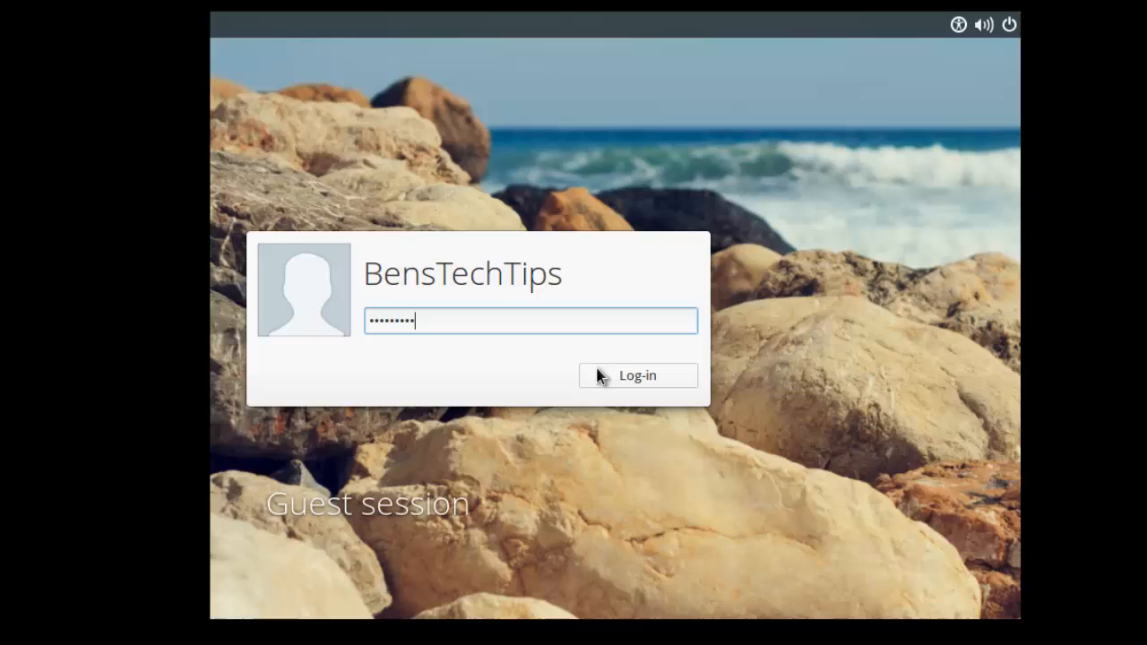
pyautogui.click(637, 374)
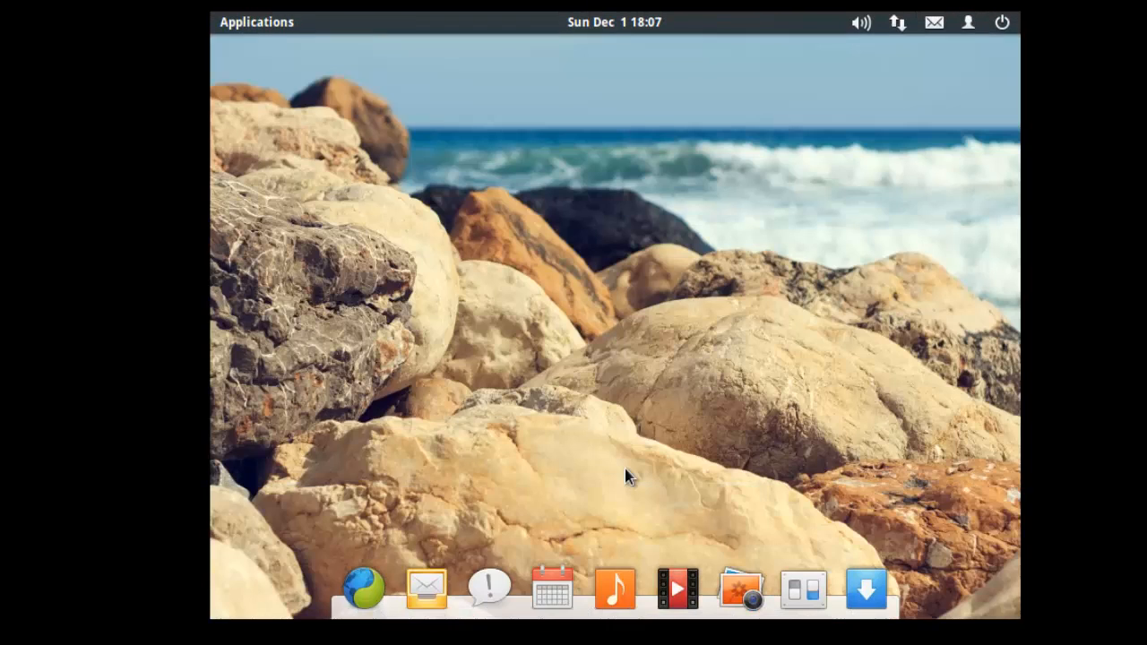
pyautogui.moveTo(630, 471)
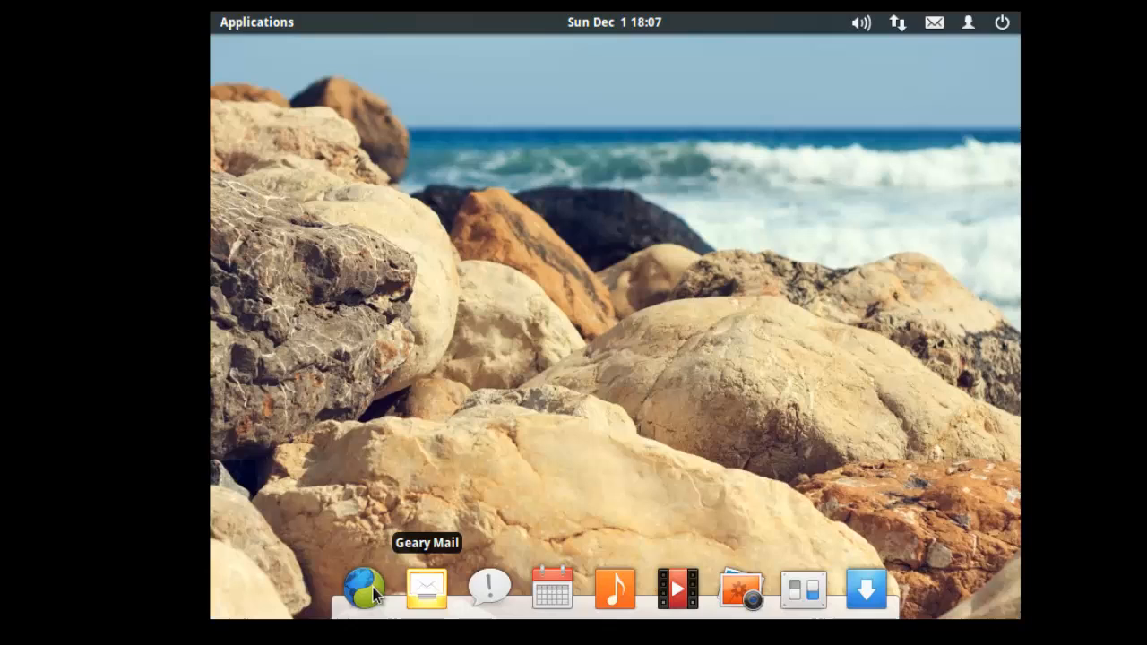
pyautogui.moveTo(803, 588)
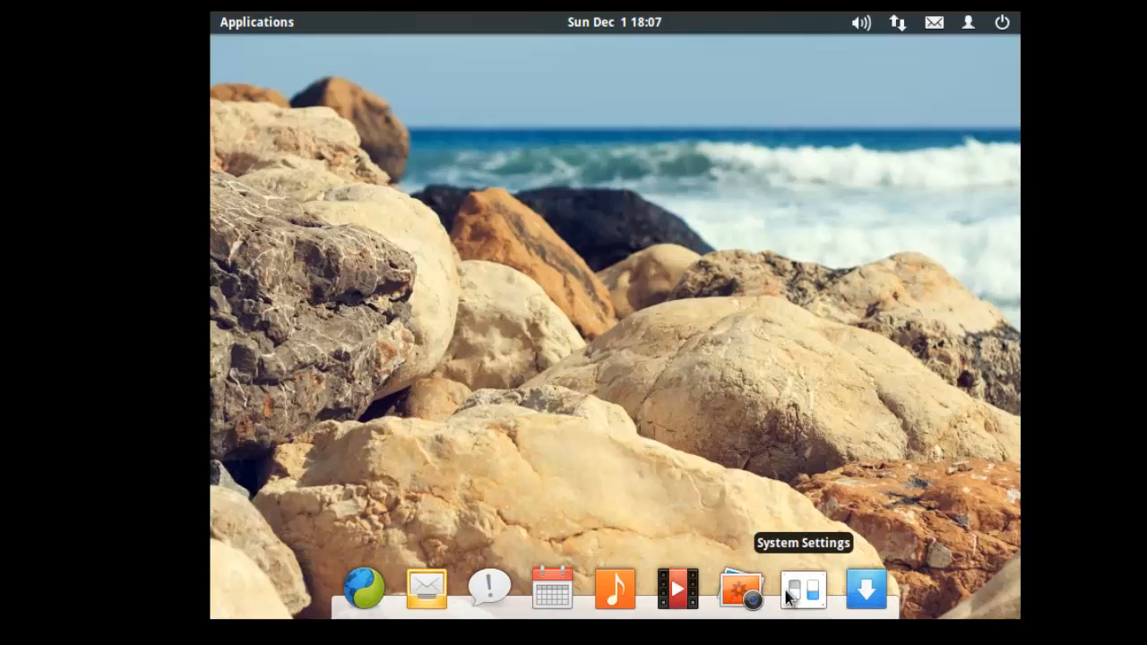
pyautogui.moveTo(737, 522)
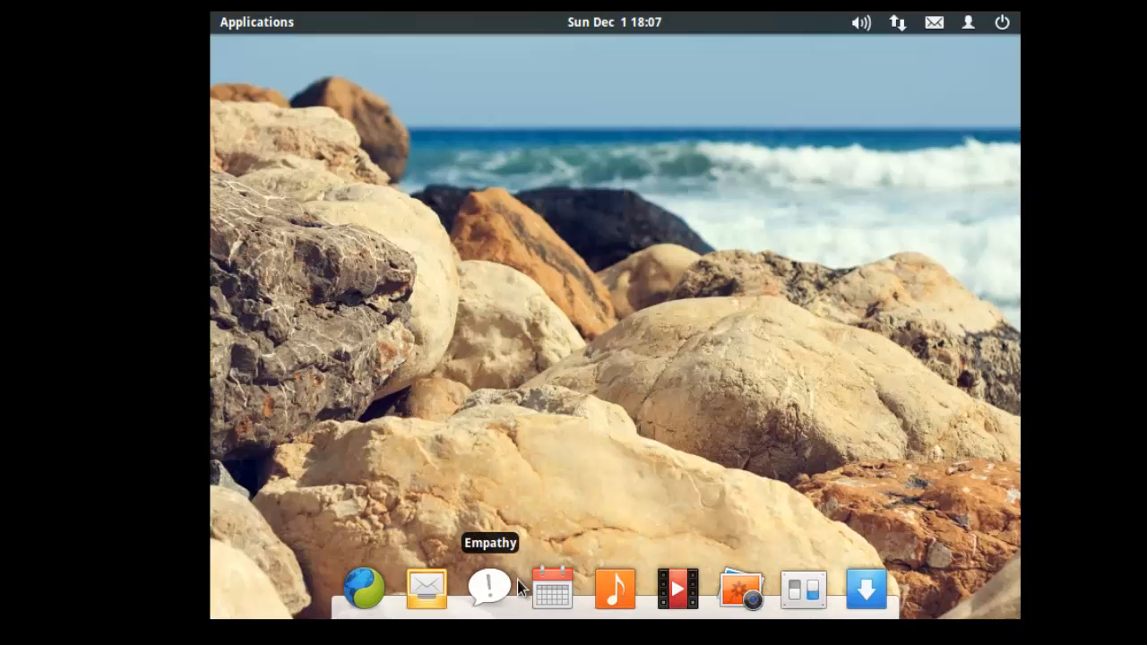
pyautogui.moveTo(739, 589)
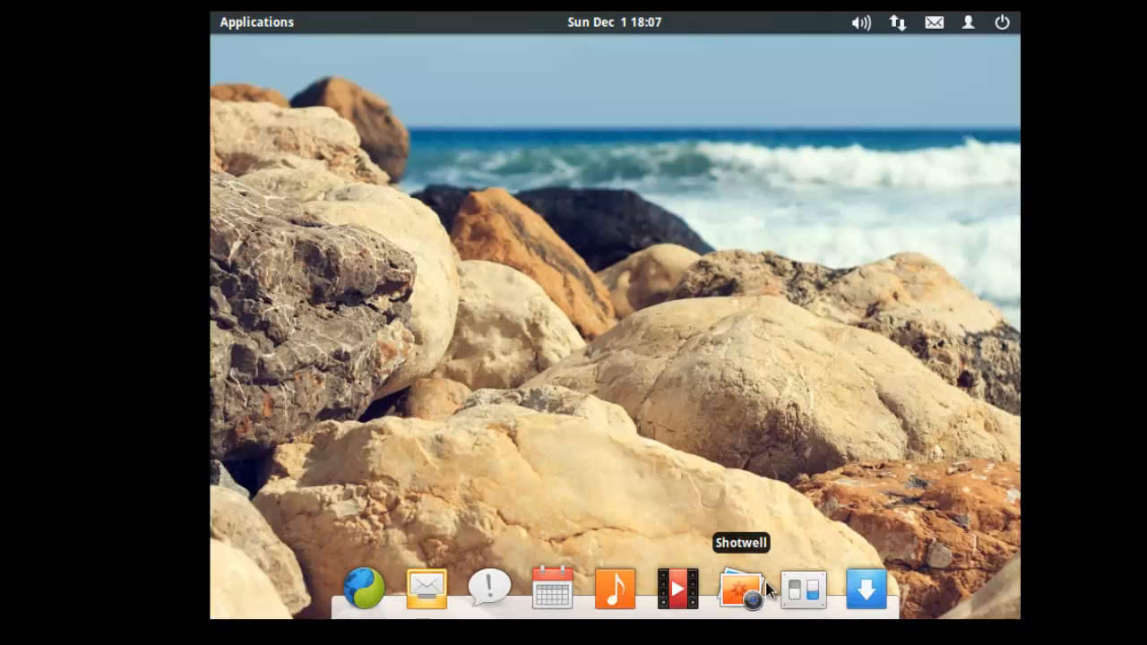
pyautogui.moveTo(704, 374)
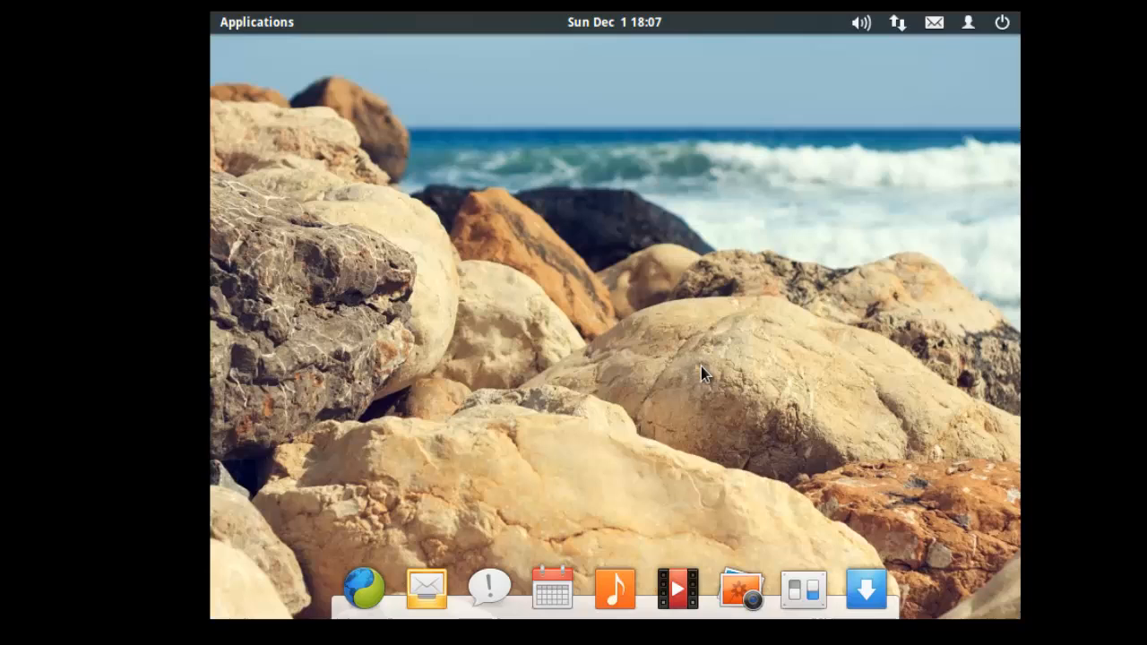
pyautogui.moveTo(751, 489)
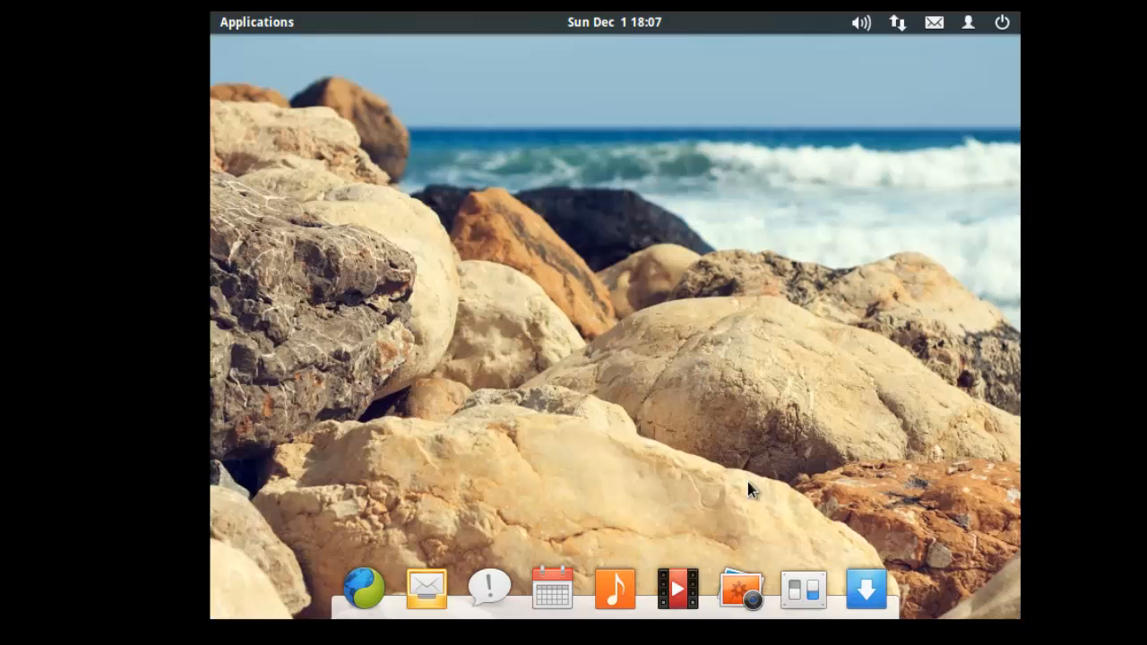
pyautogui.moveTo(772, 499)
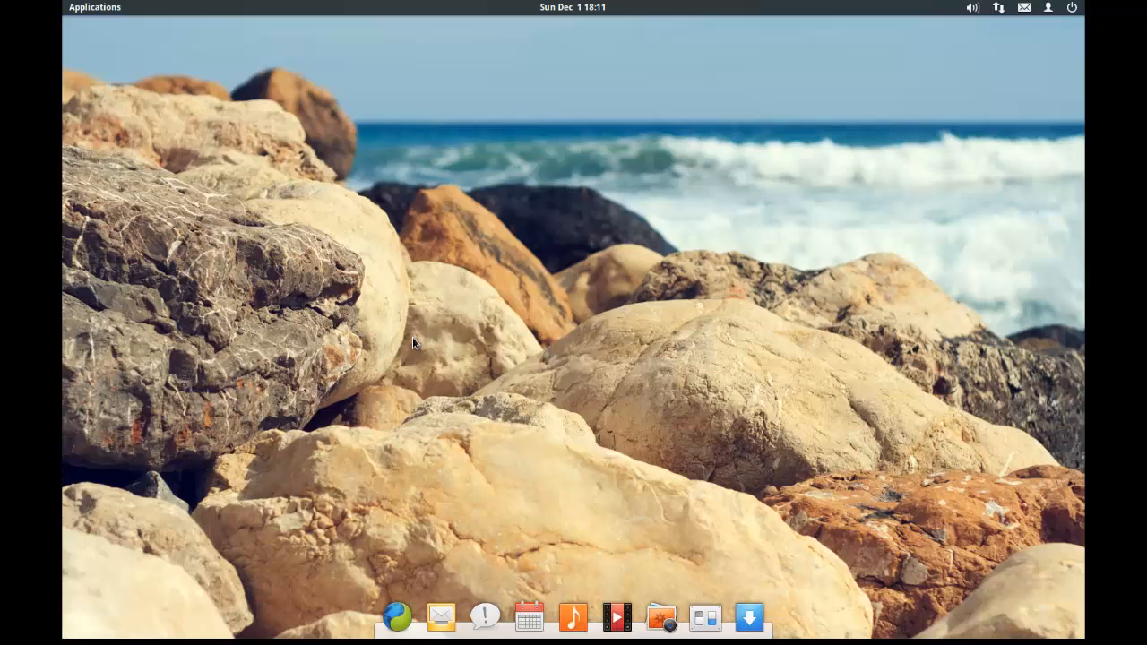
pyautogui.moveTo(513, 508)
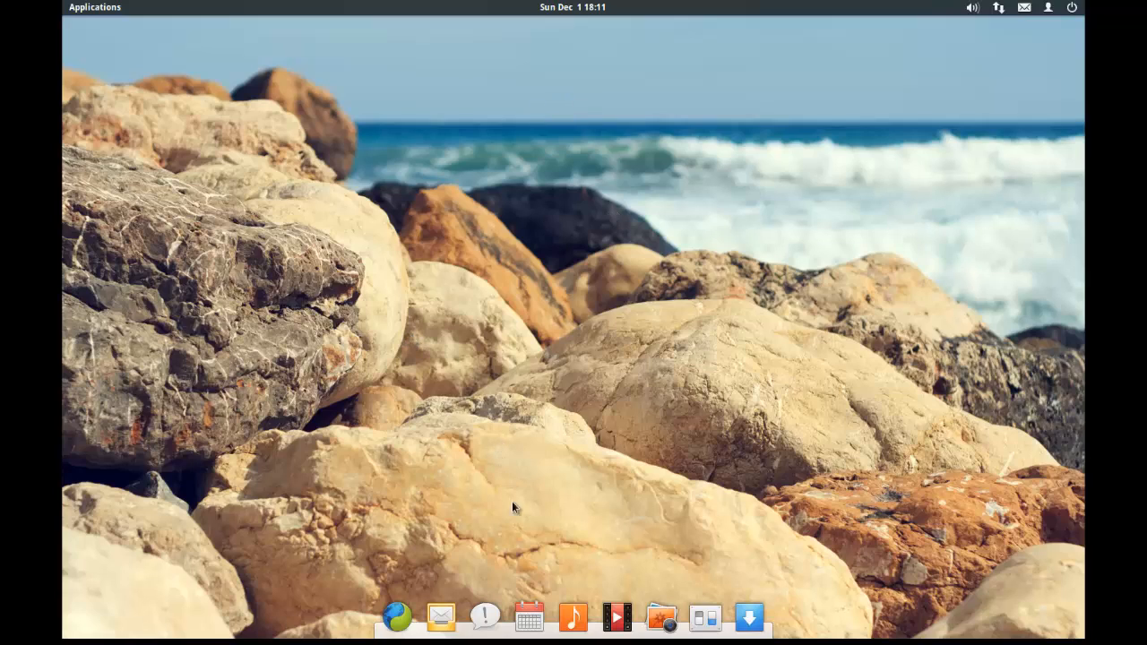
pyautogui.moveTo(396, 617)
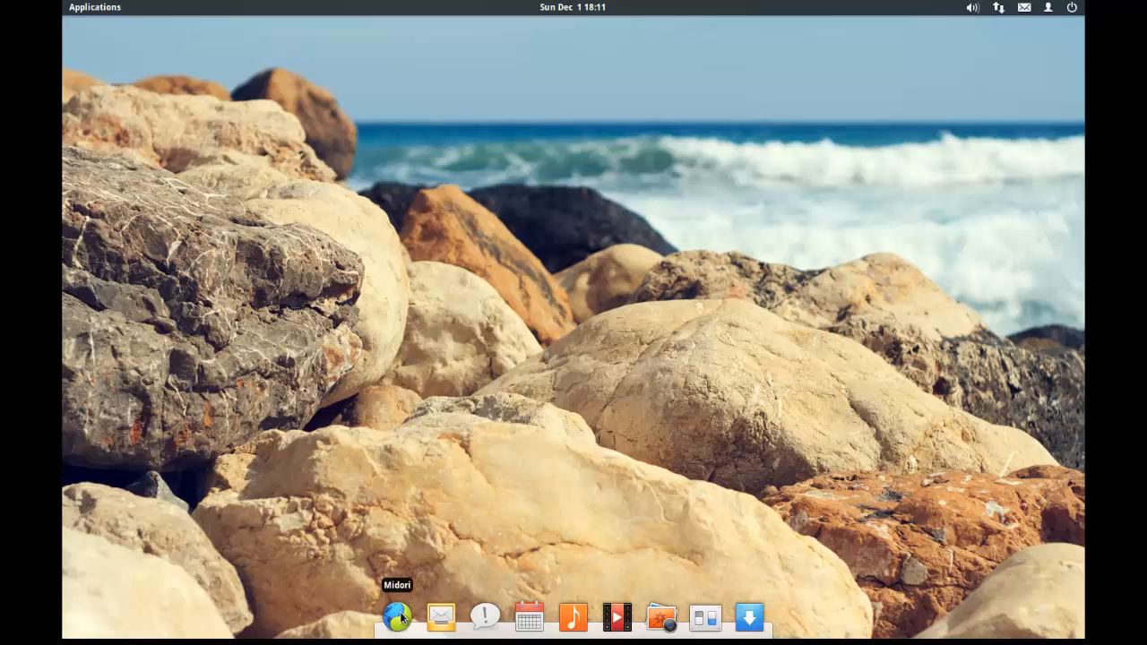
# Step: Launch Midori, load the BensTechTips forums site and browse its forum categories
pyautogui.click(397, 616)
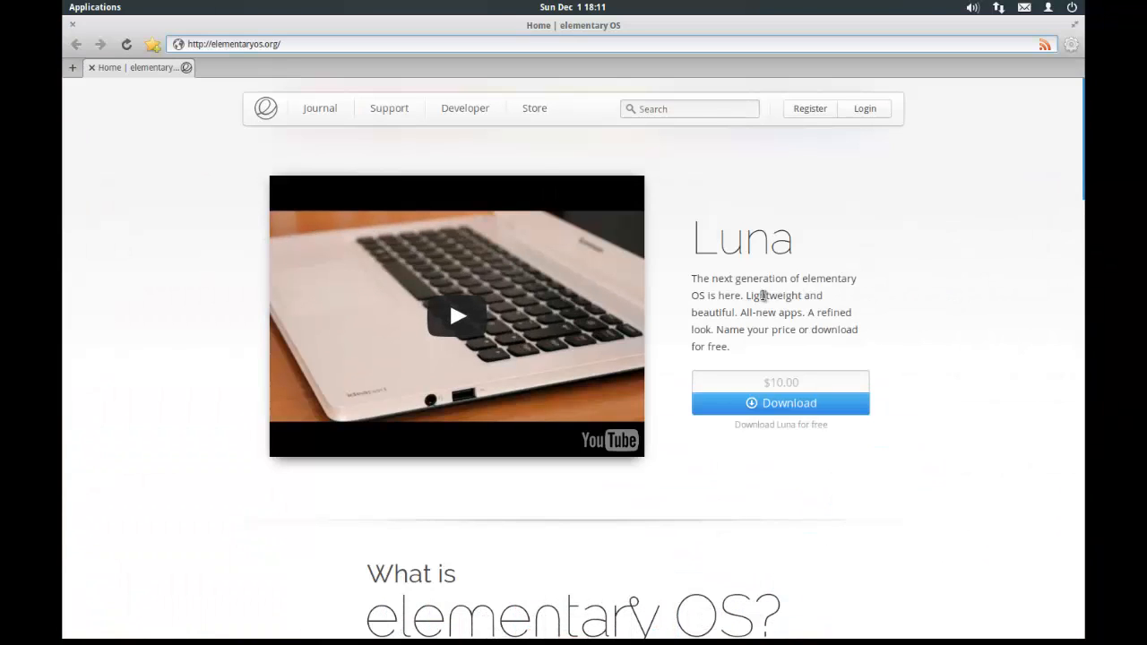
pyautogui.moveTo(534, 108)
pyautogui.write('www.benstecht')
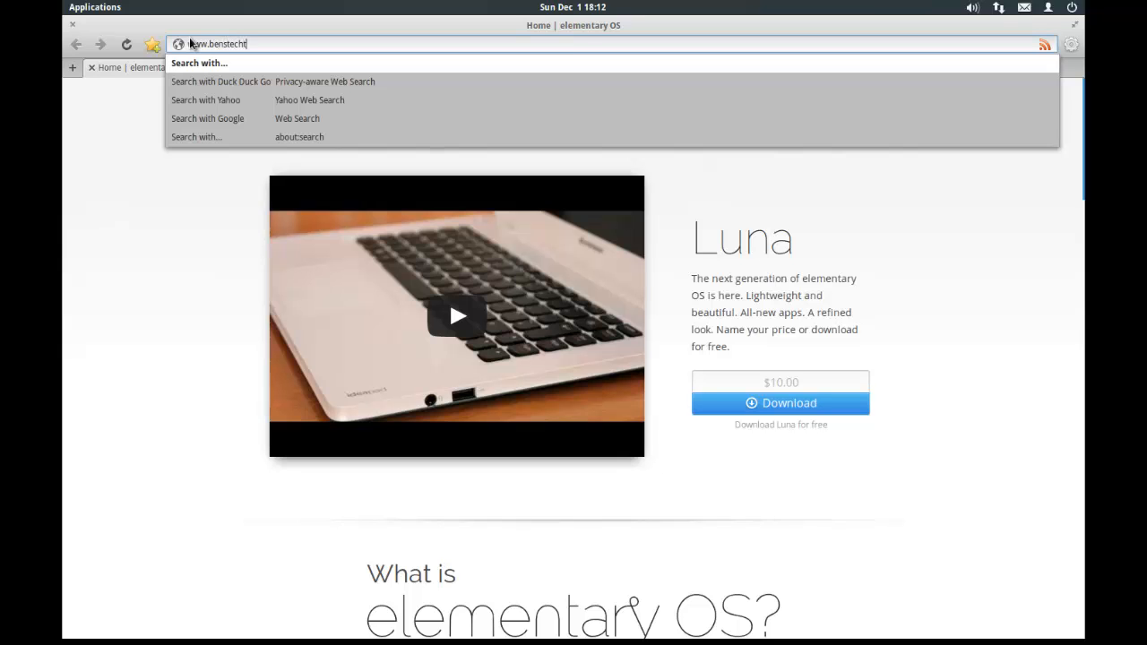
pyautogui.press('Return')
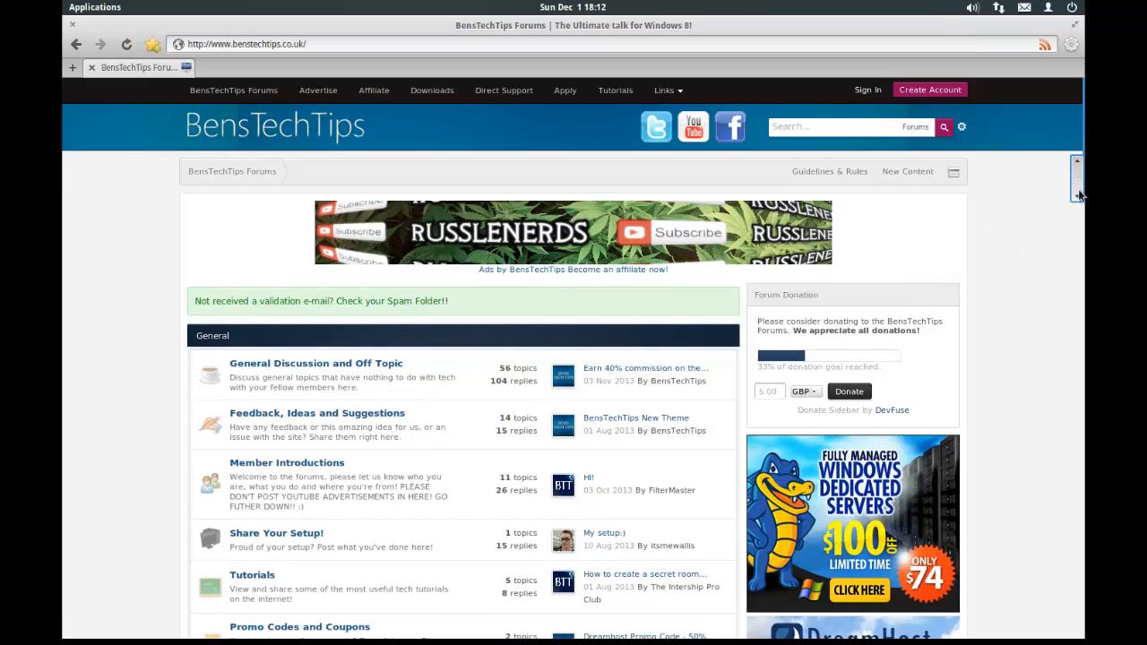
pyautogui.scroll(-3)
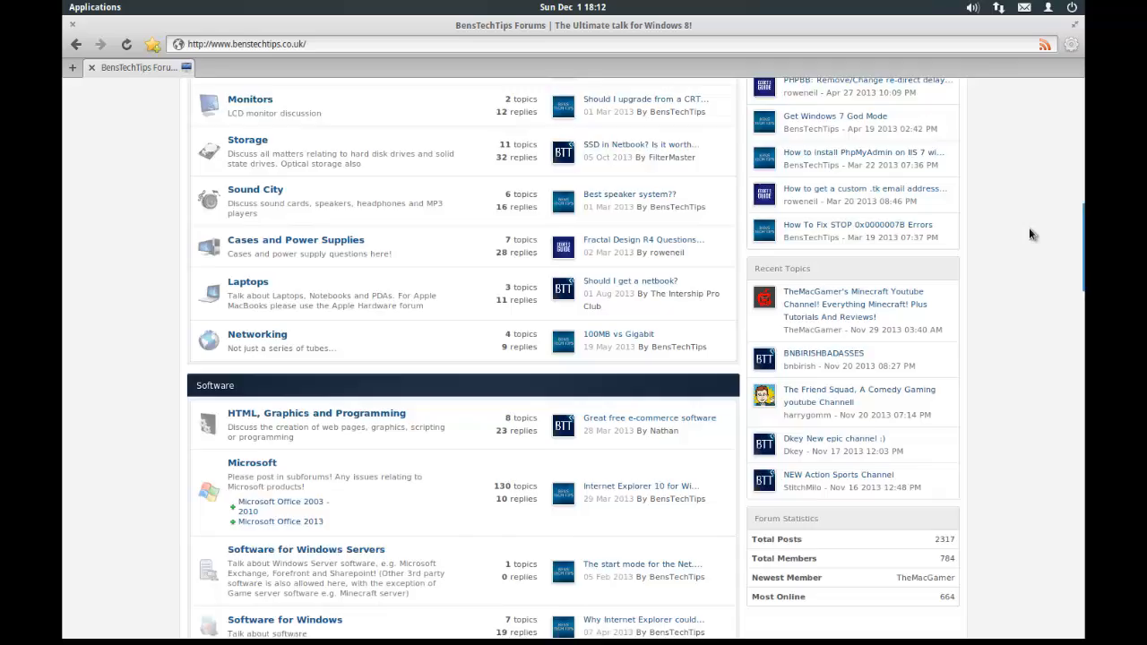
pyautogui.scroll(-3)
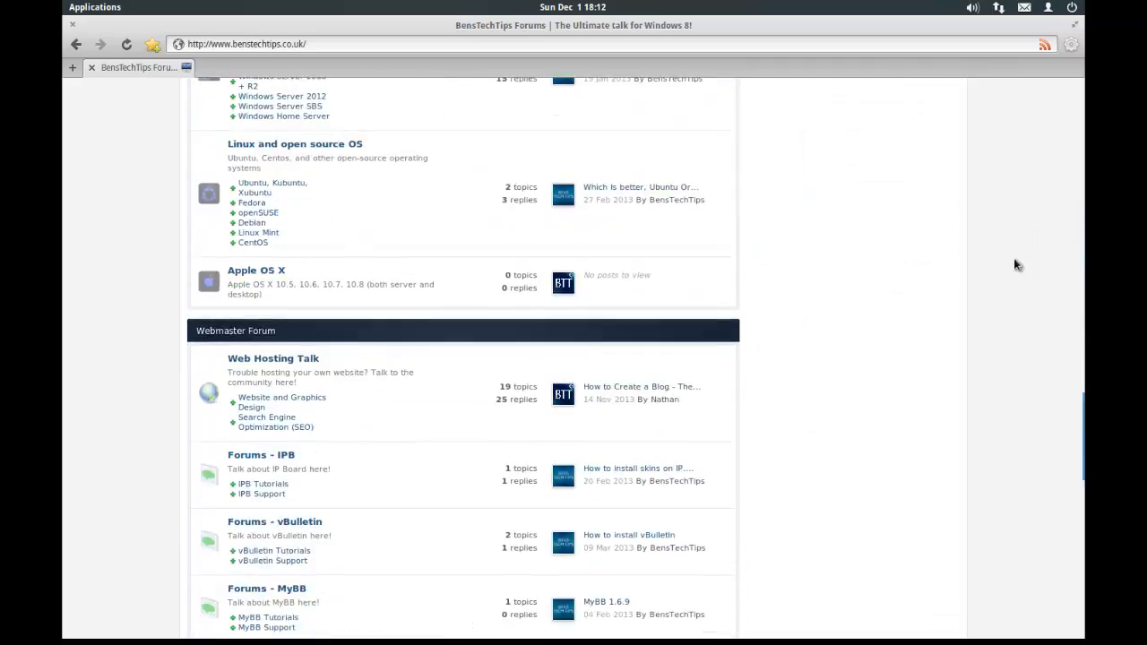
pyautogui.scroll(3)
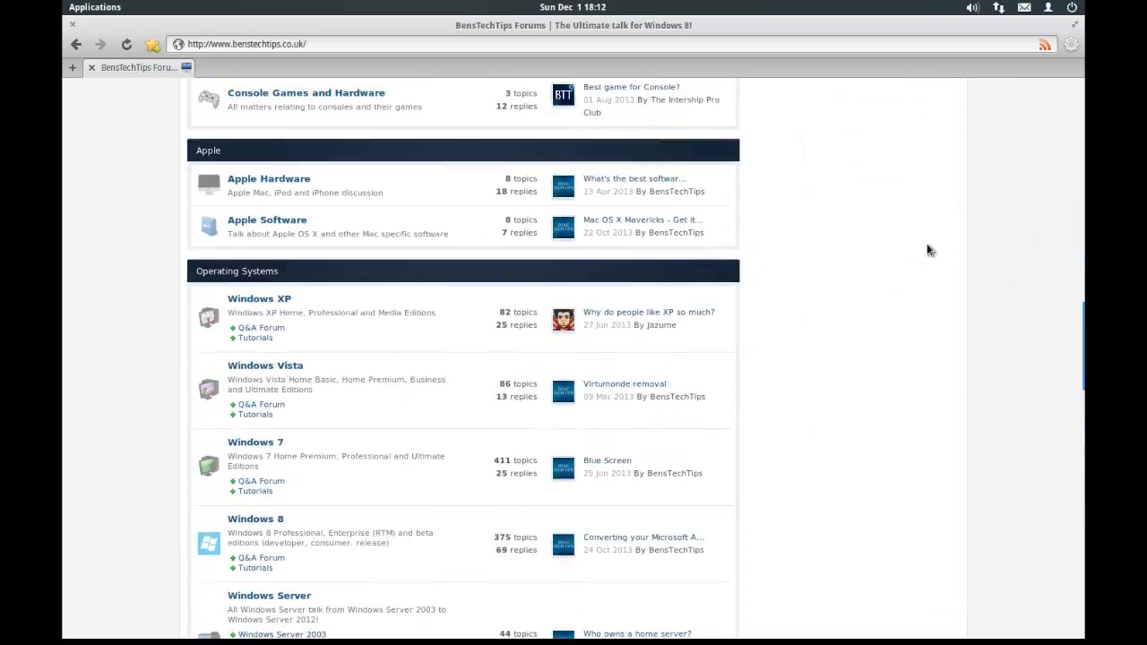
pyautogui.scroll(3)
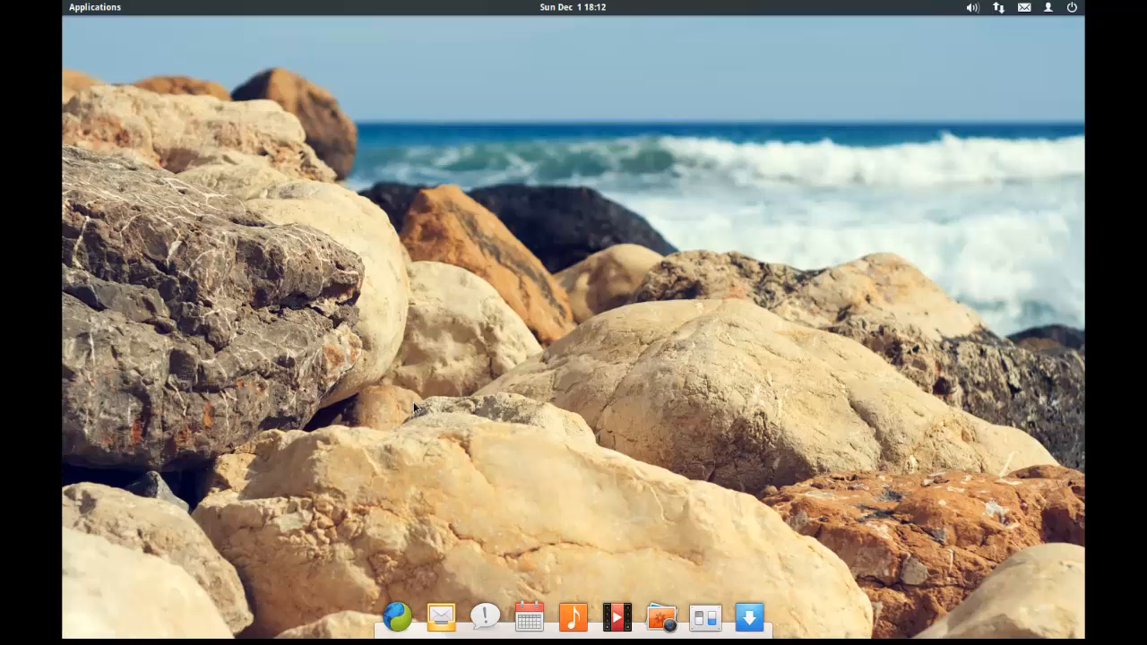
pyautogui.moveTo(440, 616)
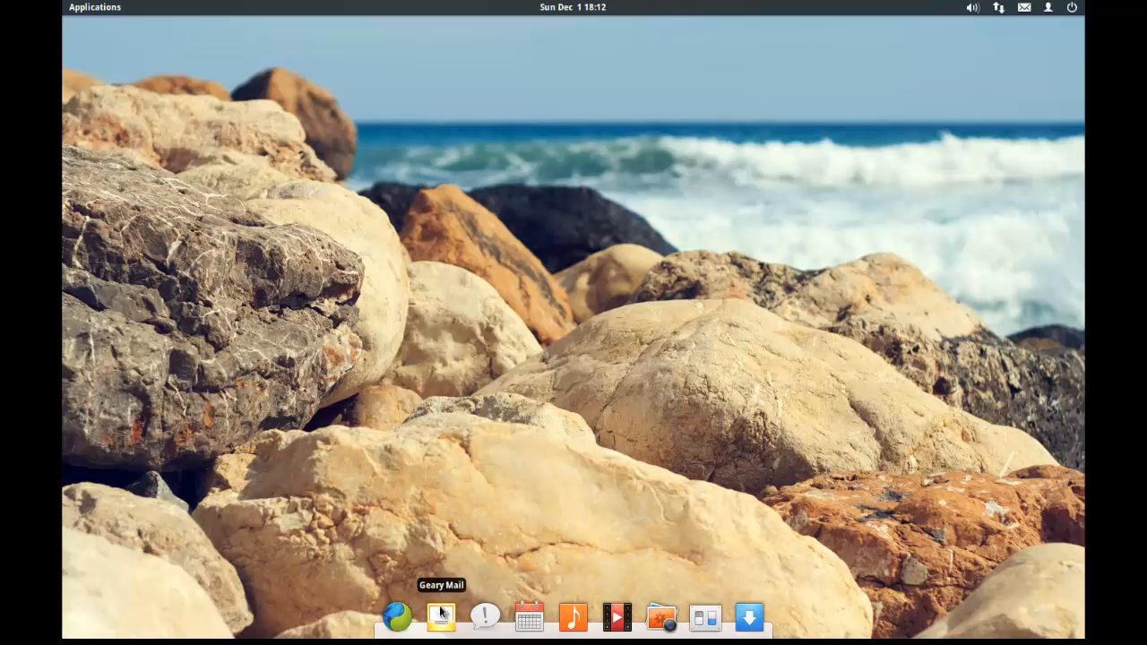
pyautogui.moveTo(484, 616)
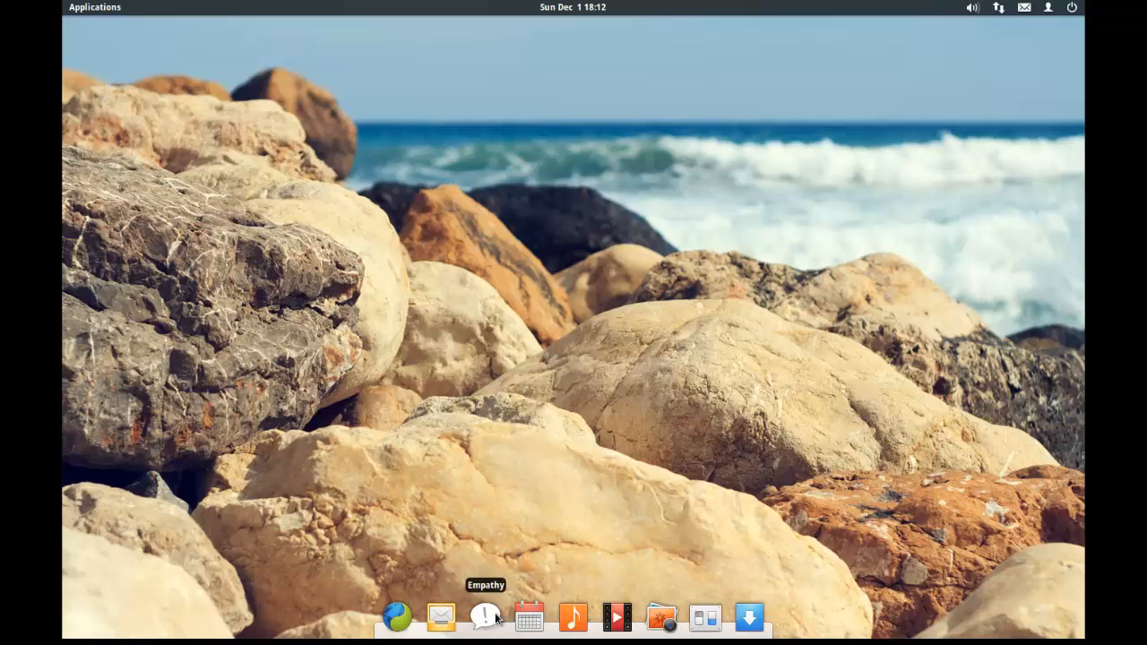
pyautogui.moveTo(572, 618)
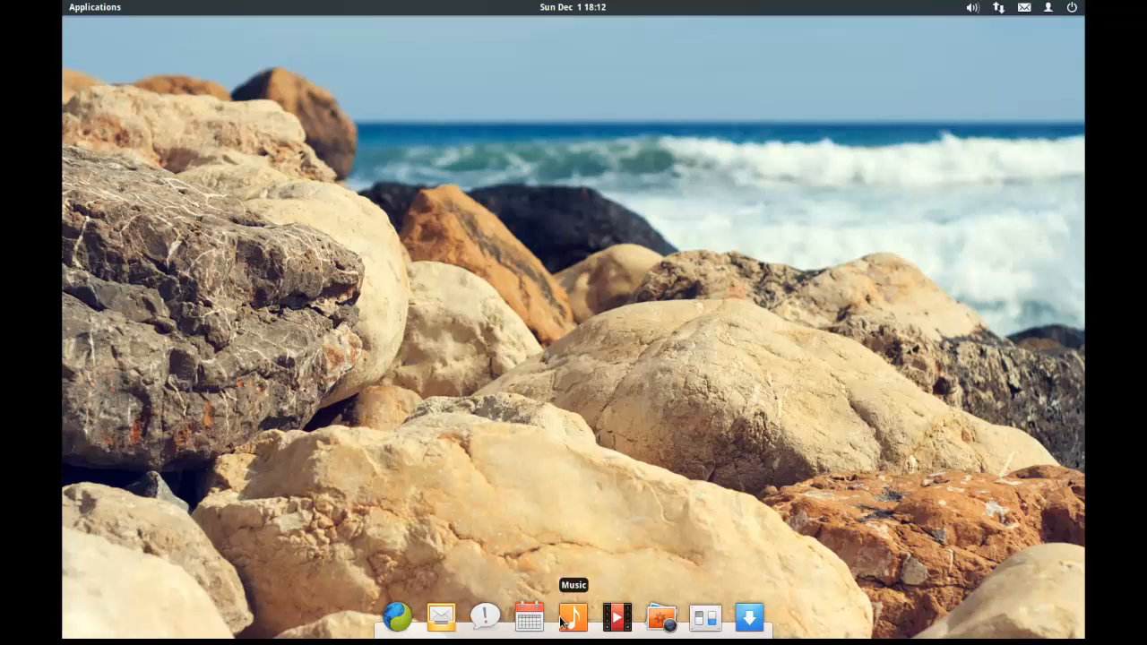
pyautogui.moveTo(617, 619)
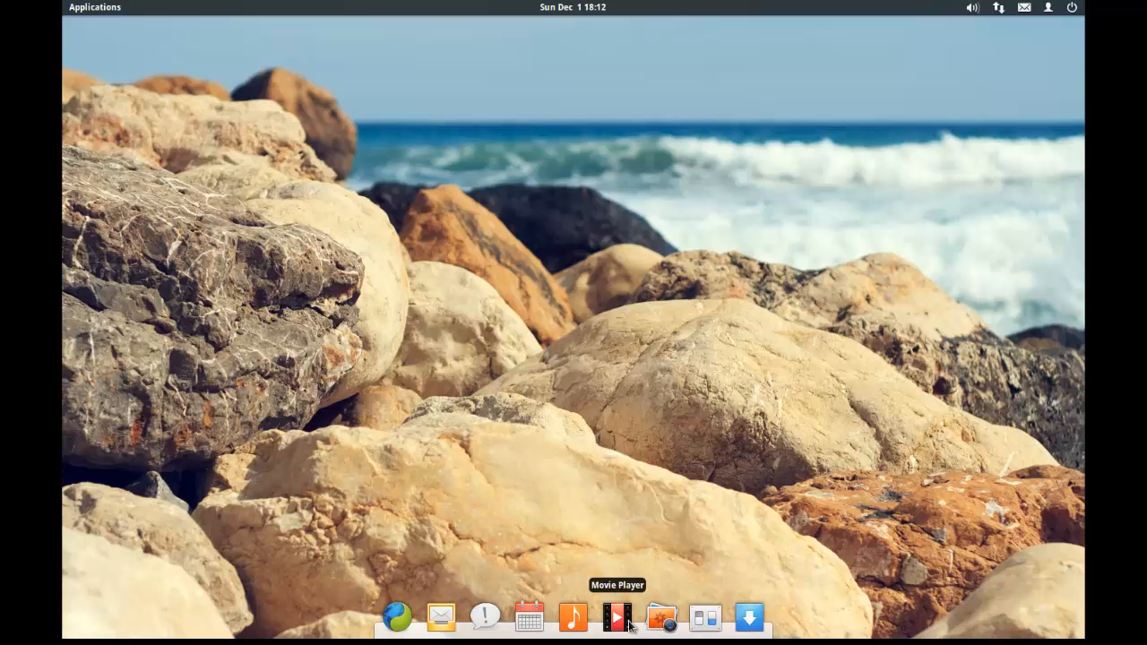
pyautogui.moveTo(661, 616)
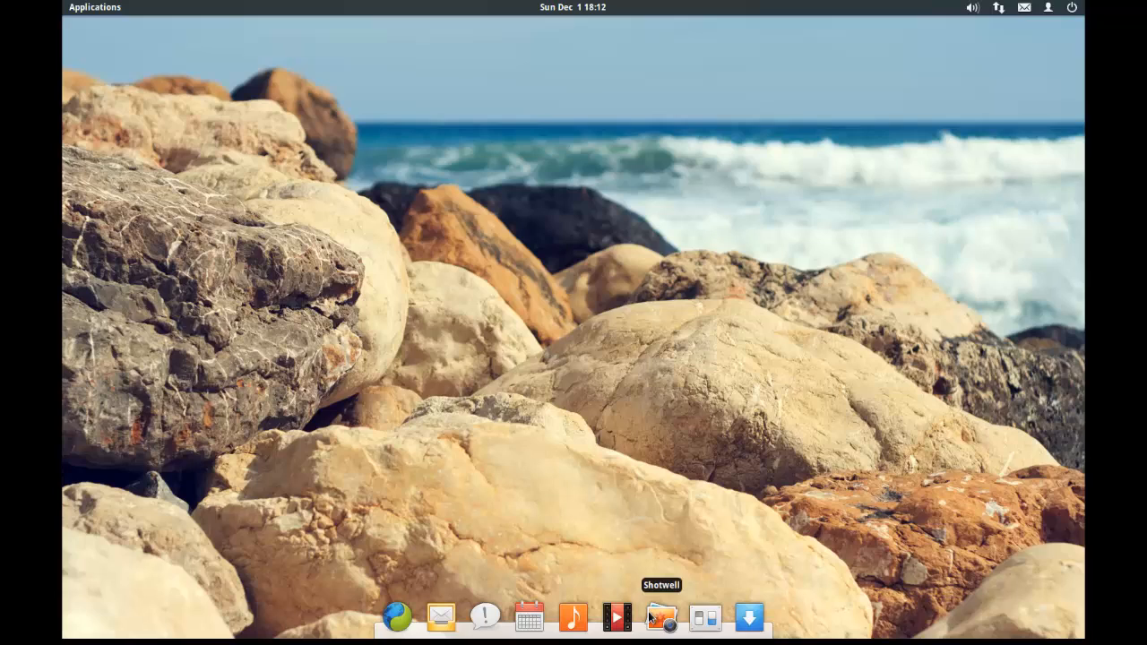
pyautogui.moveTo(706, 617)
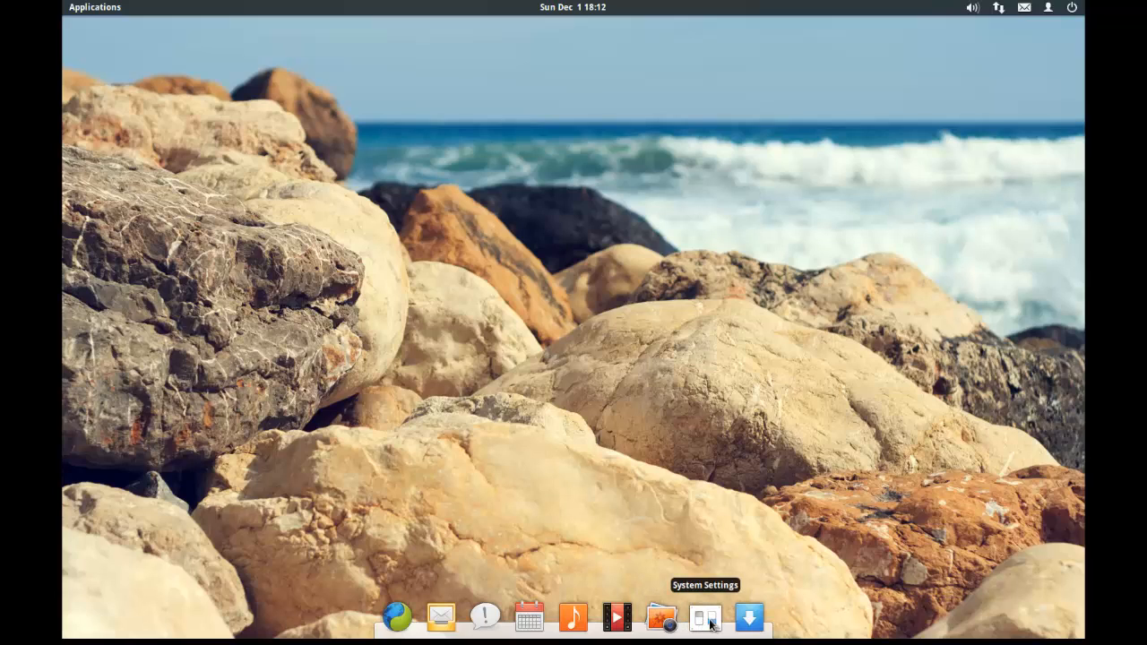
pyautogui.moveTo(749, 617)
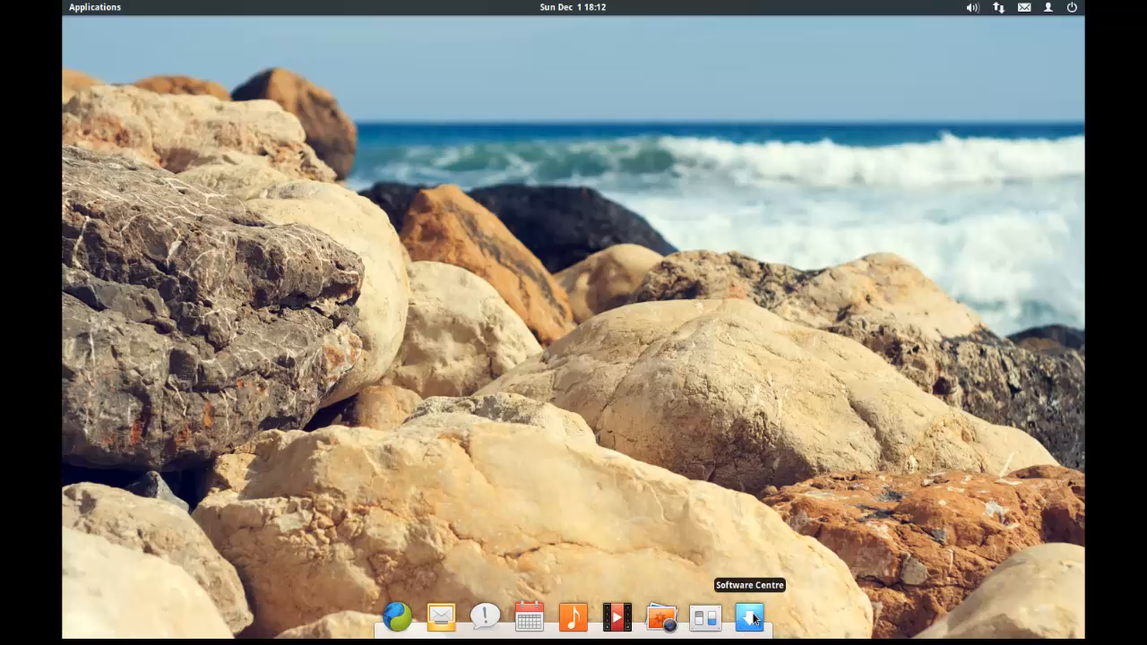
pyautogui.moveTo(705, 617)
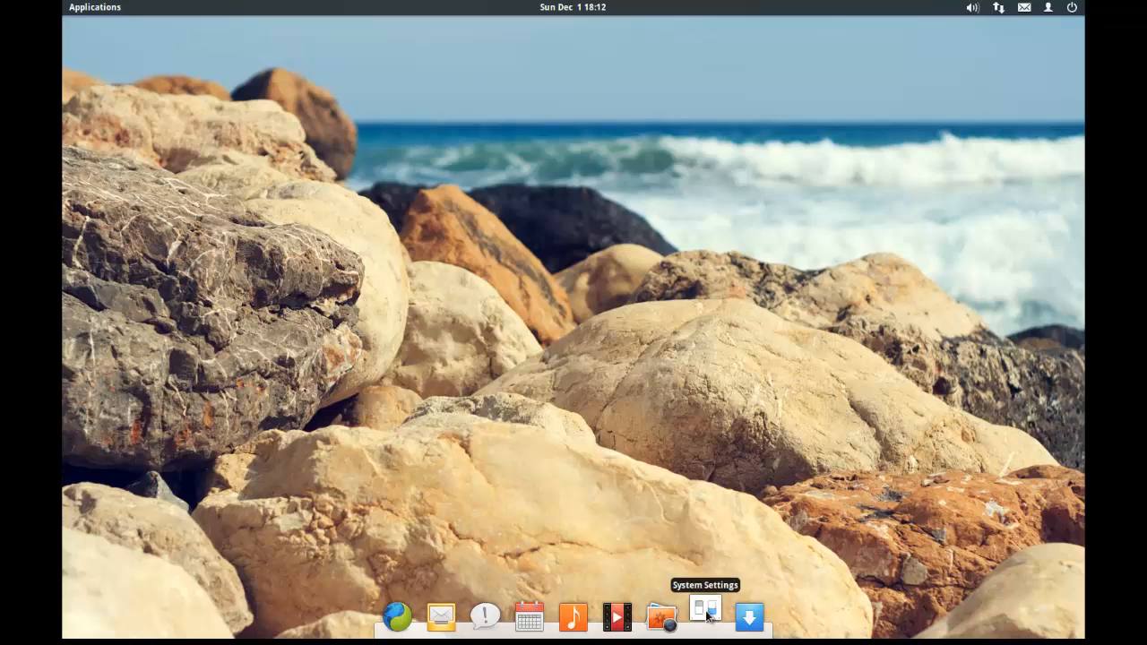
pyautogui.click(705, 616)
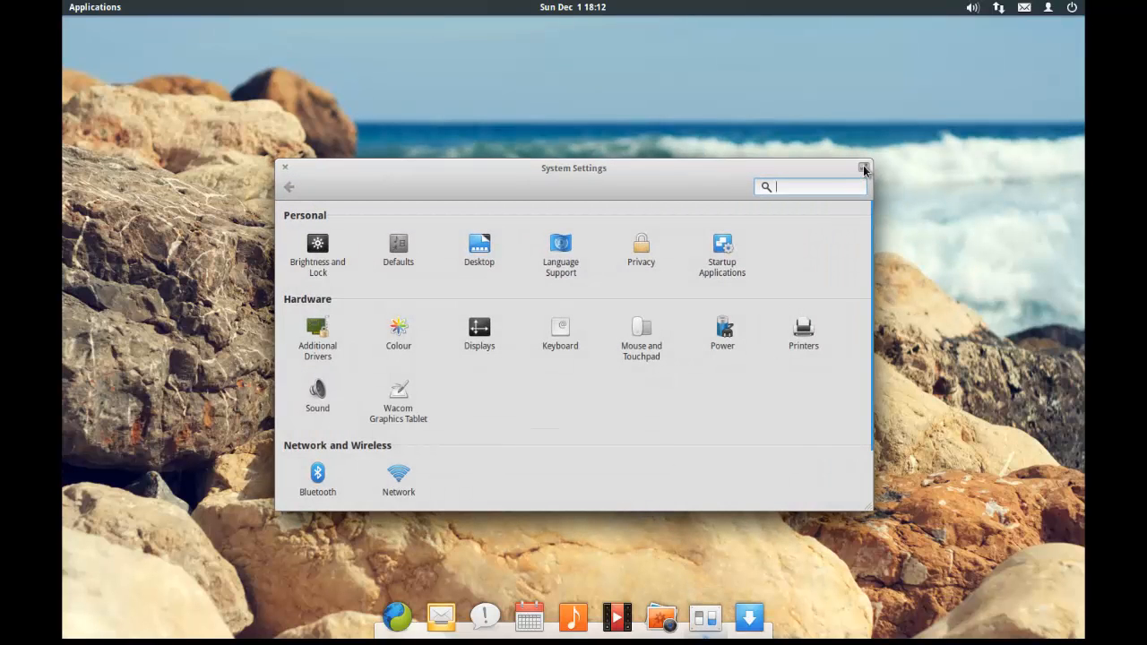
pyautogui.click(864, 169)
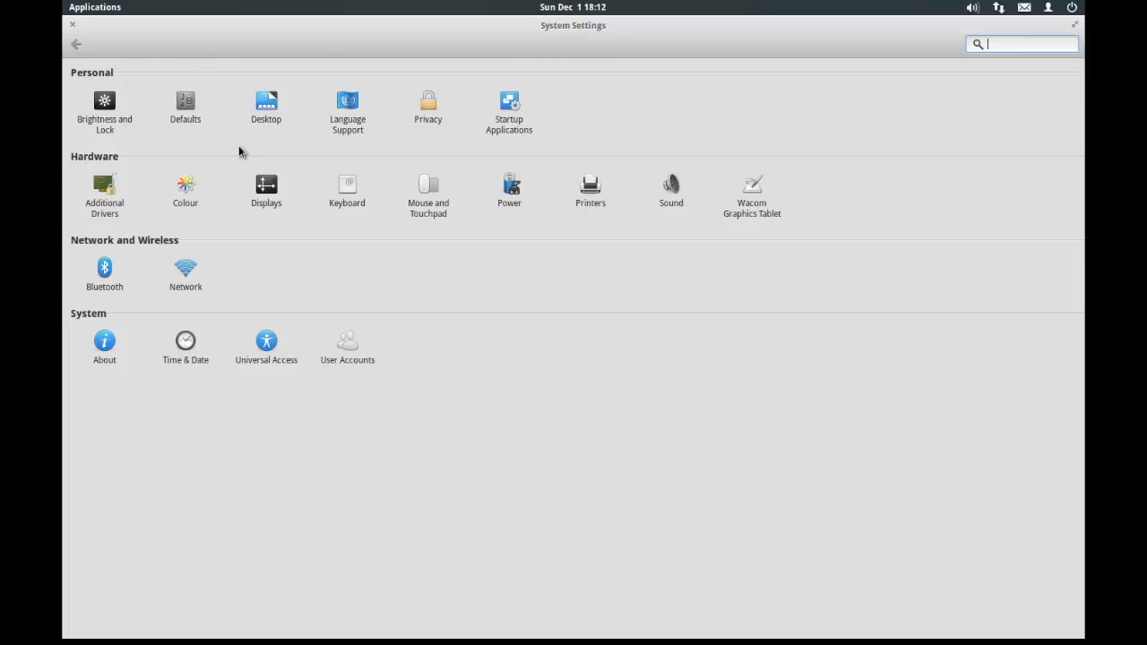
pyautogui.moveTo(437, 114)
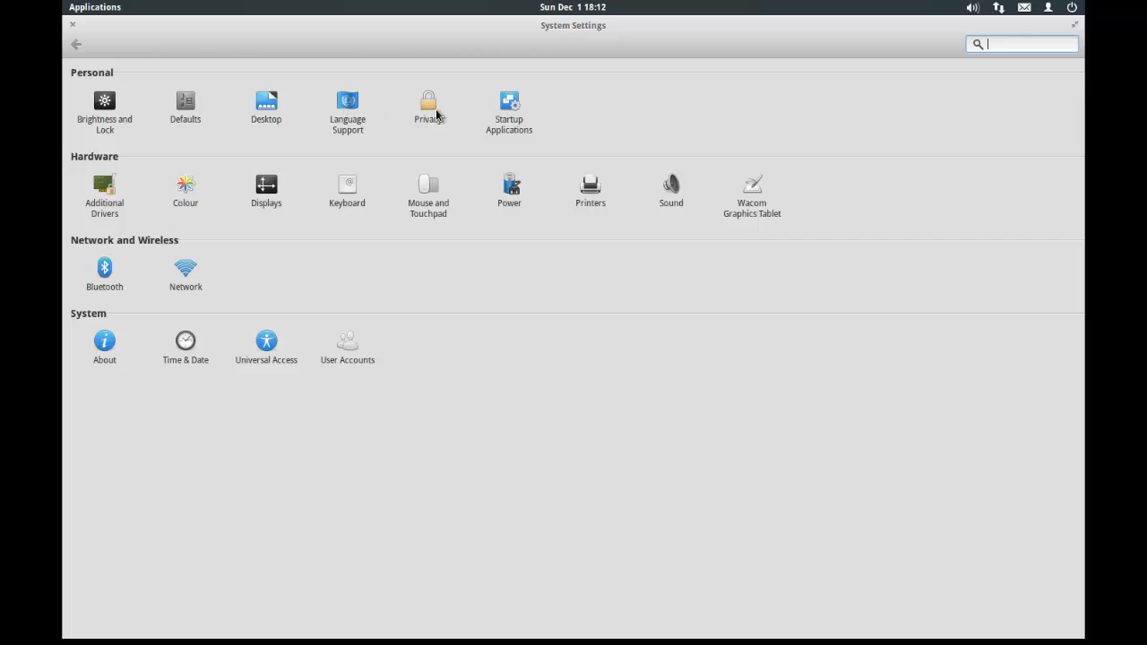
pyautogui.moveTo(134, 110)
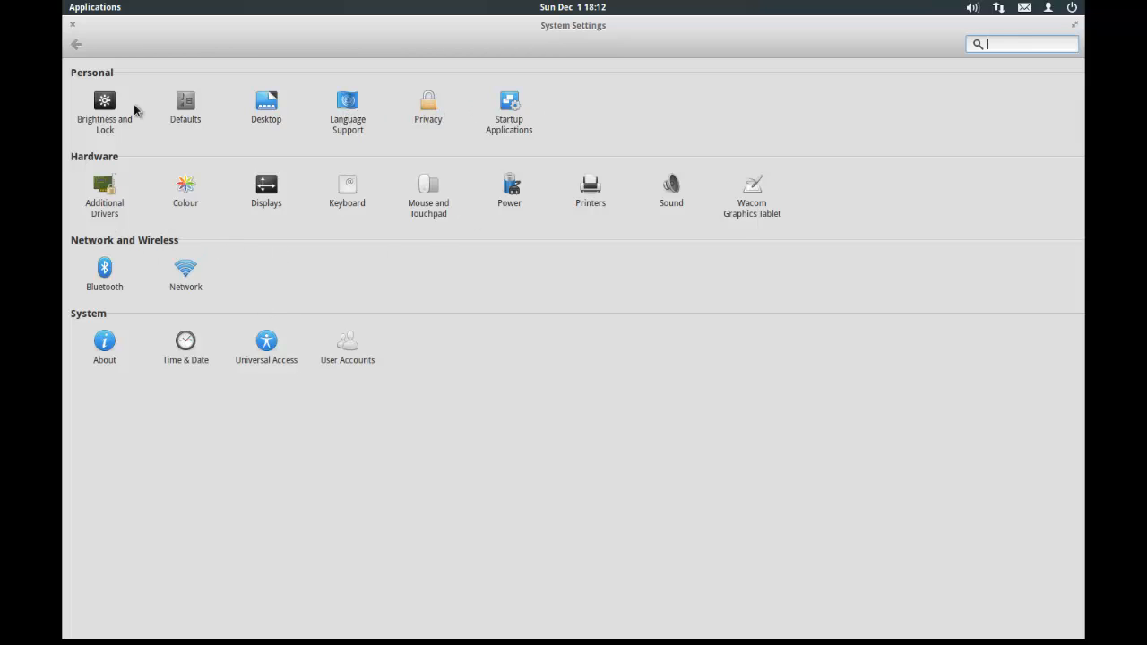
pyautogui.moveTo(102, 212)
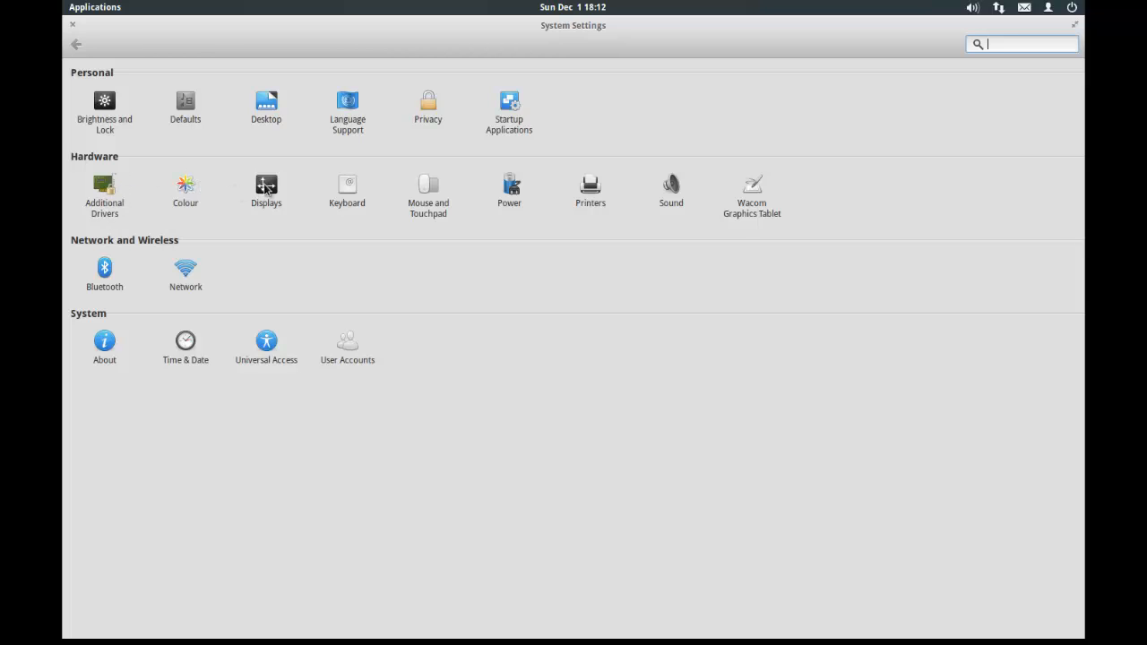
pyautogui.moveTo(530, 189)
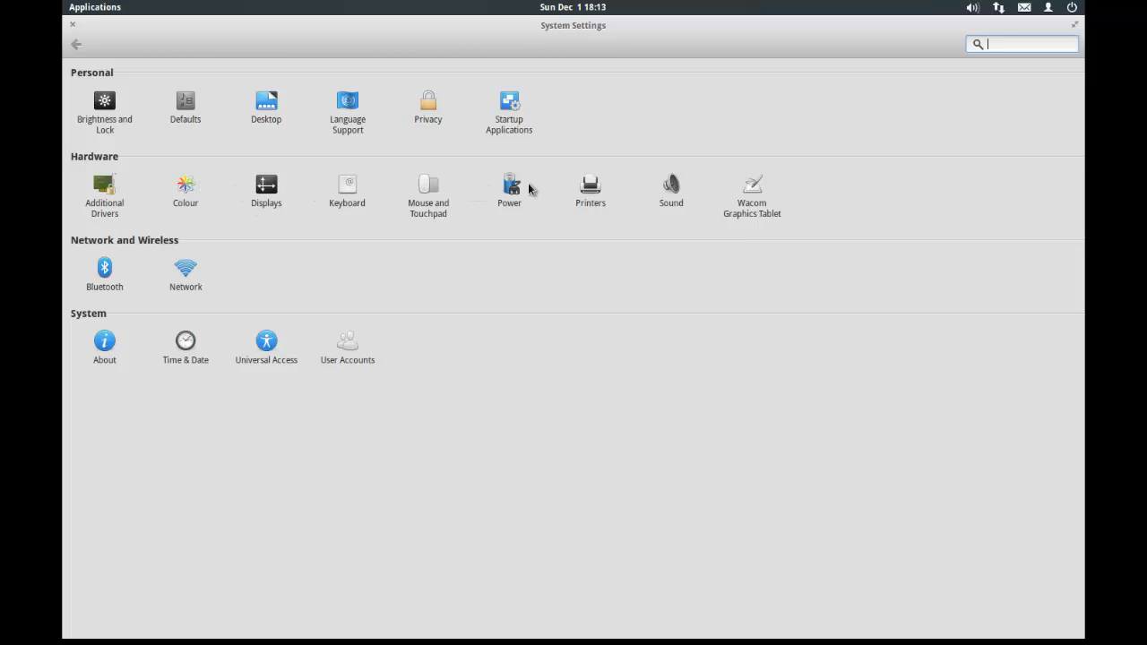
pyautogui.moveTo(153, 289)
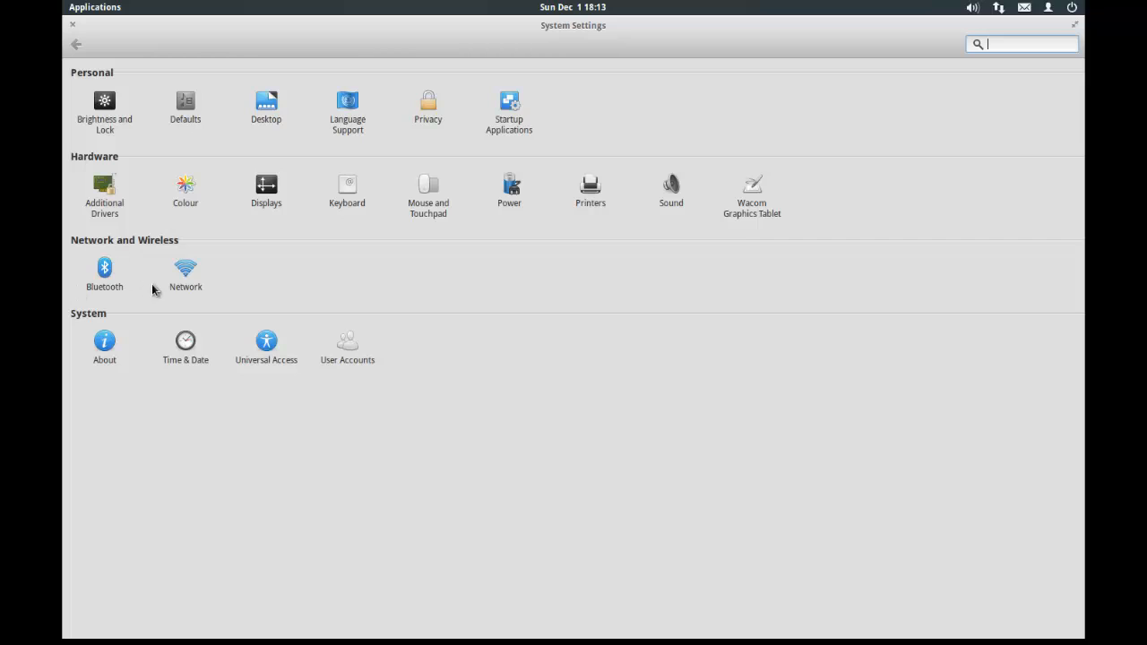
pyautogui.moveTo(122, 359)
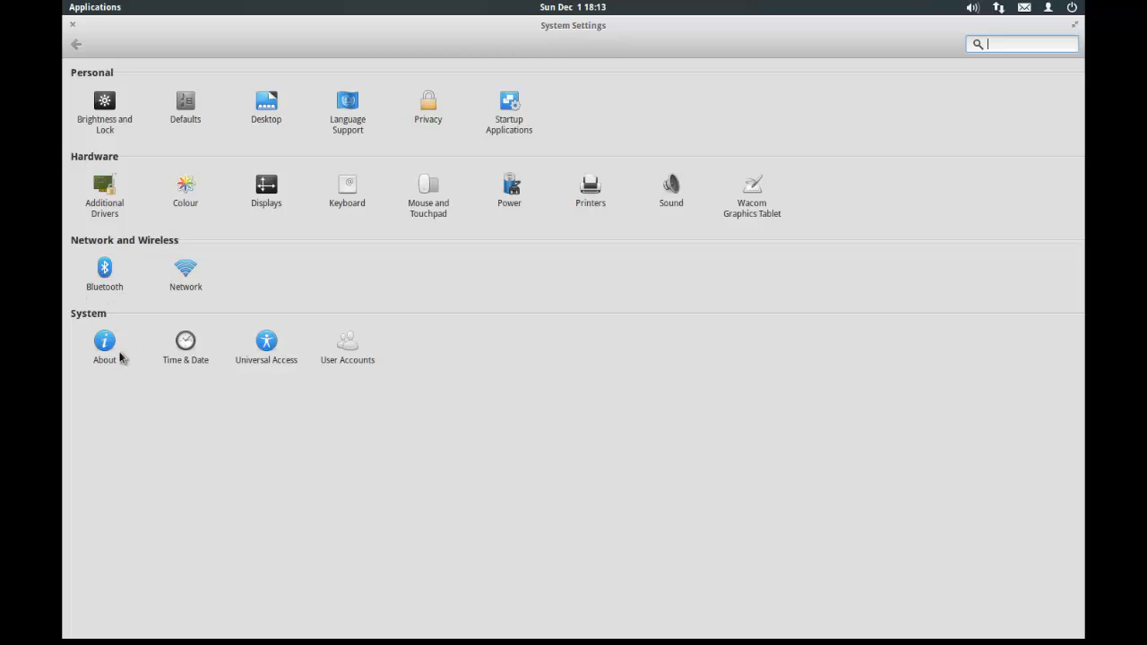
pyautogui.moveTo(88, 361)
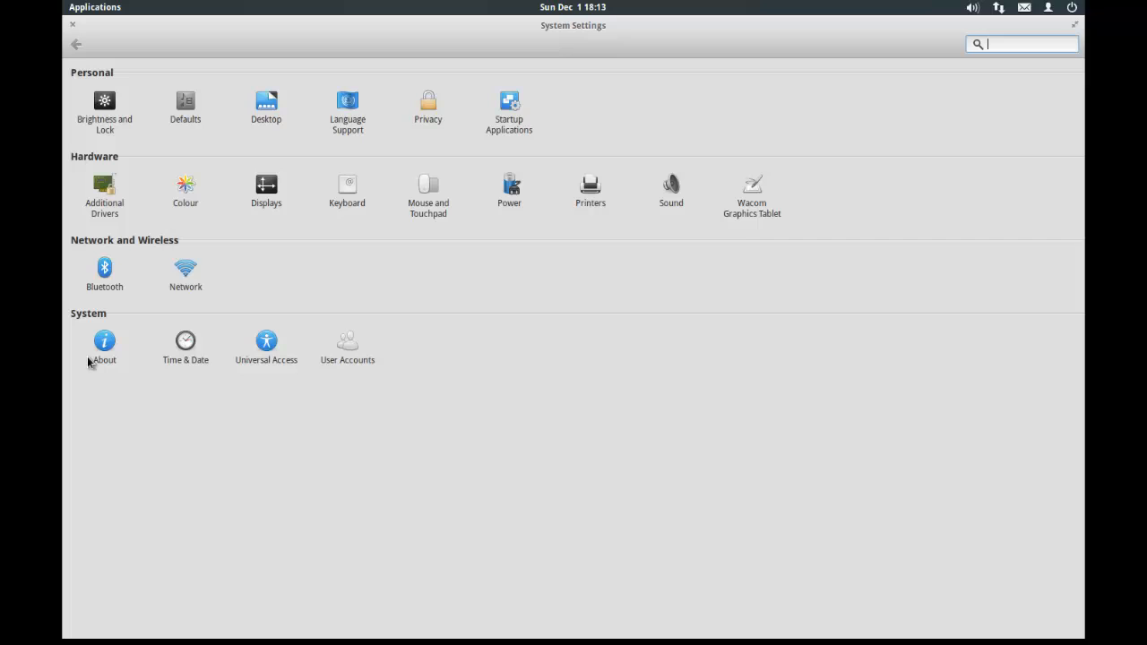
pyautogui.moveTo(213, 338)
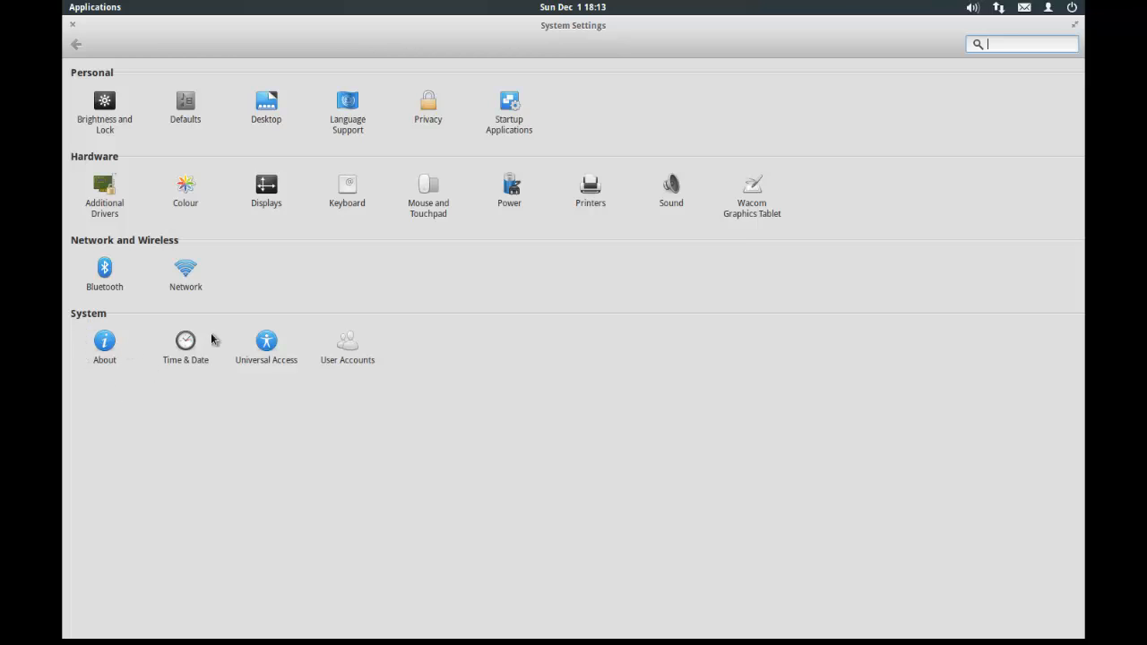
pyautogui.click(104, 346)
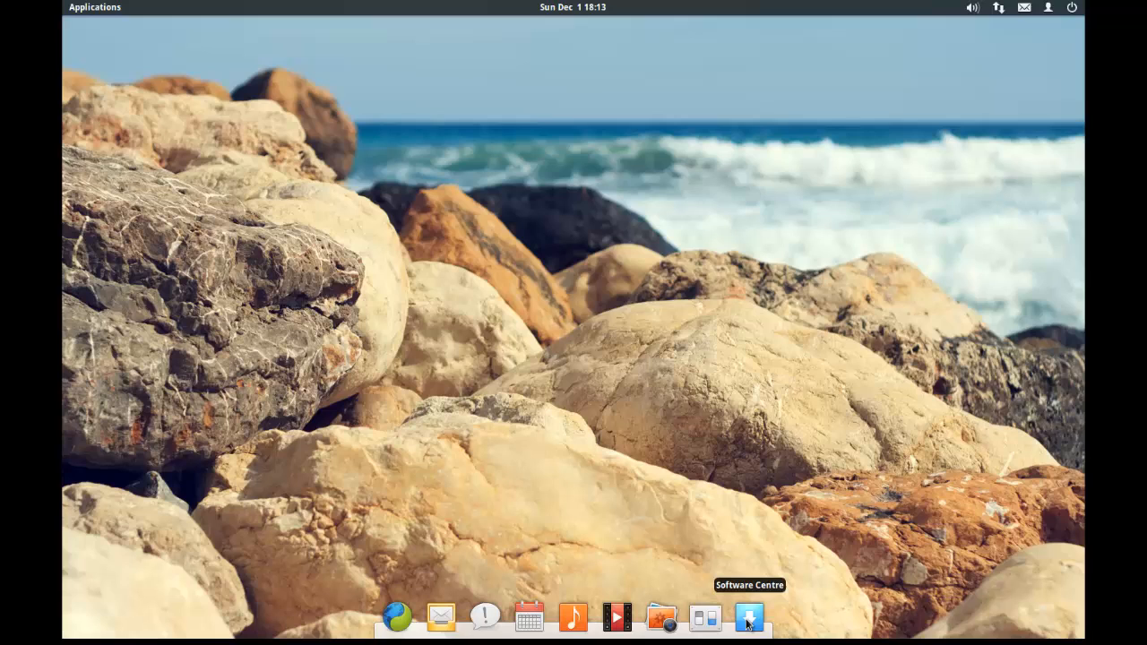
pyautogui.moveTo(731, 508)
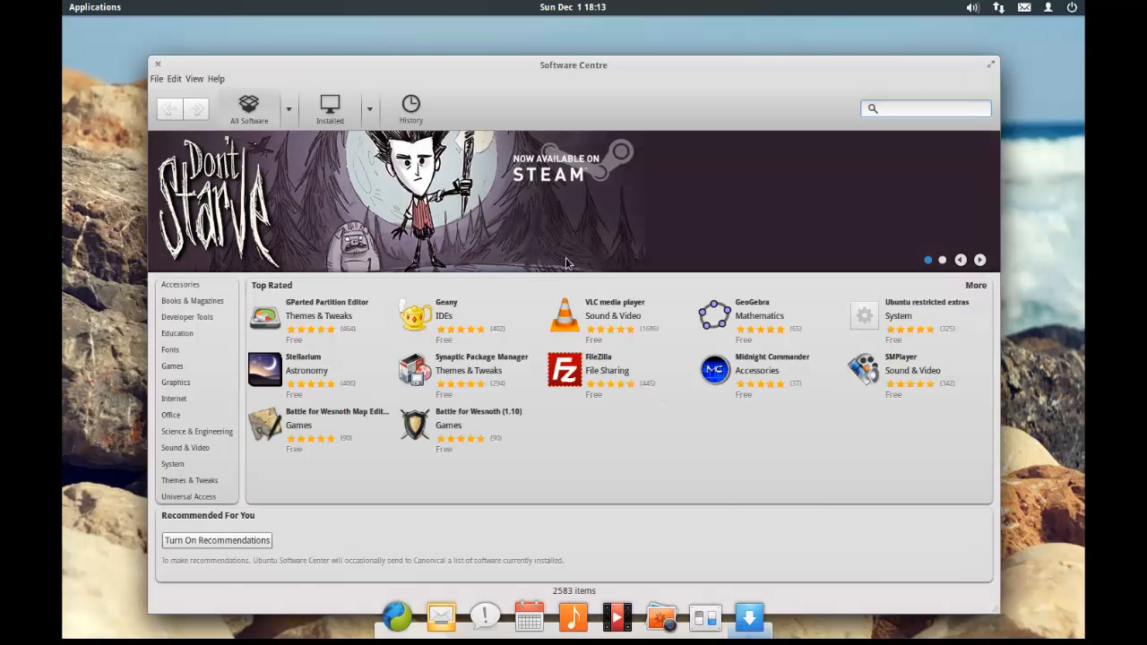
# Step: Maximize the Software Centre window and browse the Internet software category
pyautogui.click(927, 109)
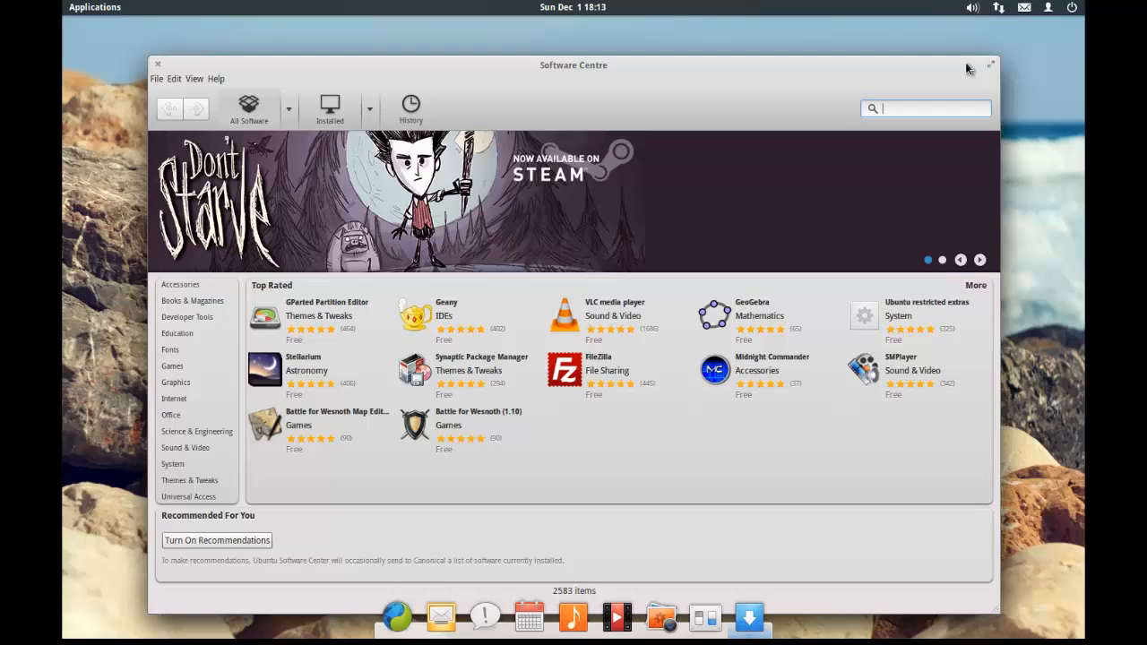
pyautogui.click(991, 65)
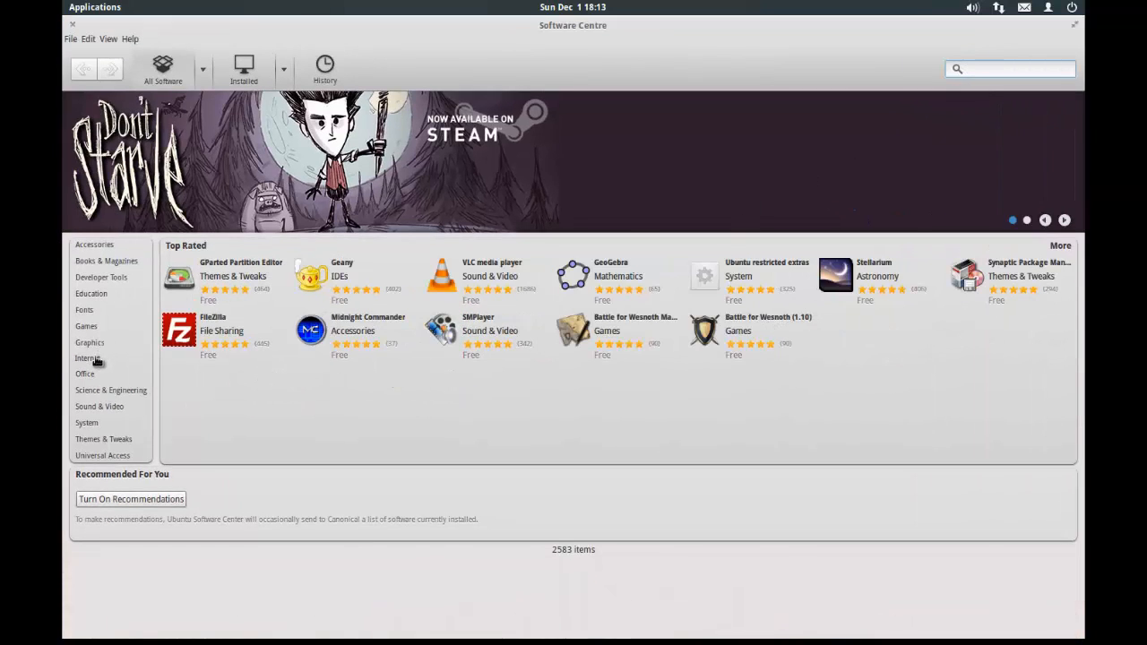
pyautogui.click(87, 358)
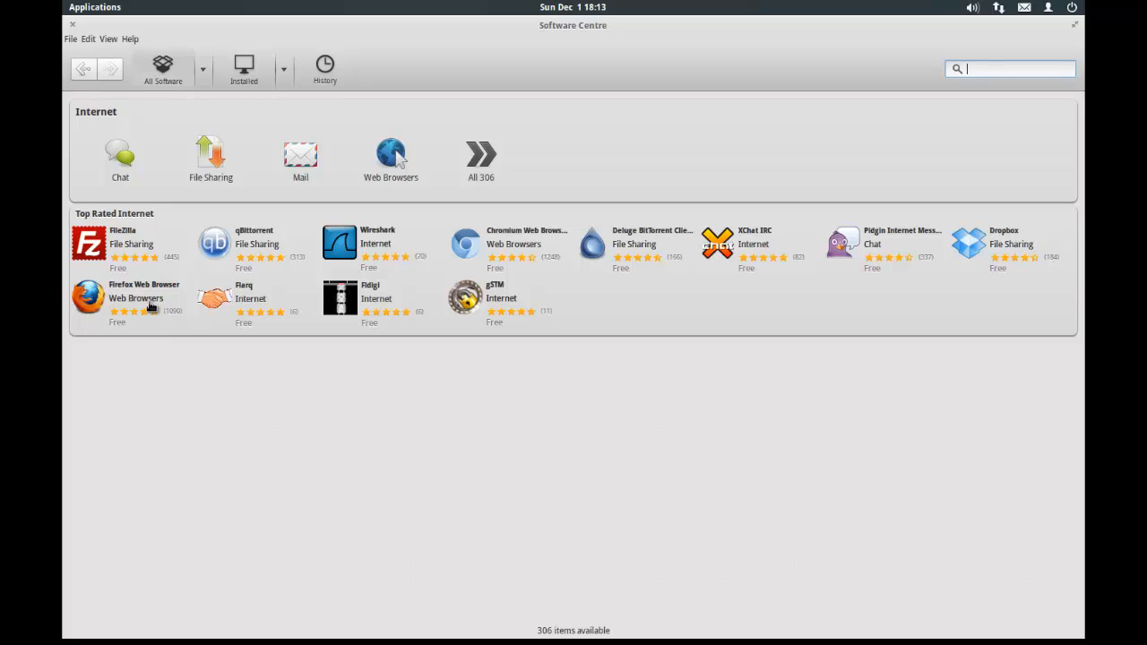
pyautogui.moveTo(401, 357)
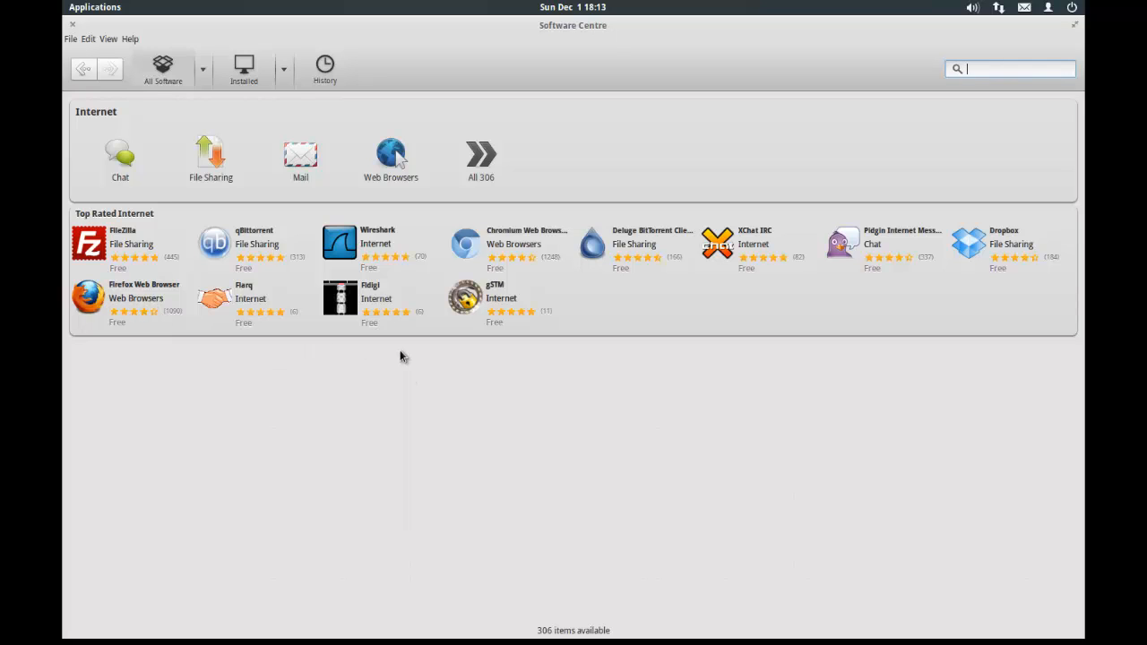
pyautogui.moveTo(397, 299)
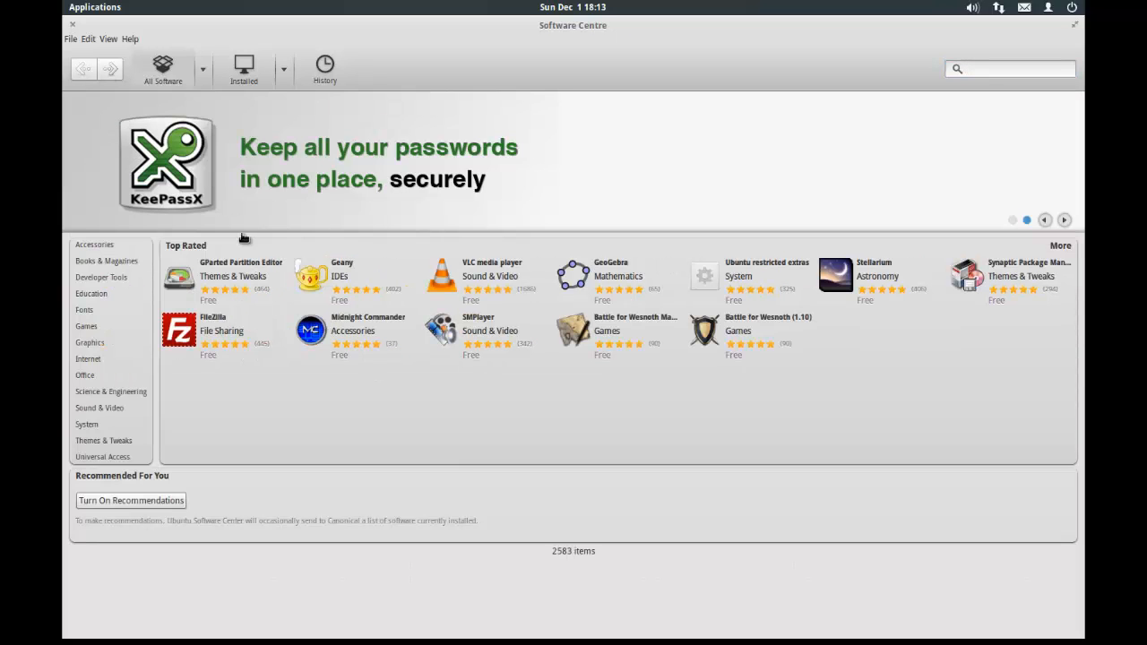
pyautogui.moveTo(486, 251)
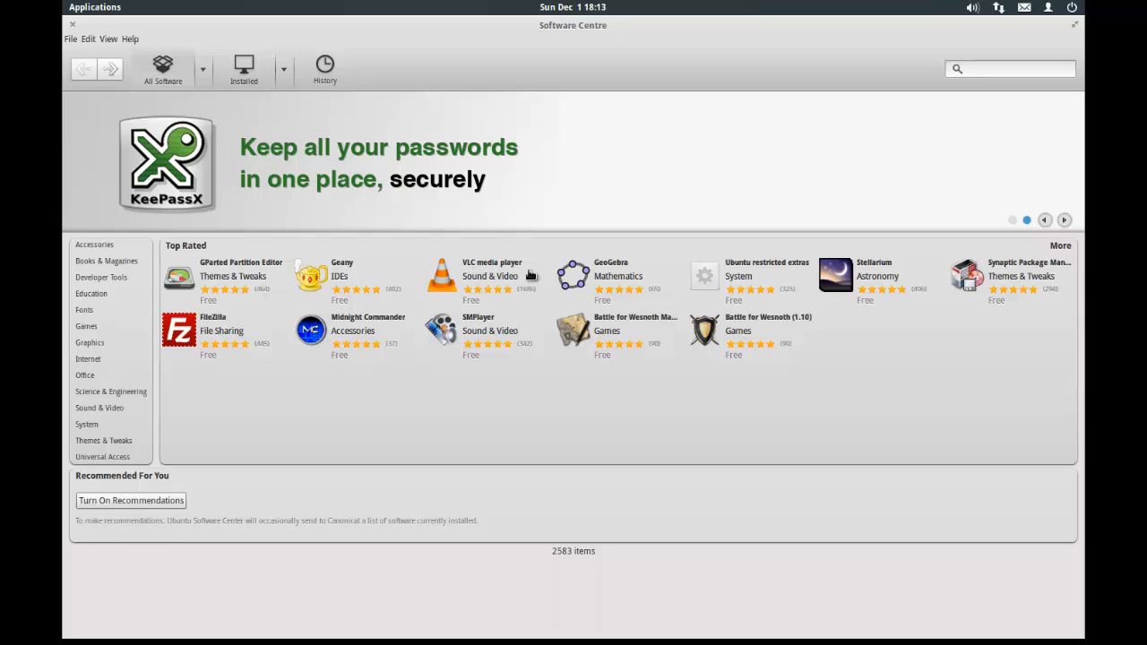
pyautogui.moveTo(103, 327)
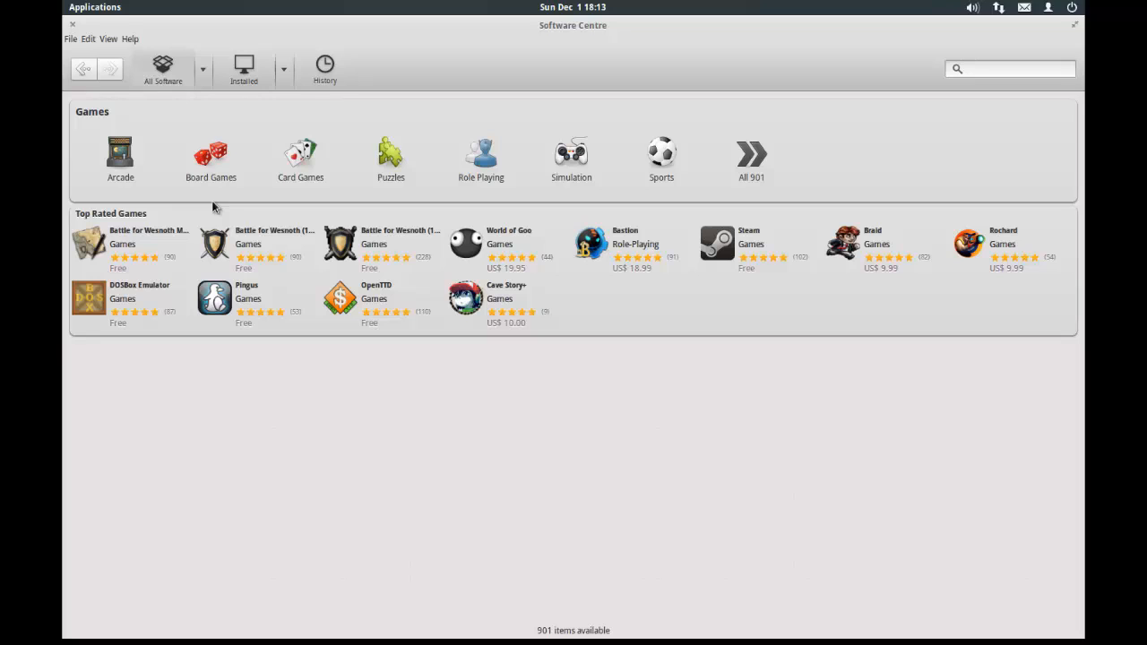
# Step: Return to the store's home page, then close the Software Centre
pyautogui.click(163, 70)
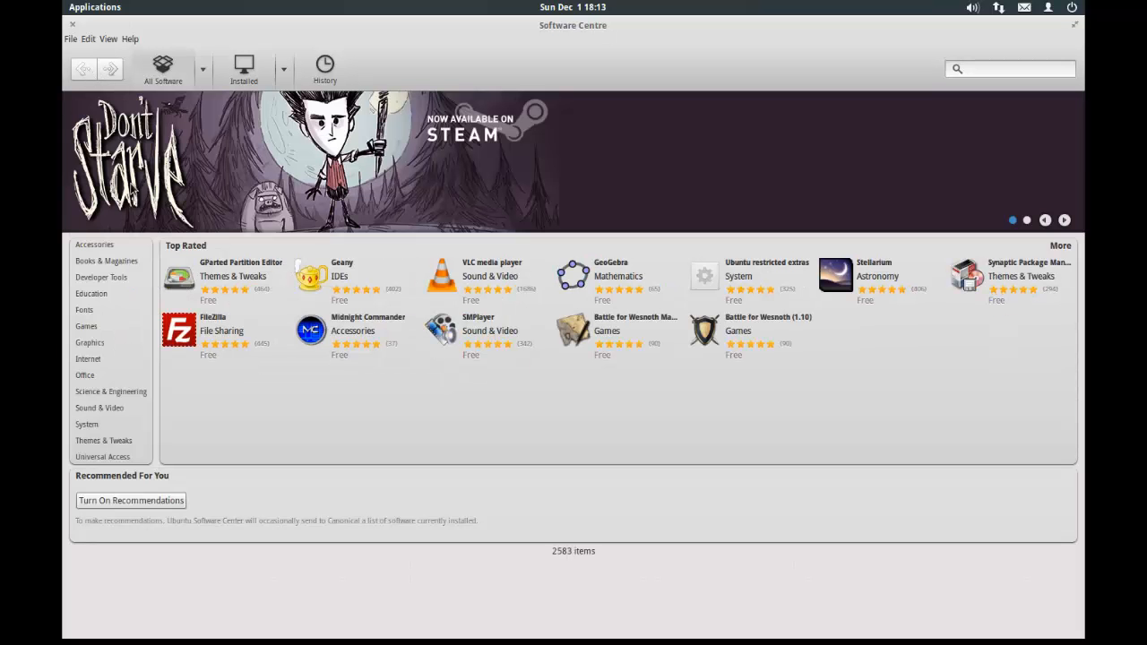
pyautogui.click(84, 375)
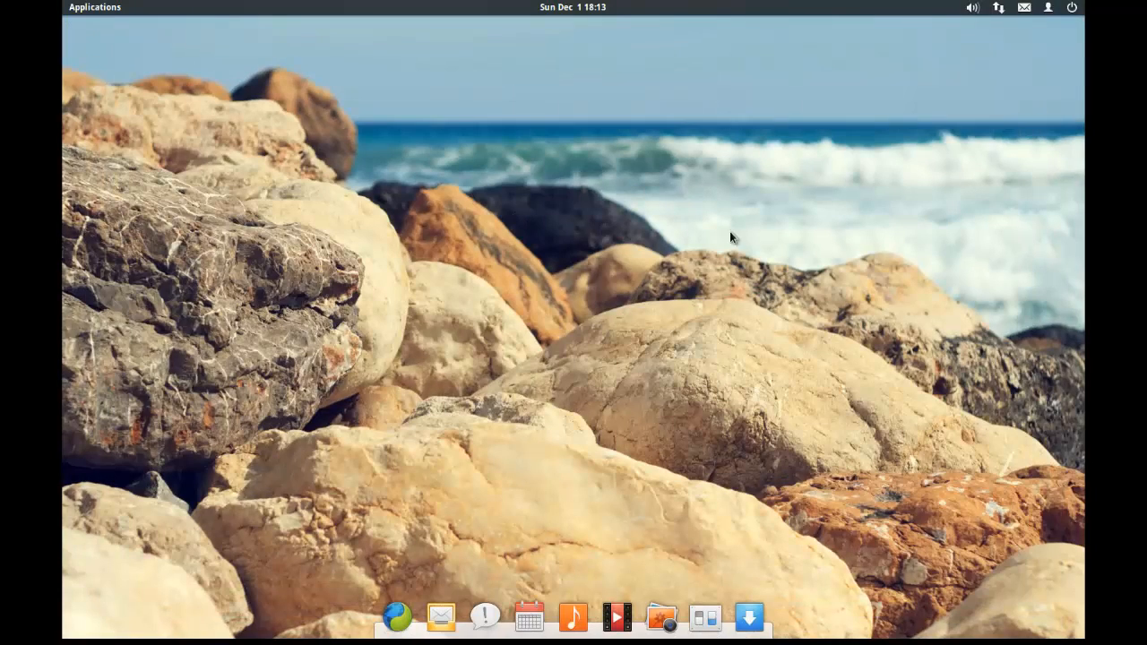
pyautogui.moveTo(755, 234)
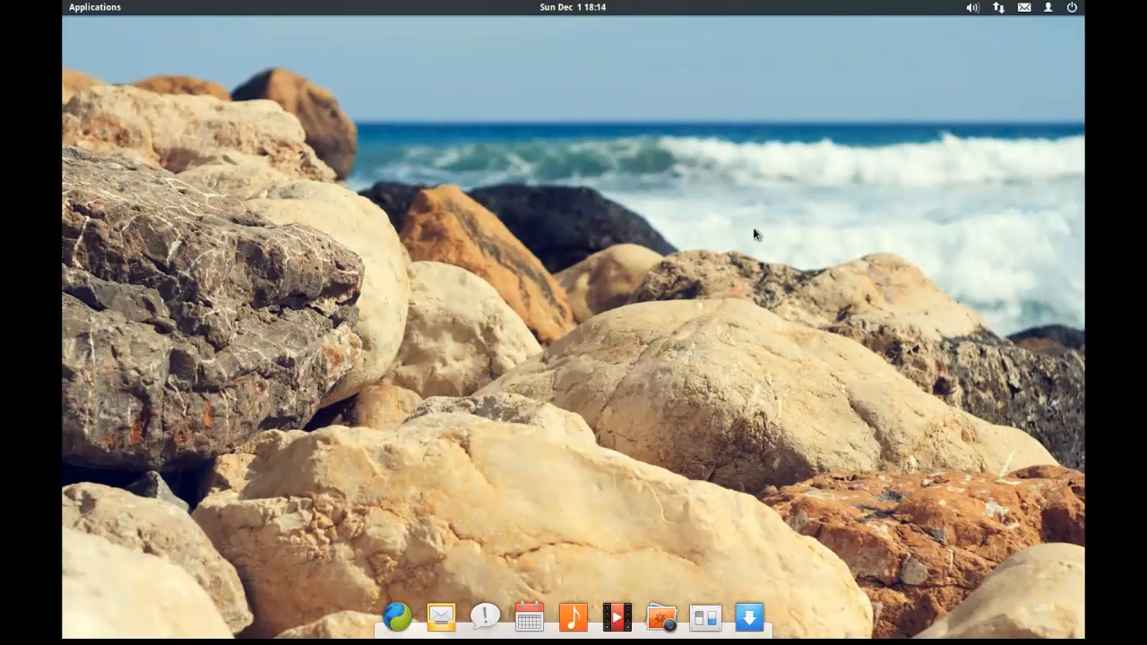